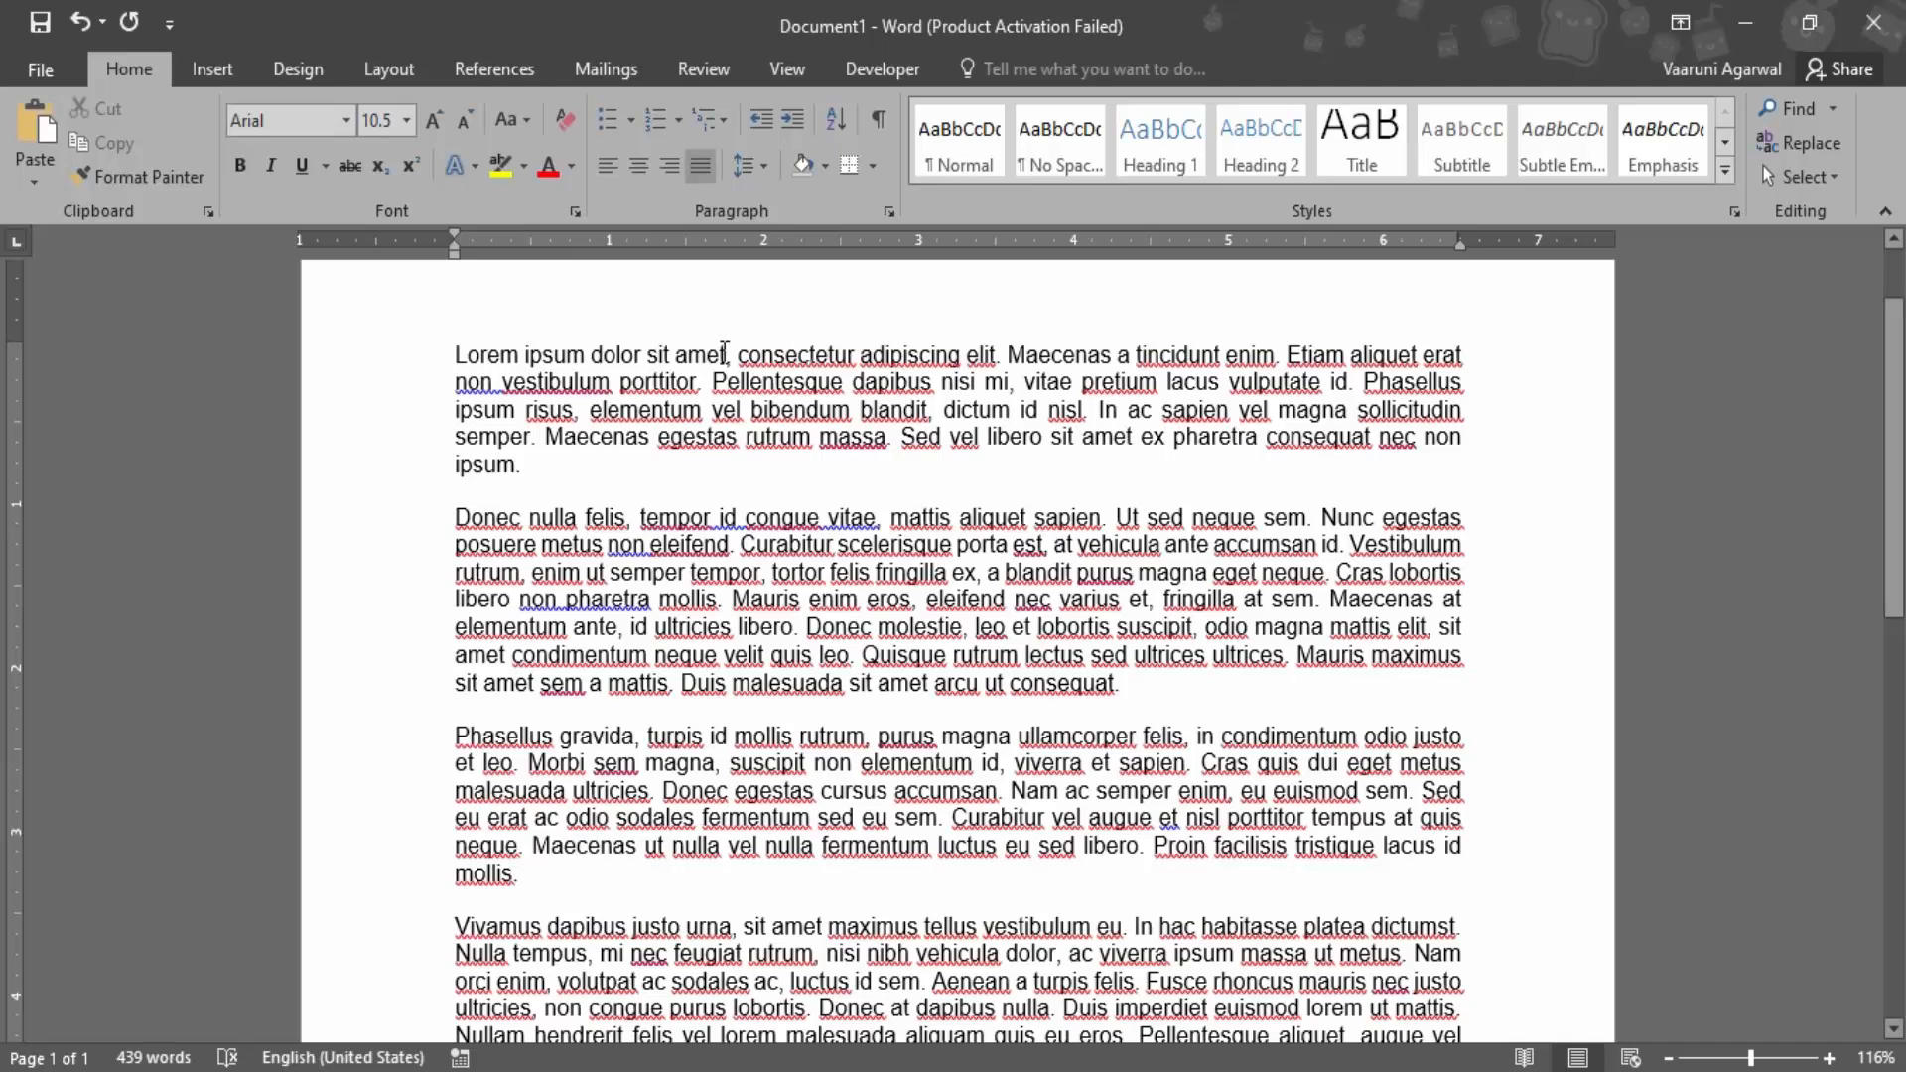
Check the word 'amet' in the first line, then bring up Word Options via File
double_click(697, 356)
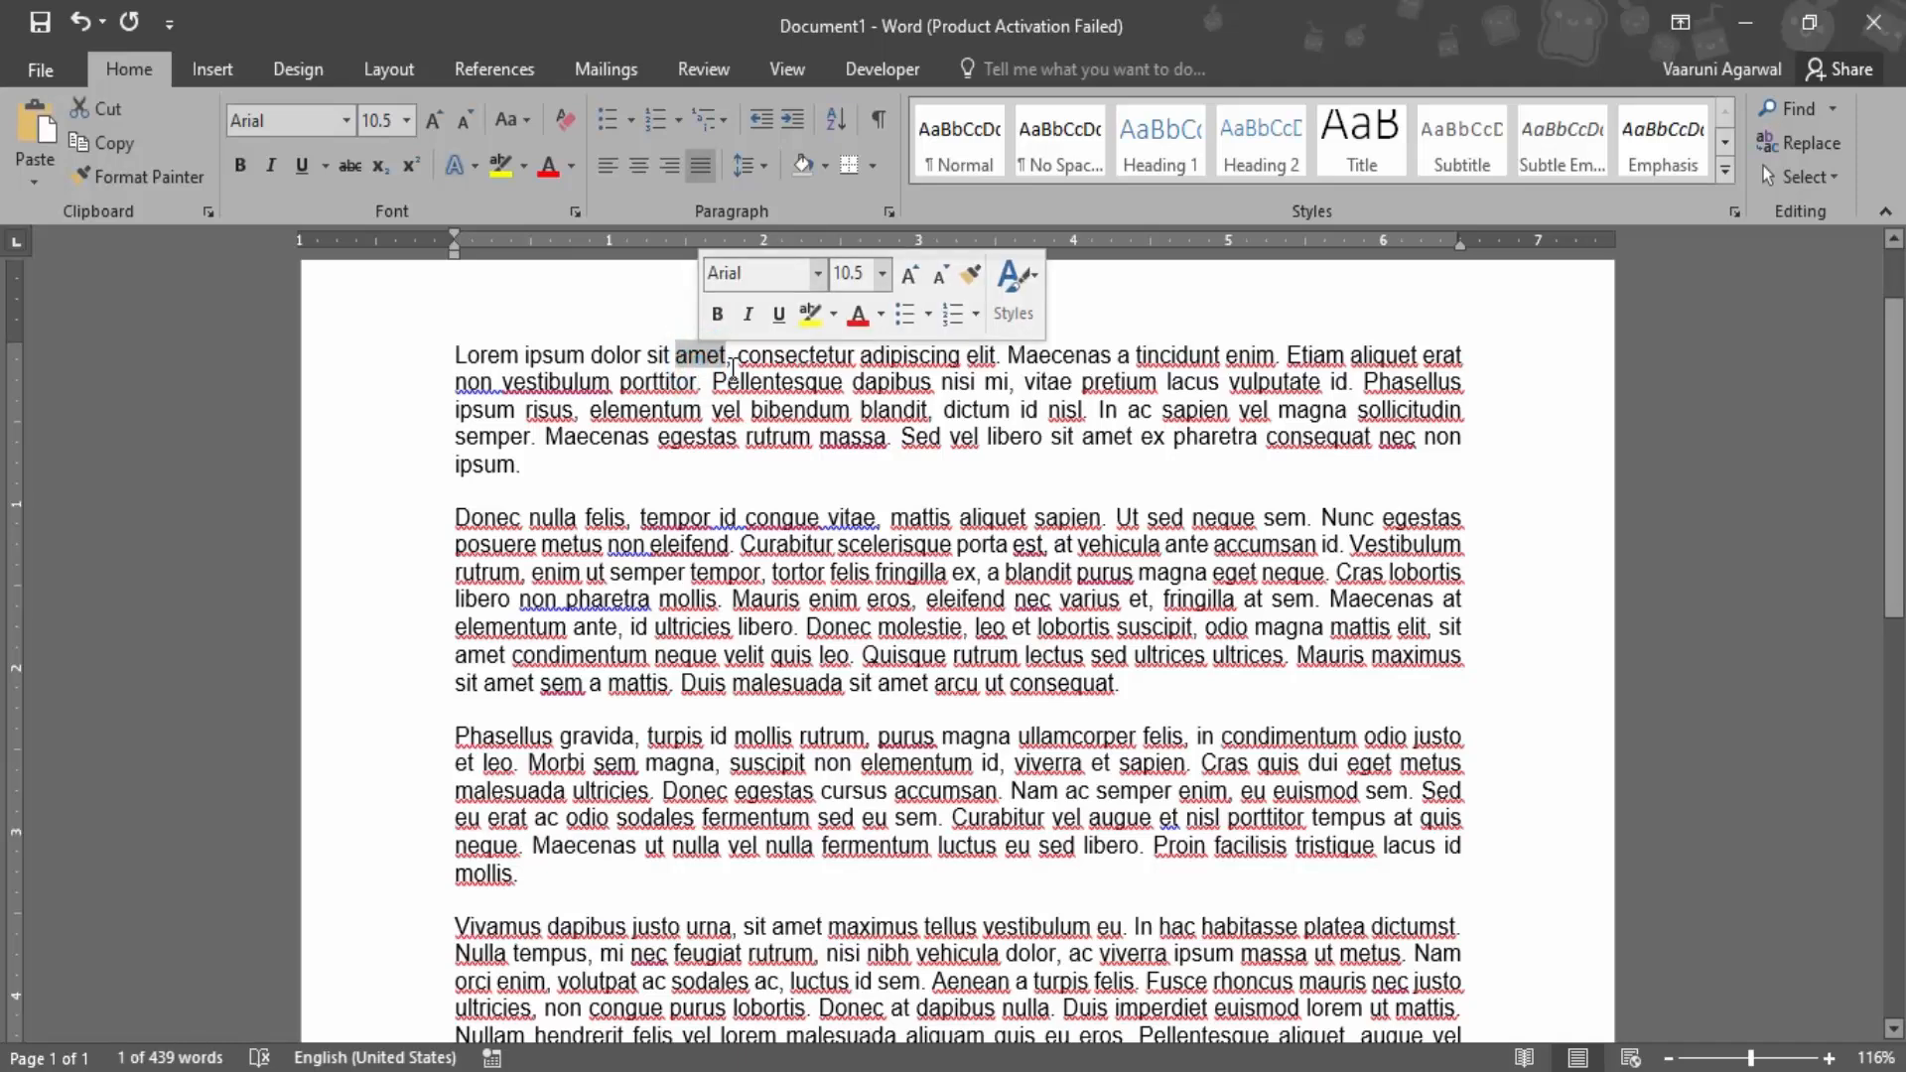
left_click(734, 355)
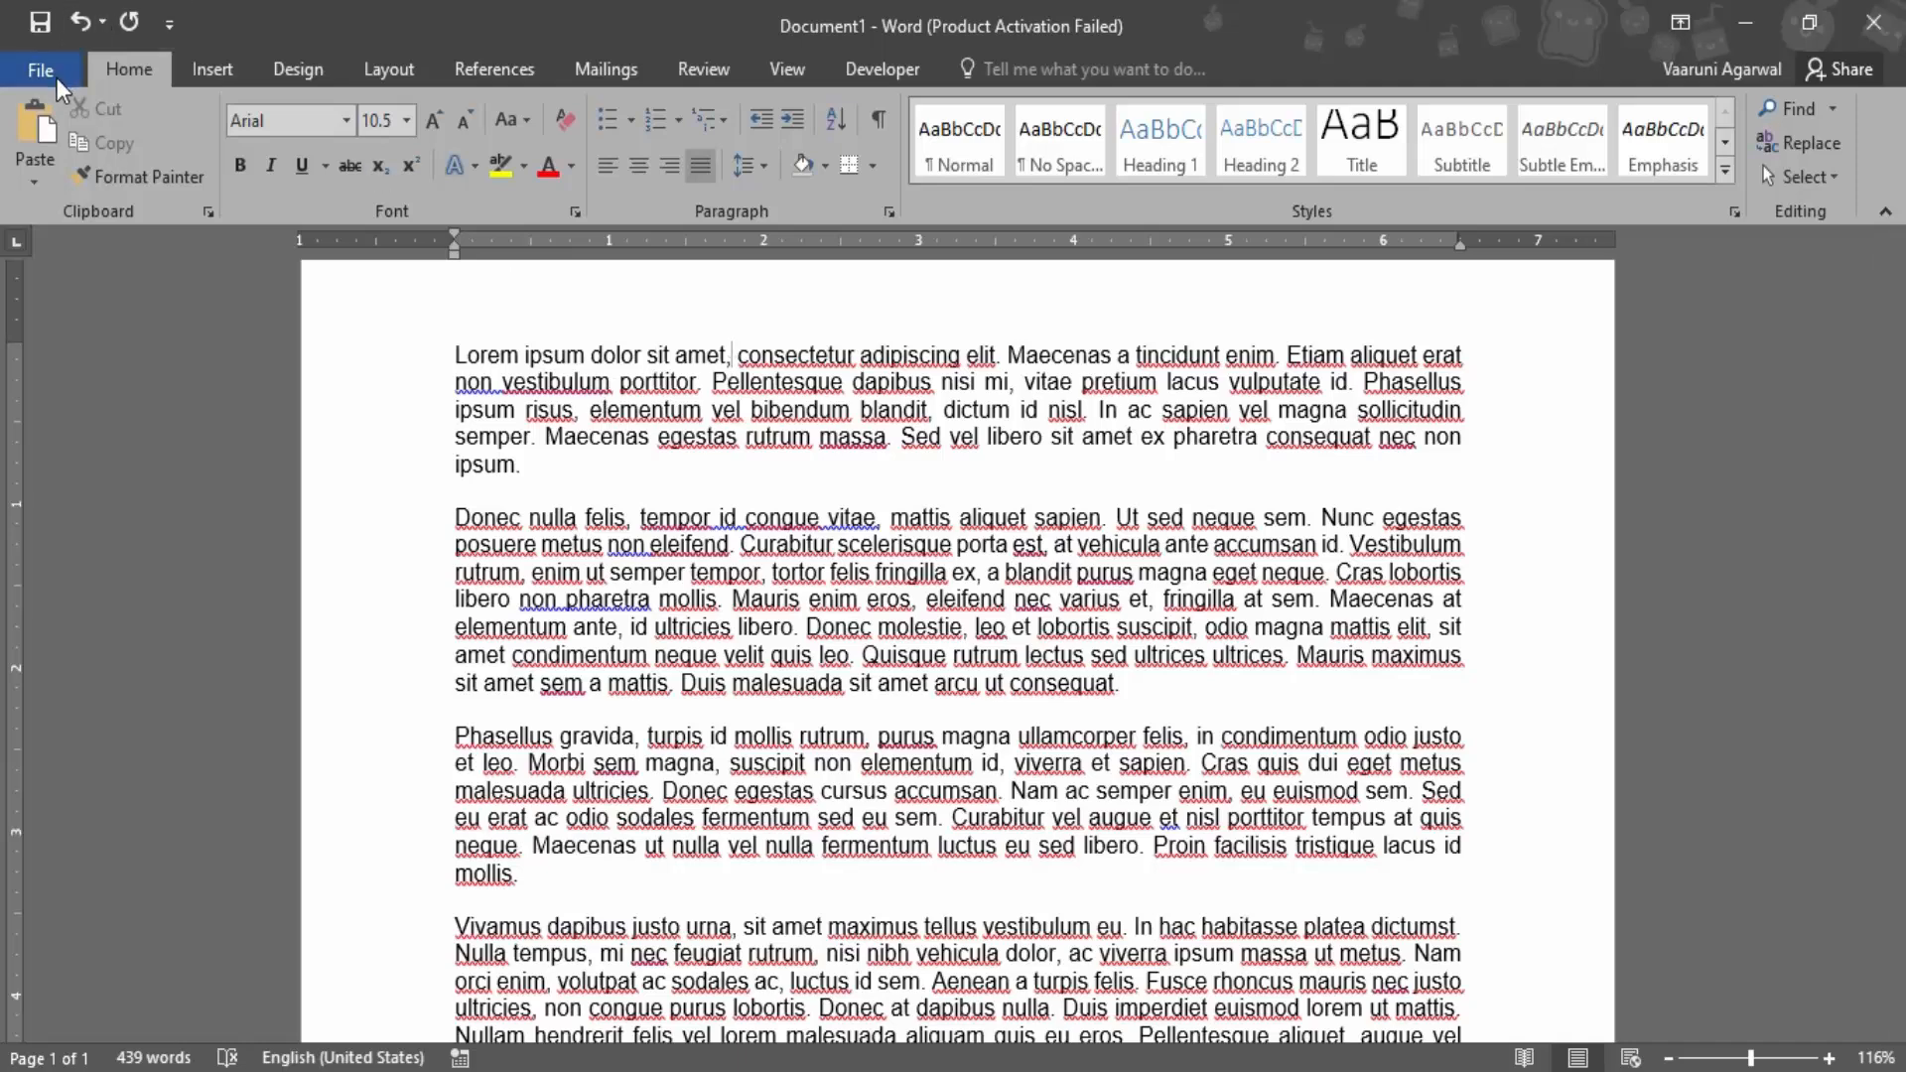
left_click(40, 70)
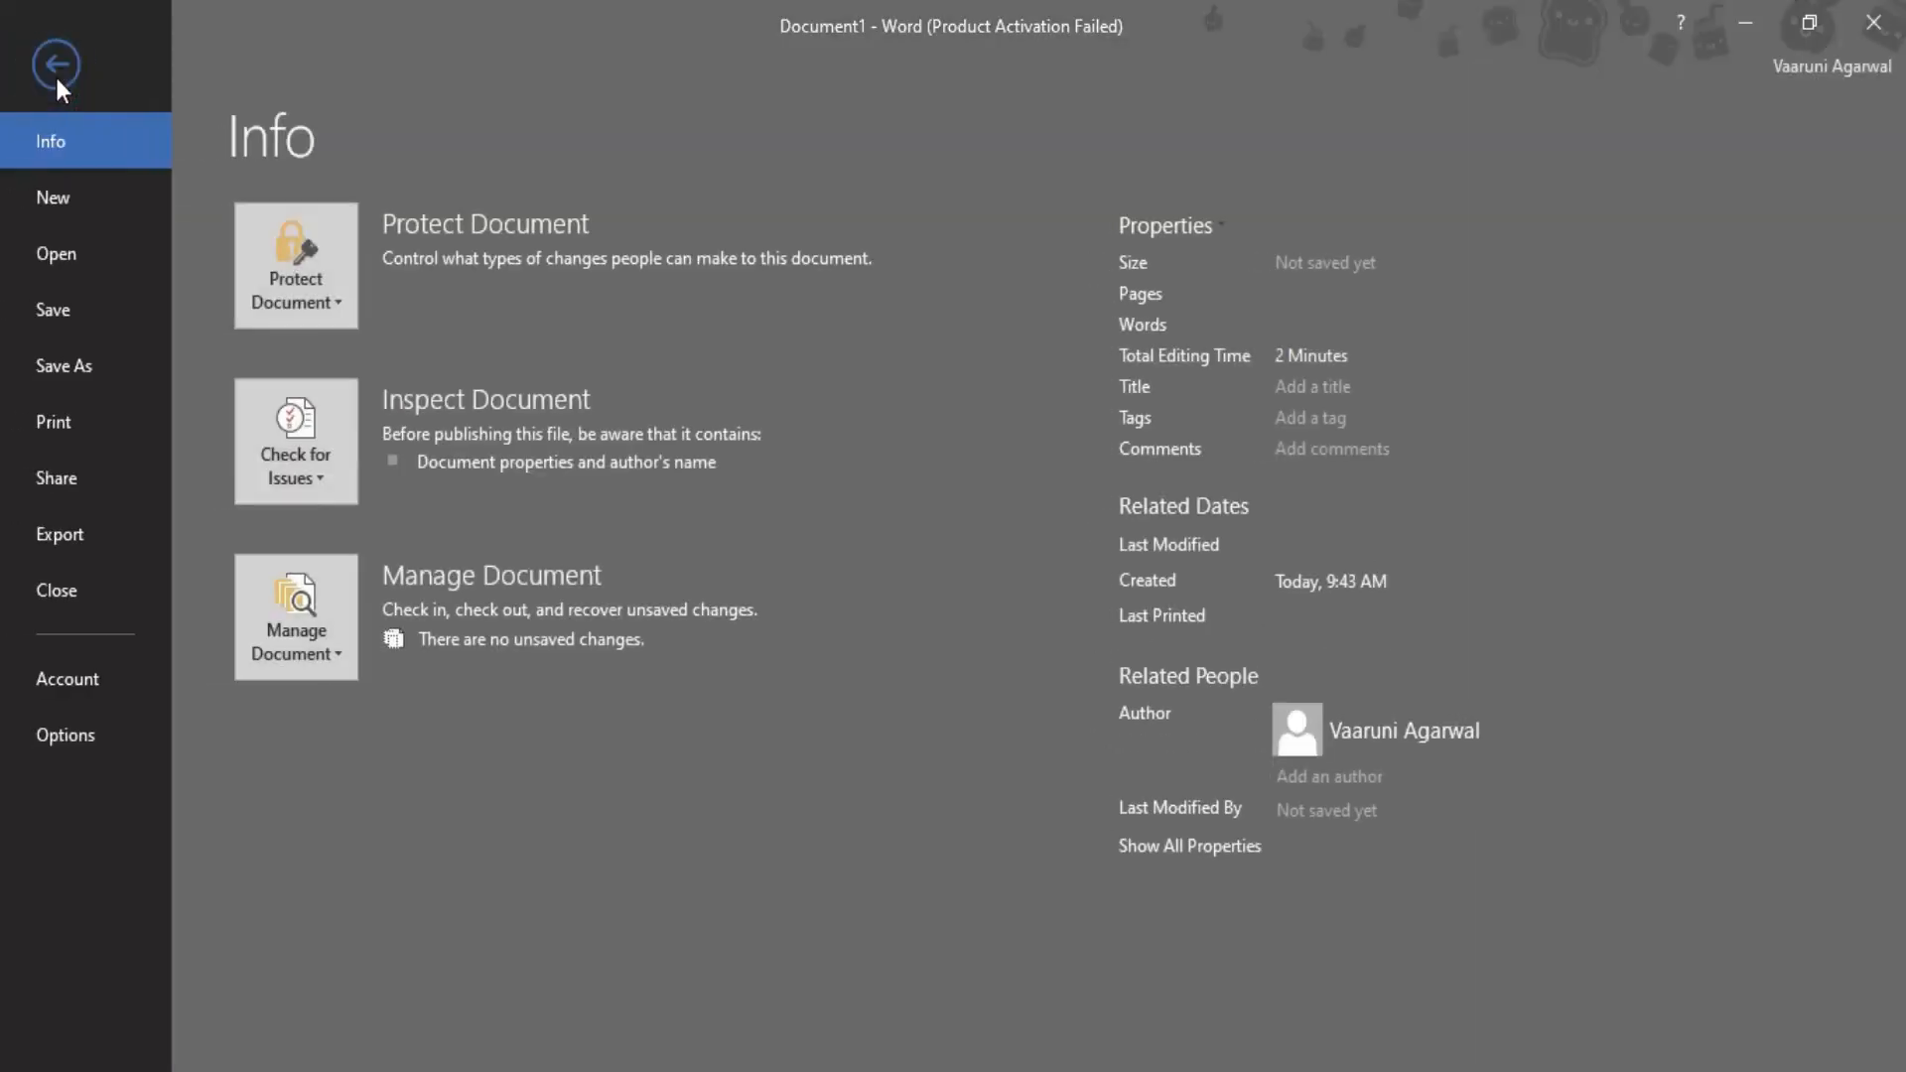
mouse_move(66, 734)
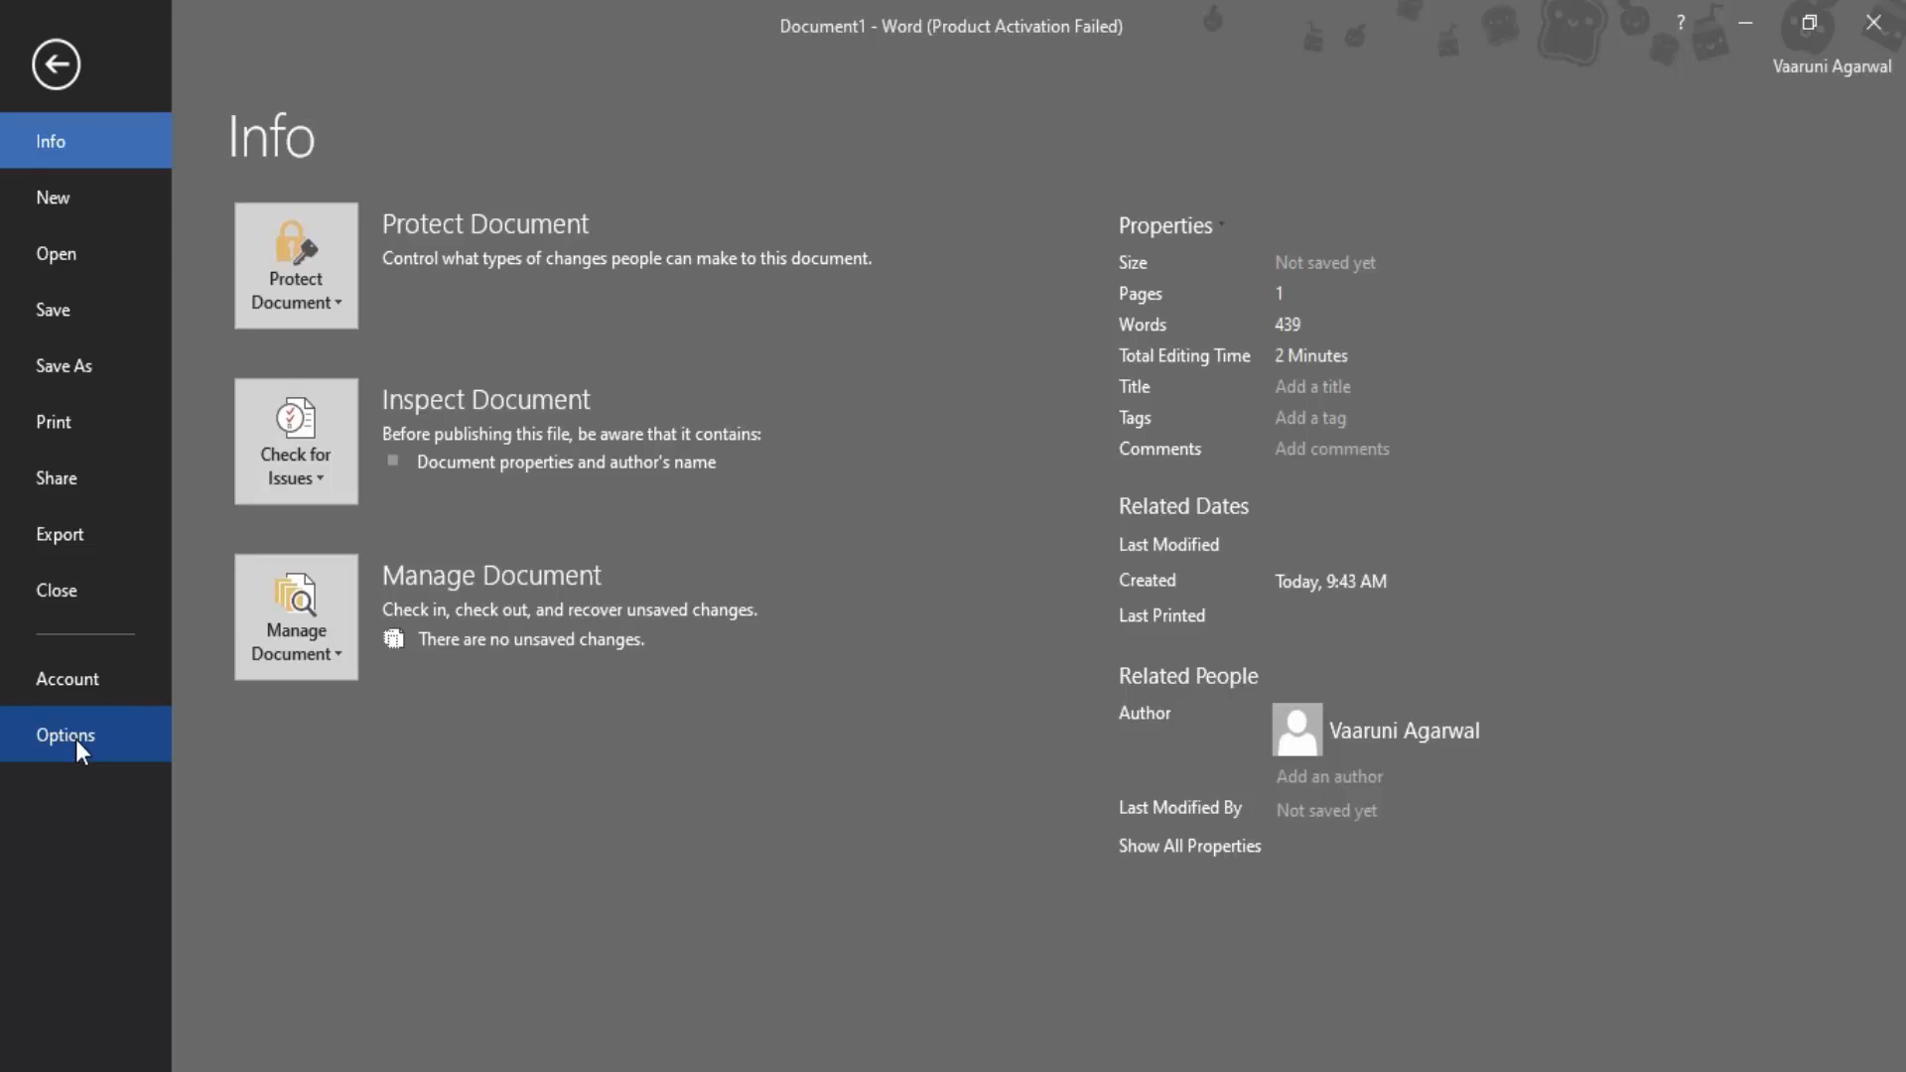
left_click(66, 735)
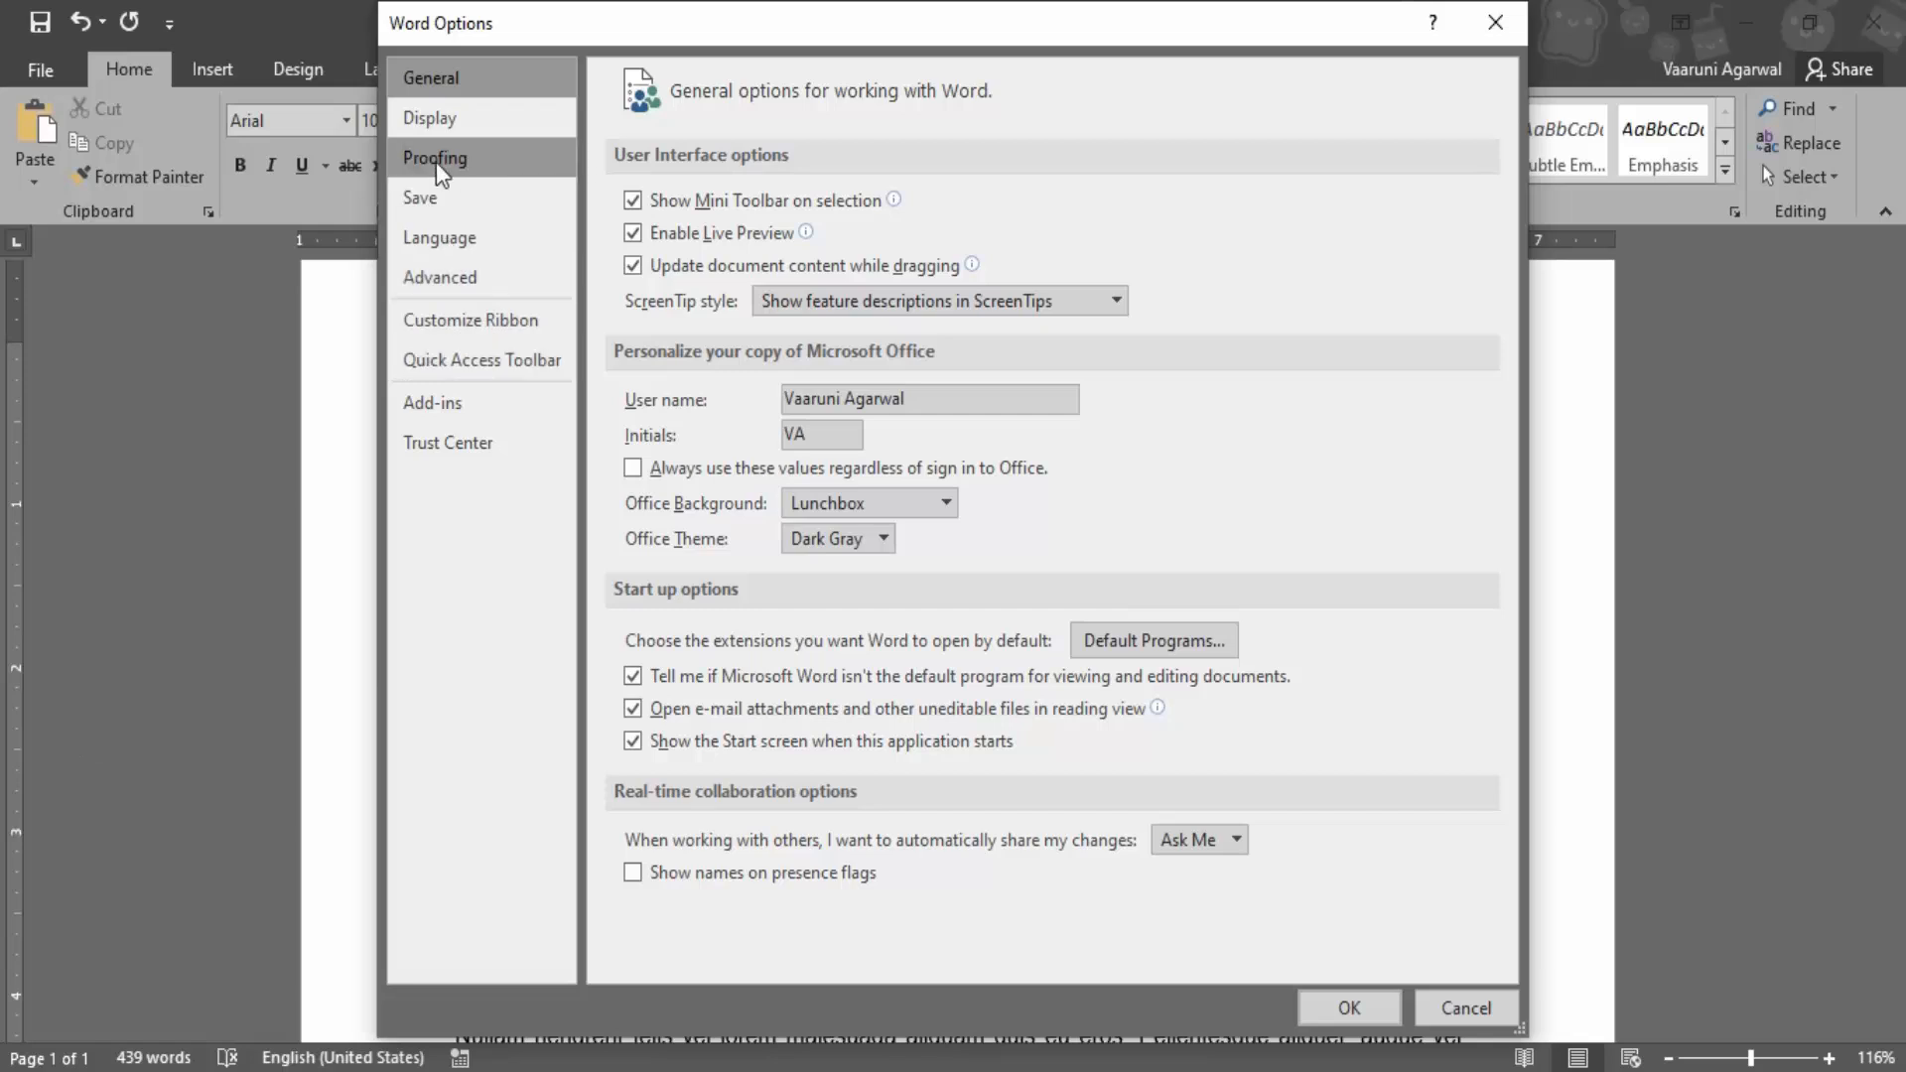
Switch Word Options to the Proofing category for spelling and grammar
left_click(435, 159)
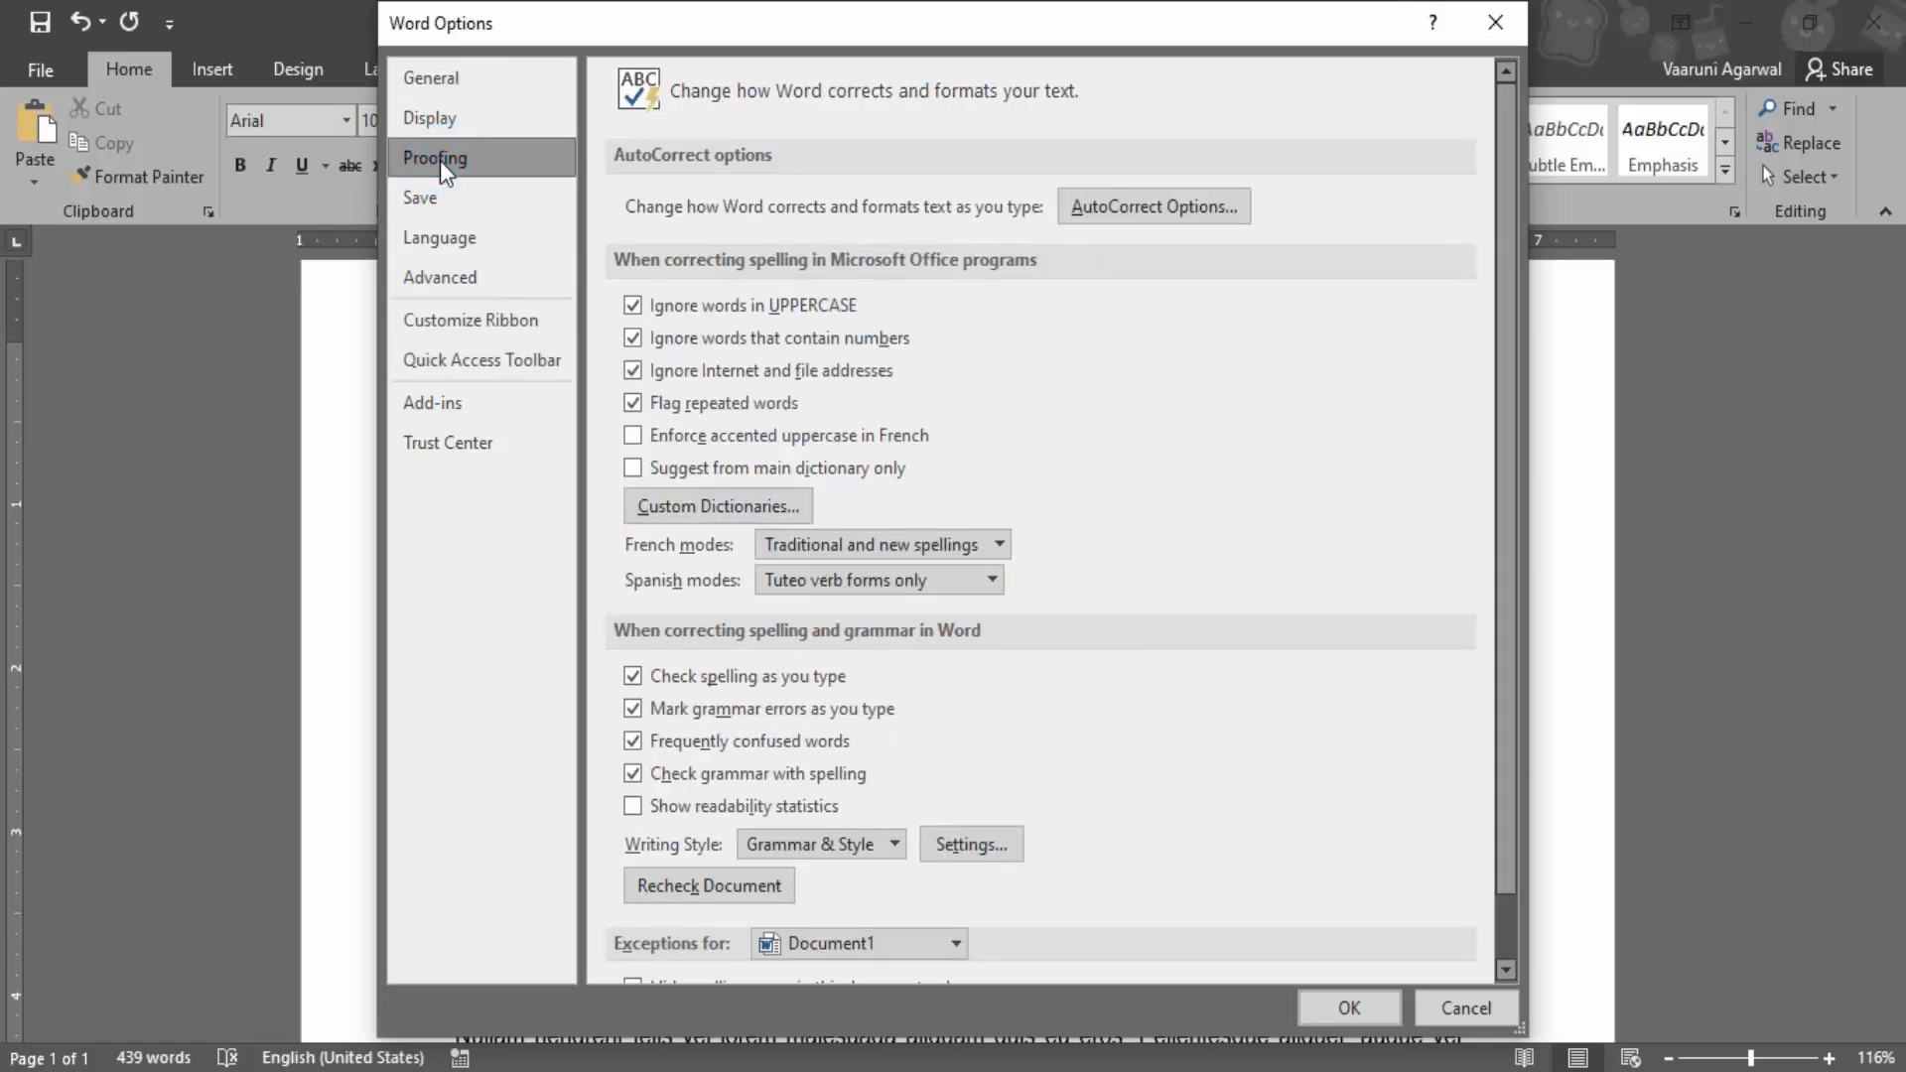
mouse_move(738, 270)
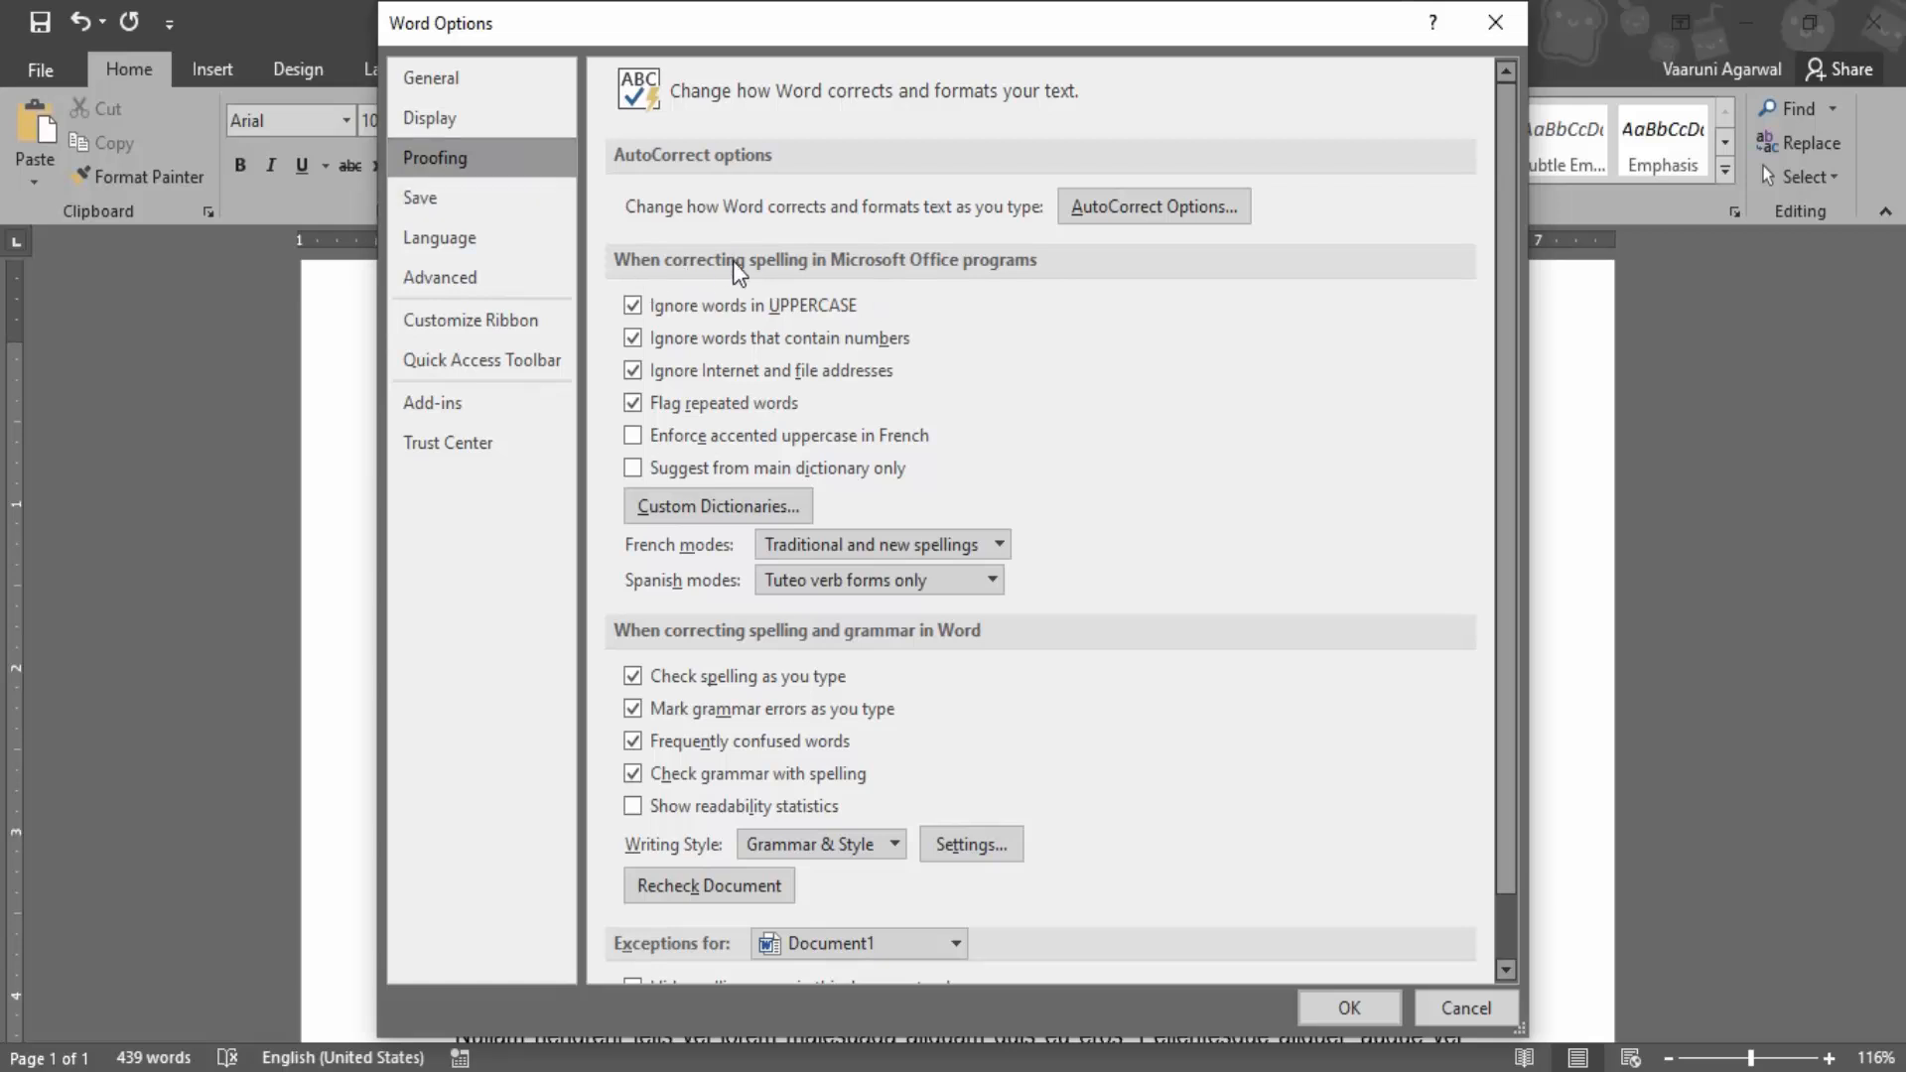
mouse_move(924, 302)
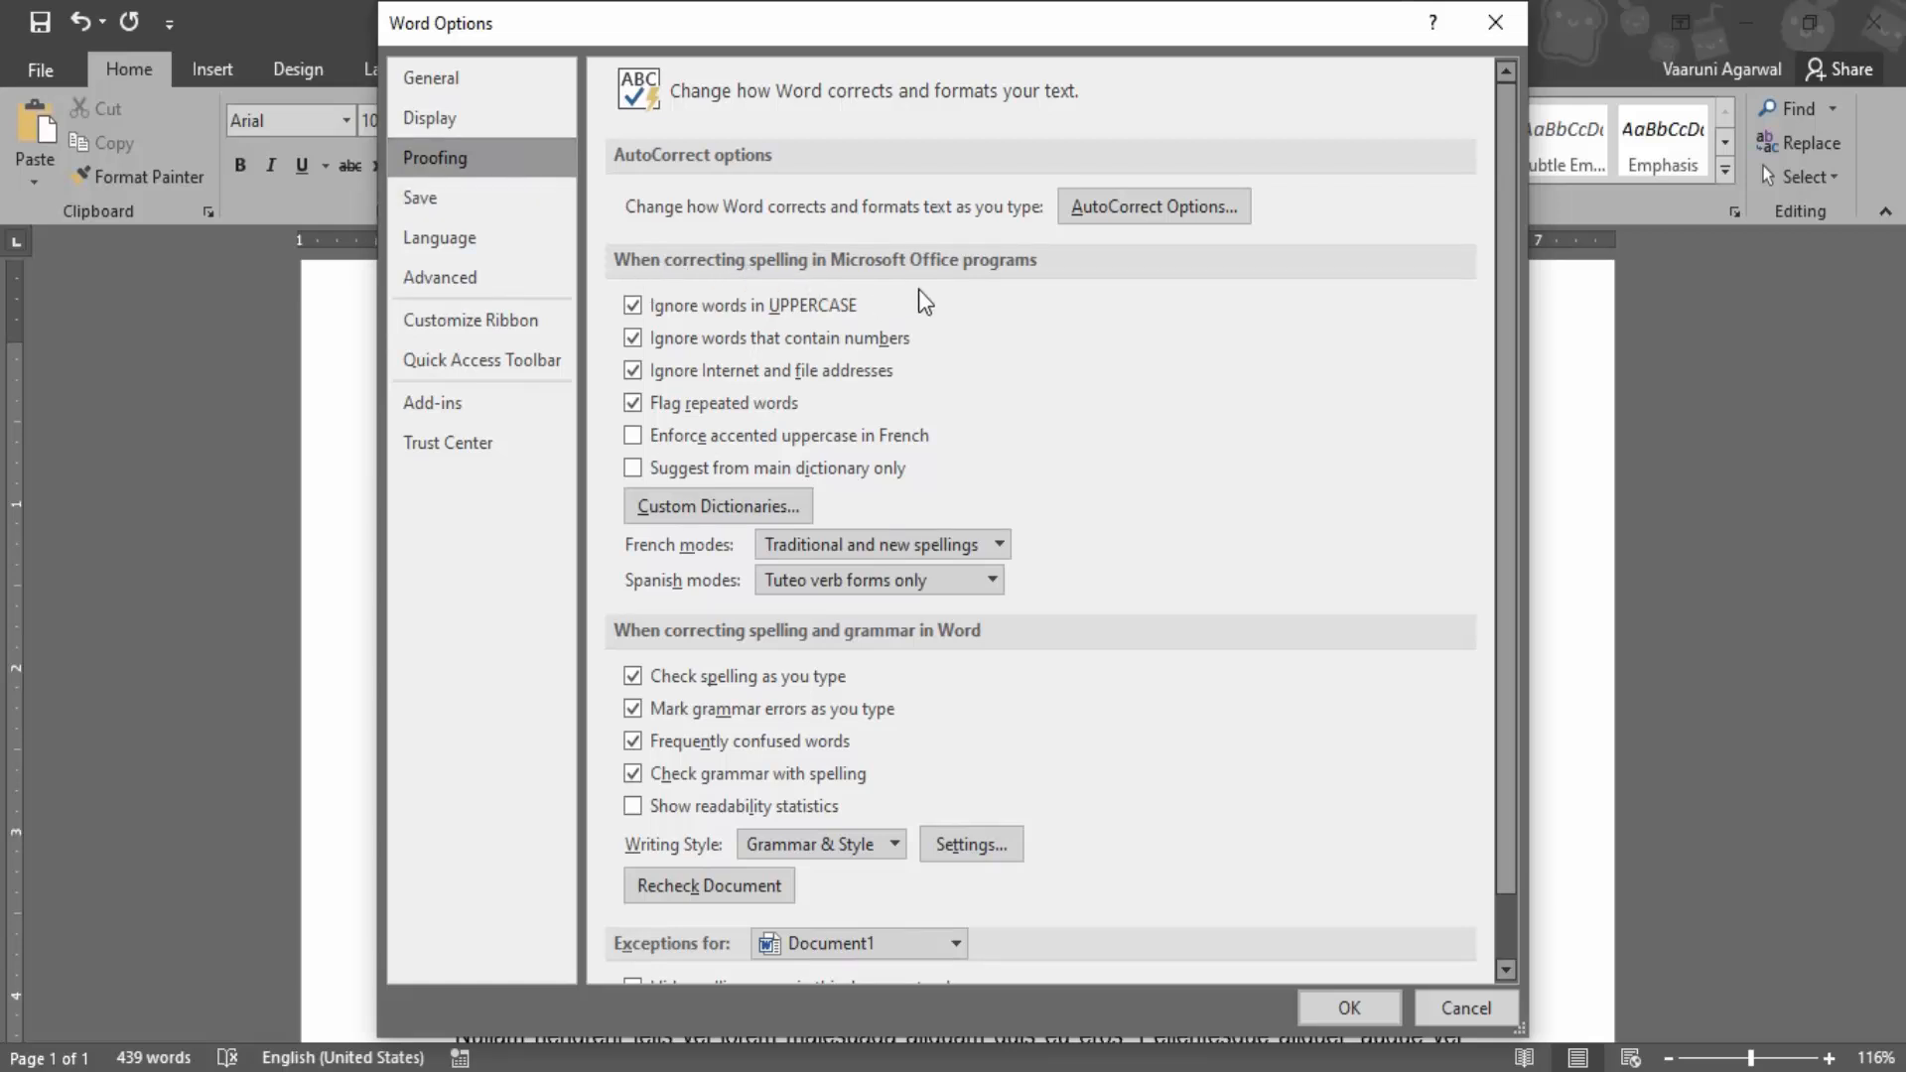
mouse_move(1031, 286)
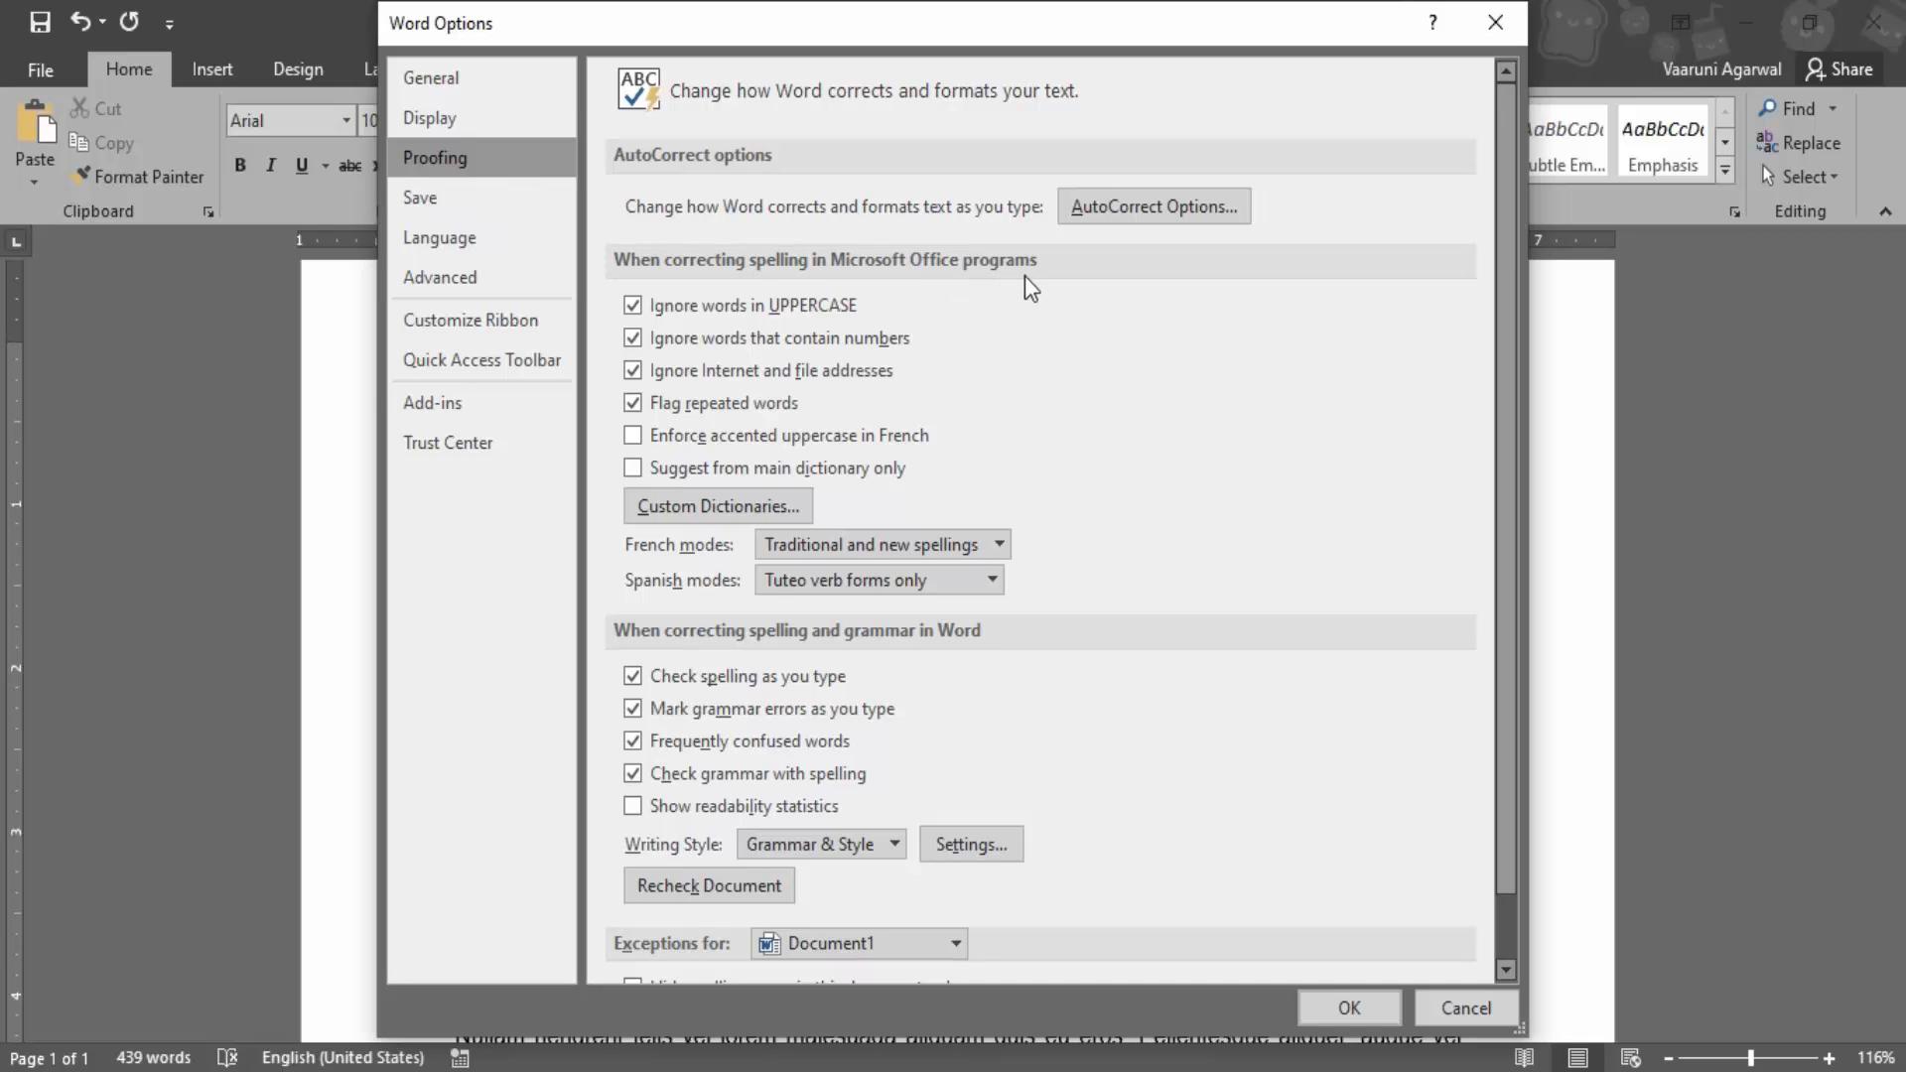
mouse_move(935, 389)
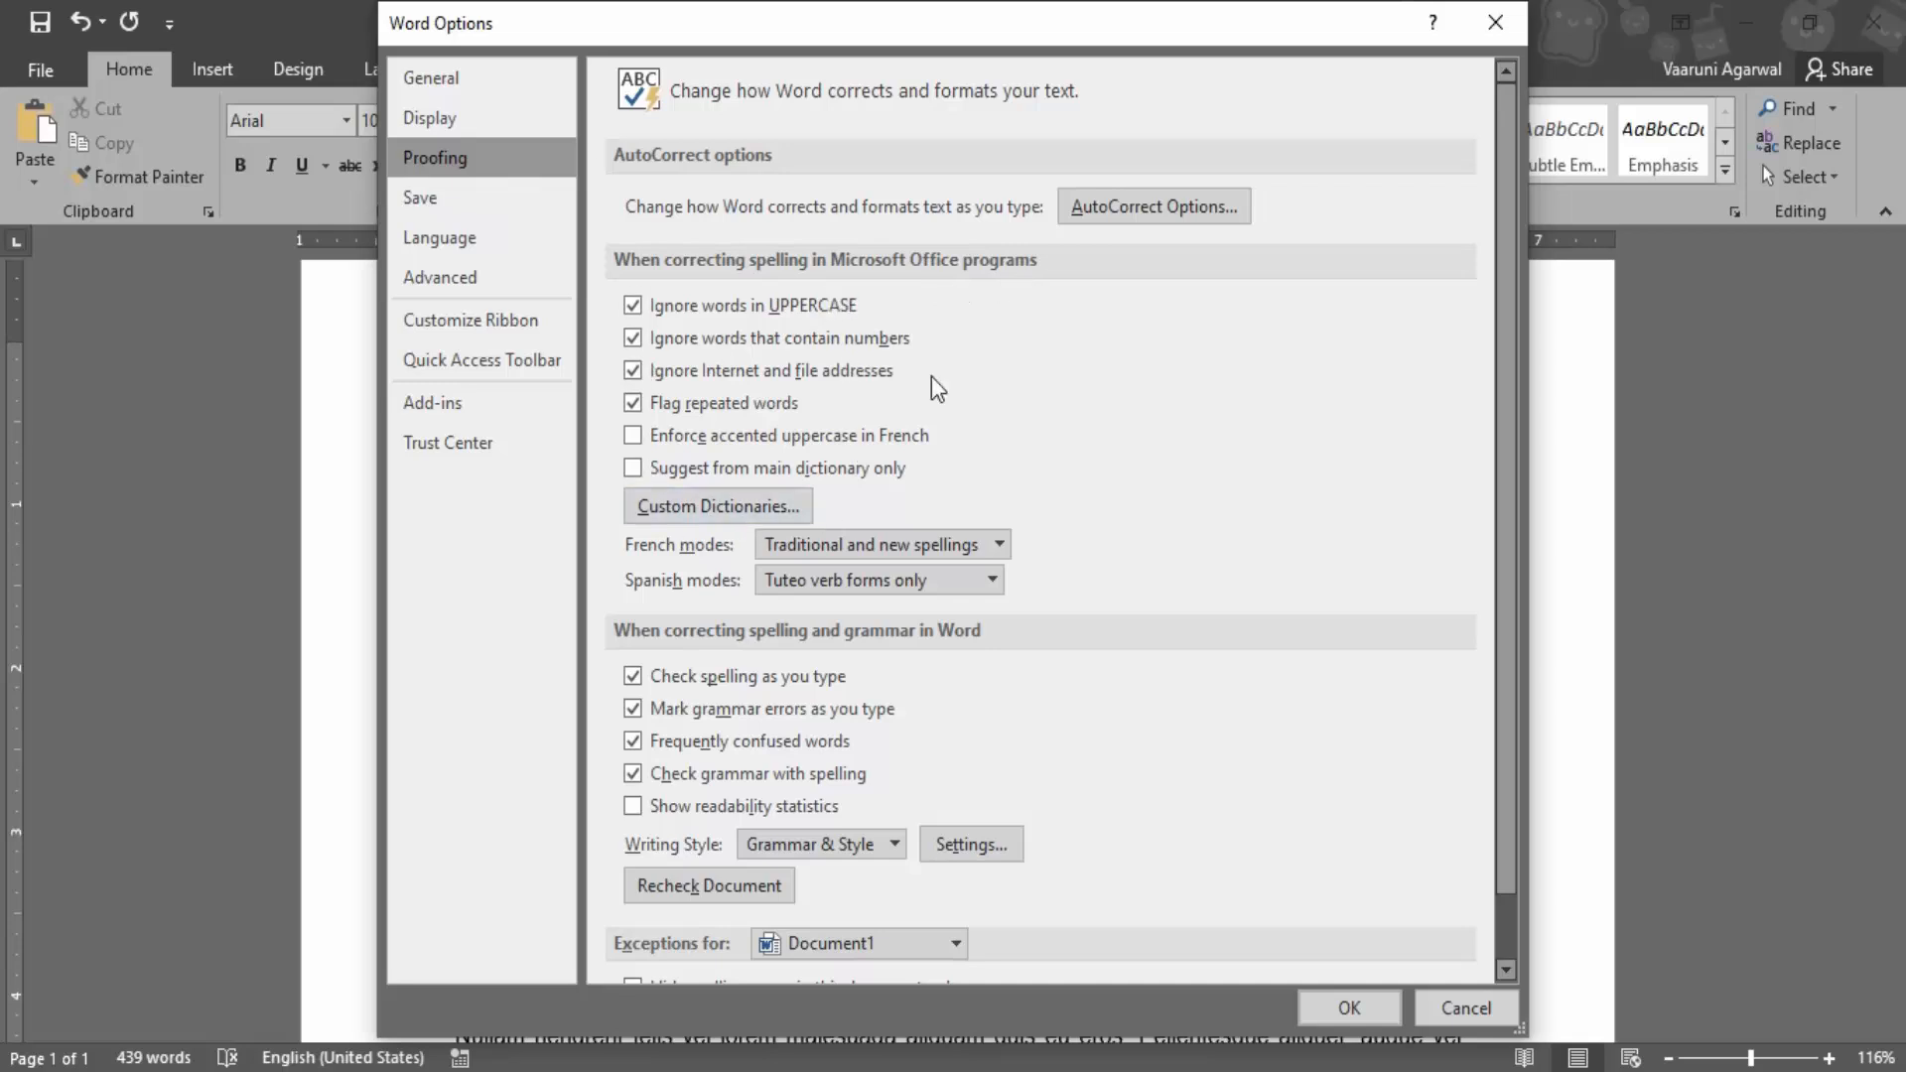
mouse_move(951, 387)
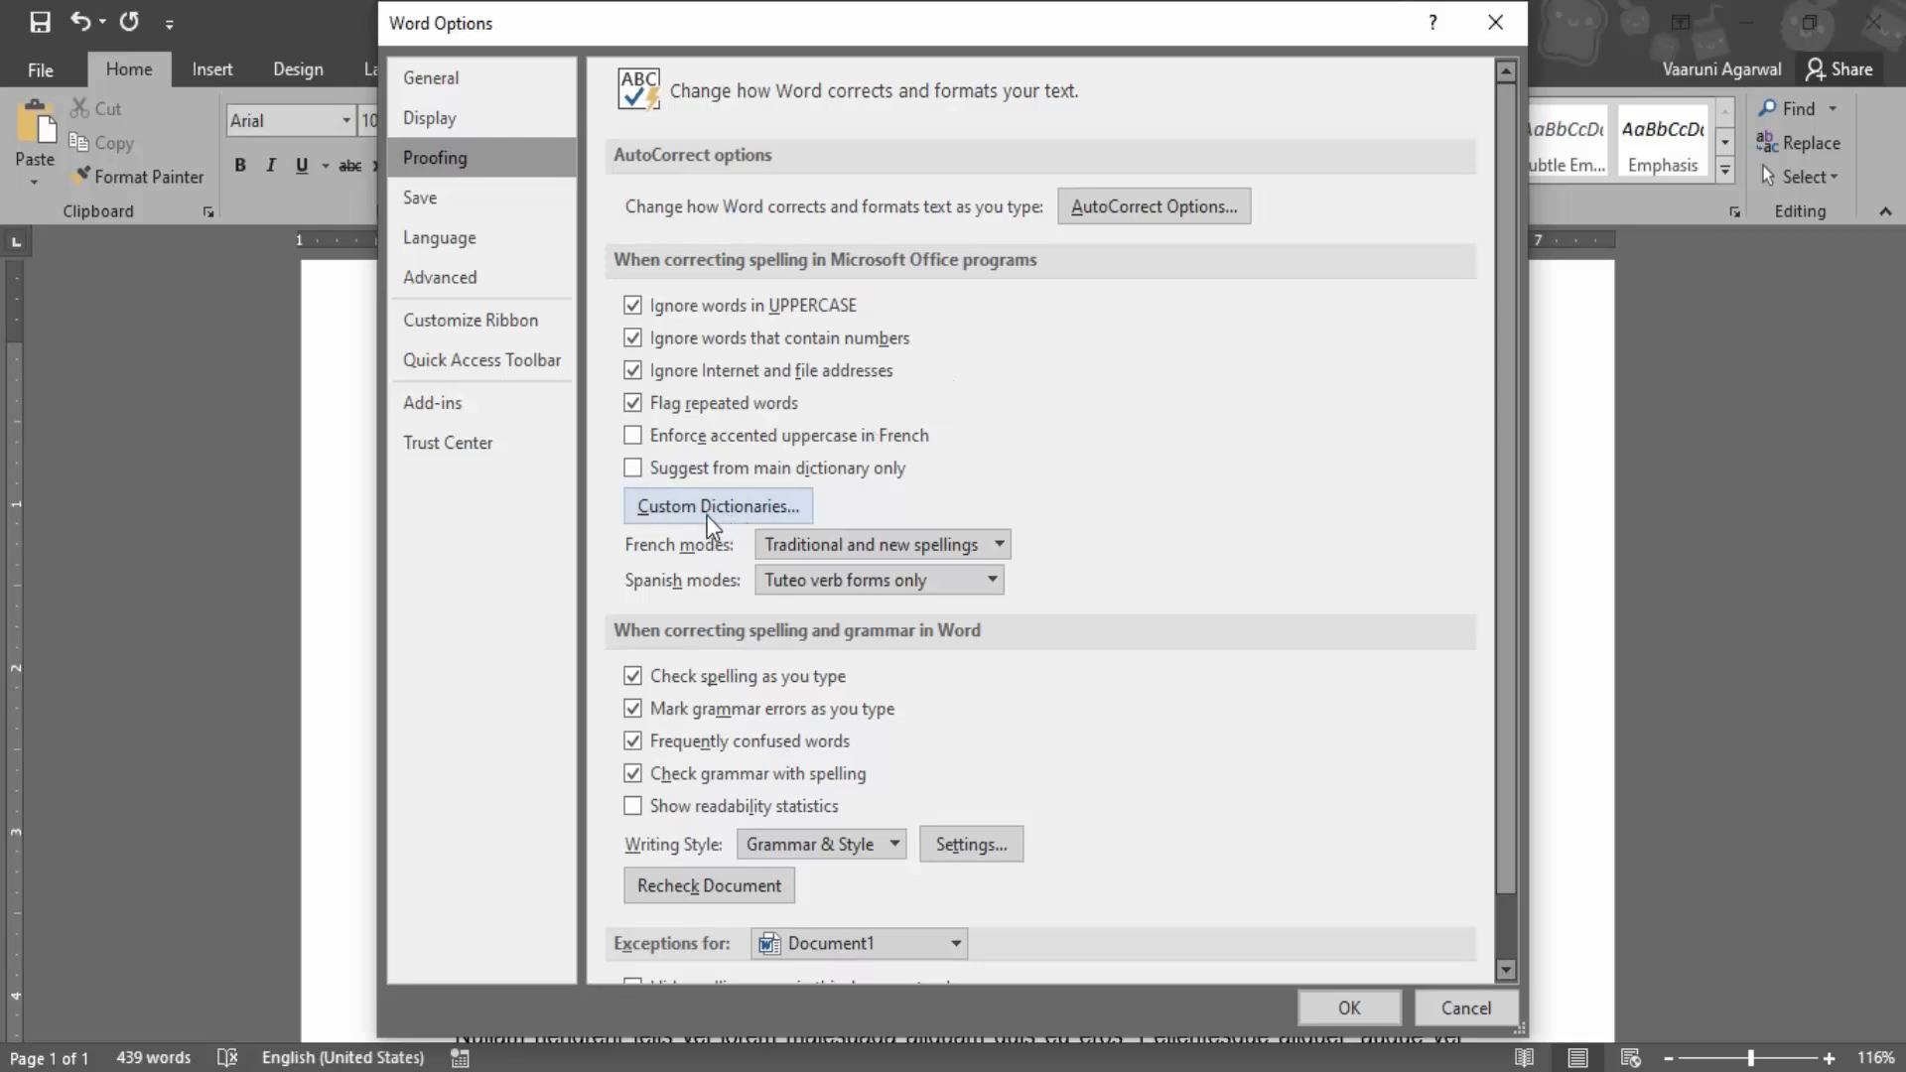
Show the Custom Dictionaries list and look through default.dic, RoamingCustom.dic and CUSTOM.DIC
left_click(717, 506)
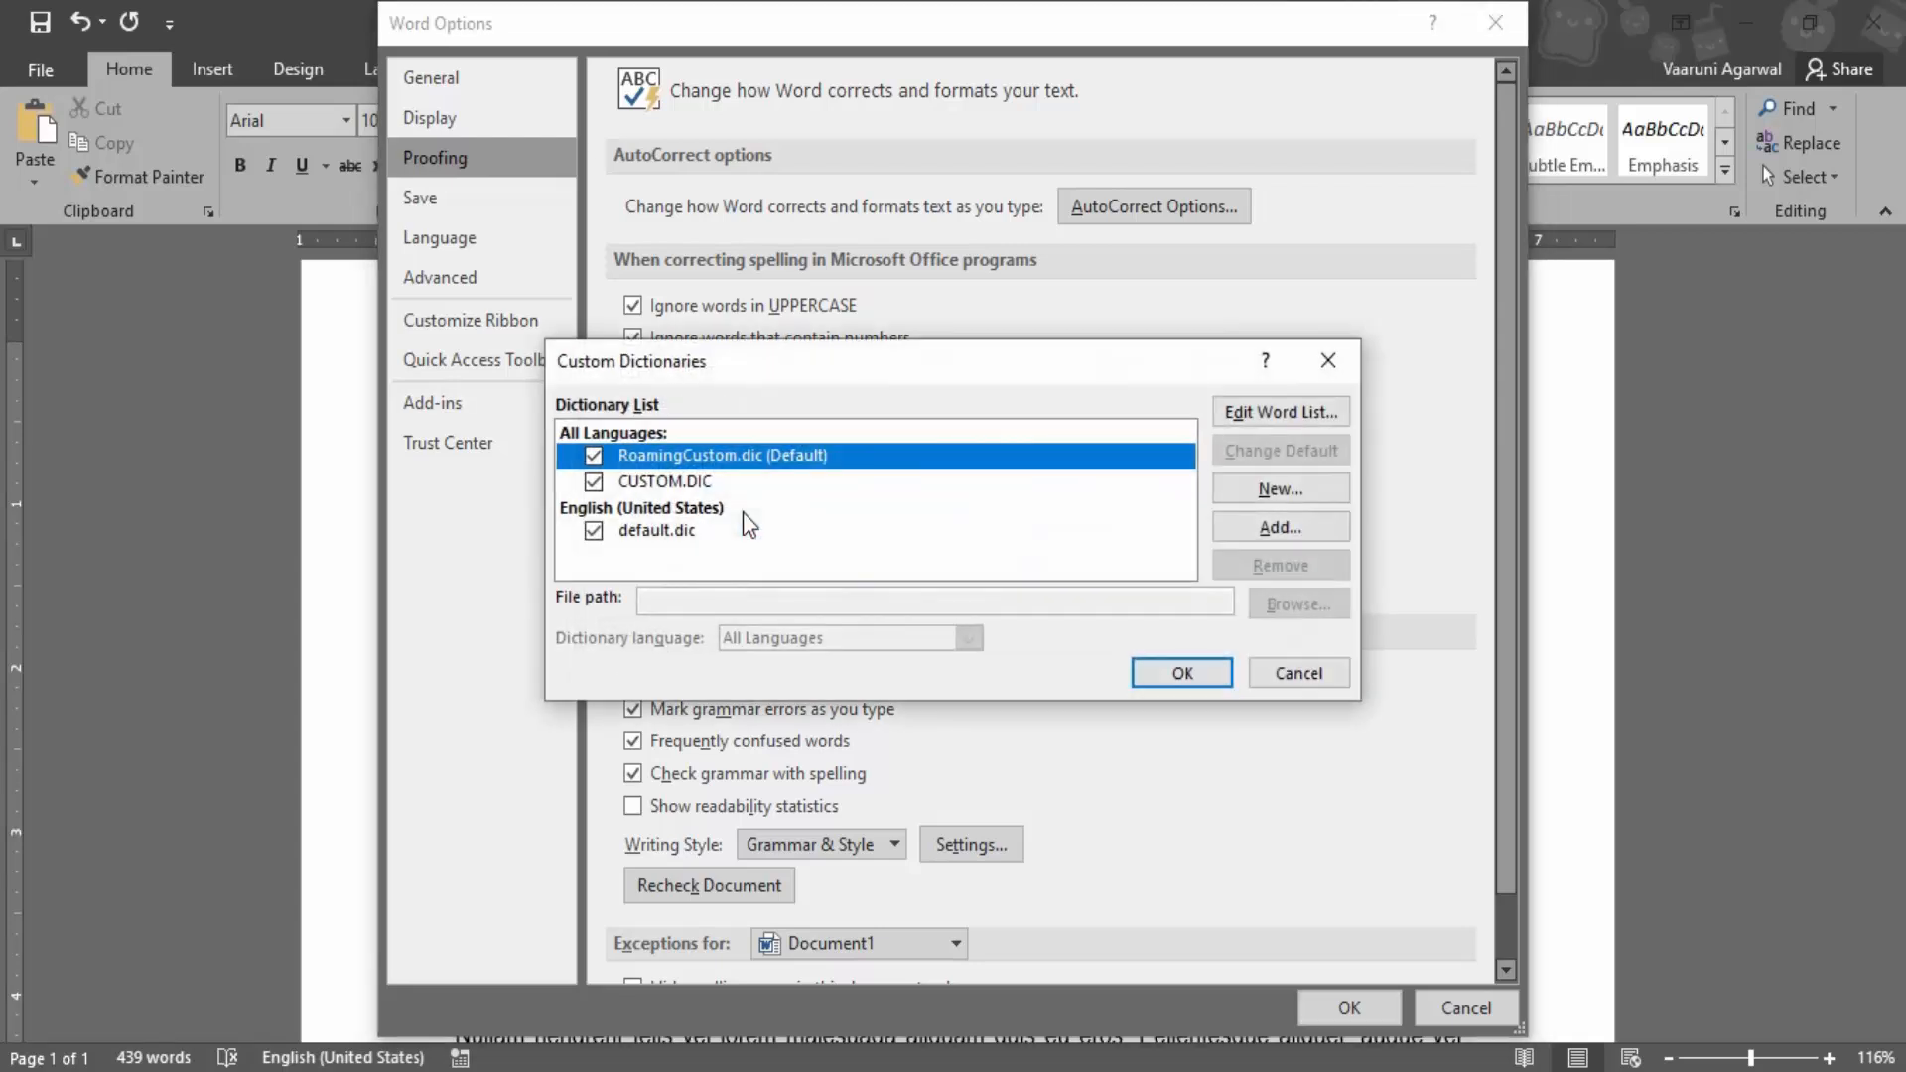
mouse_move(677, 488)
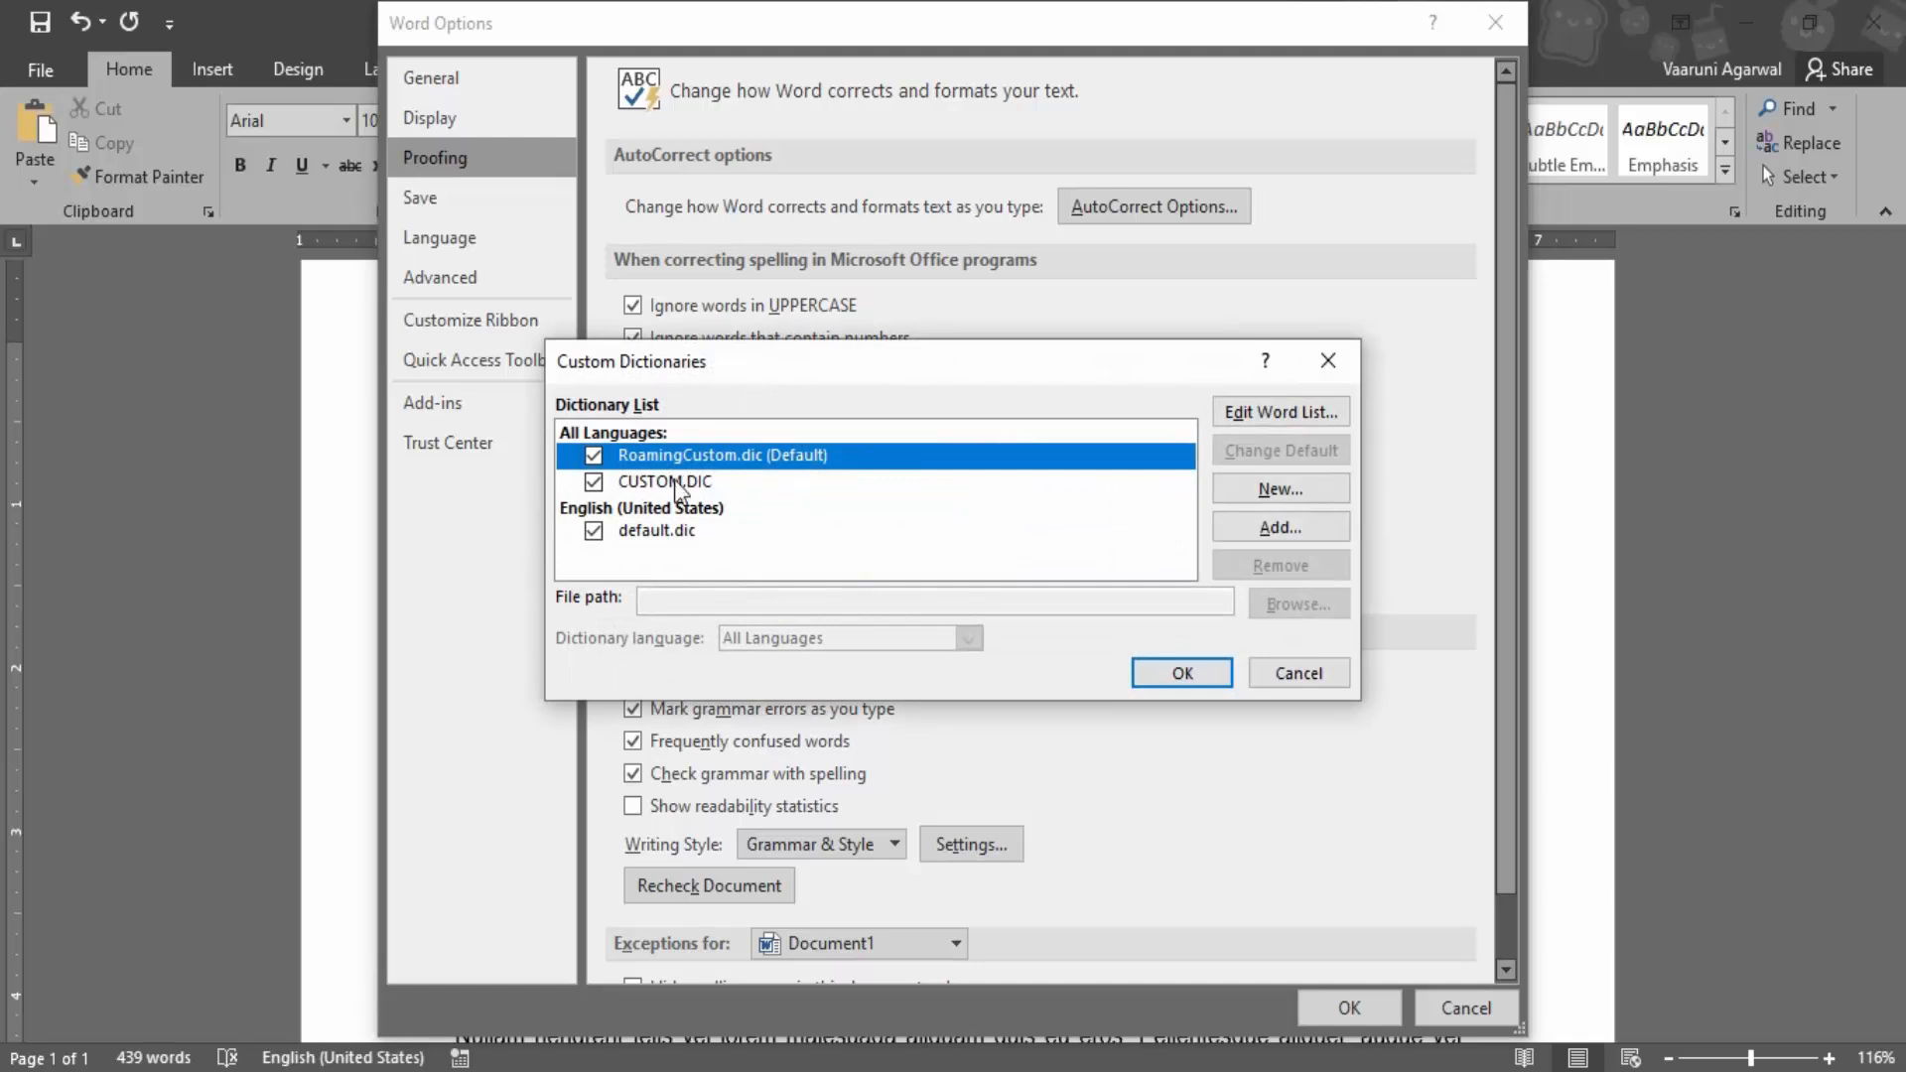
mouse_move(785, 570)
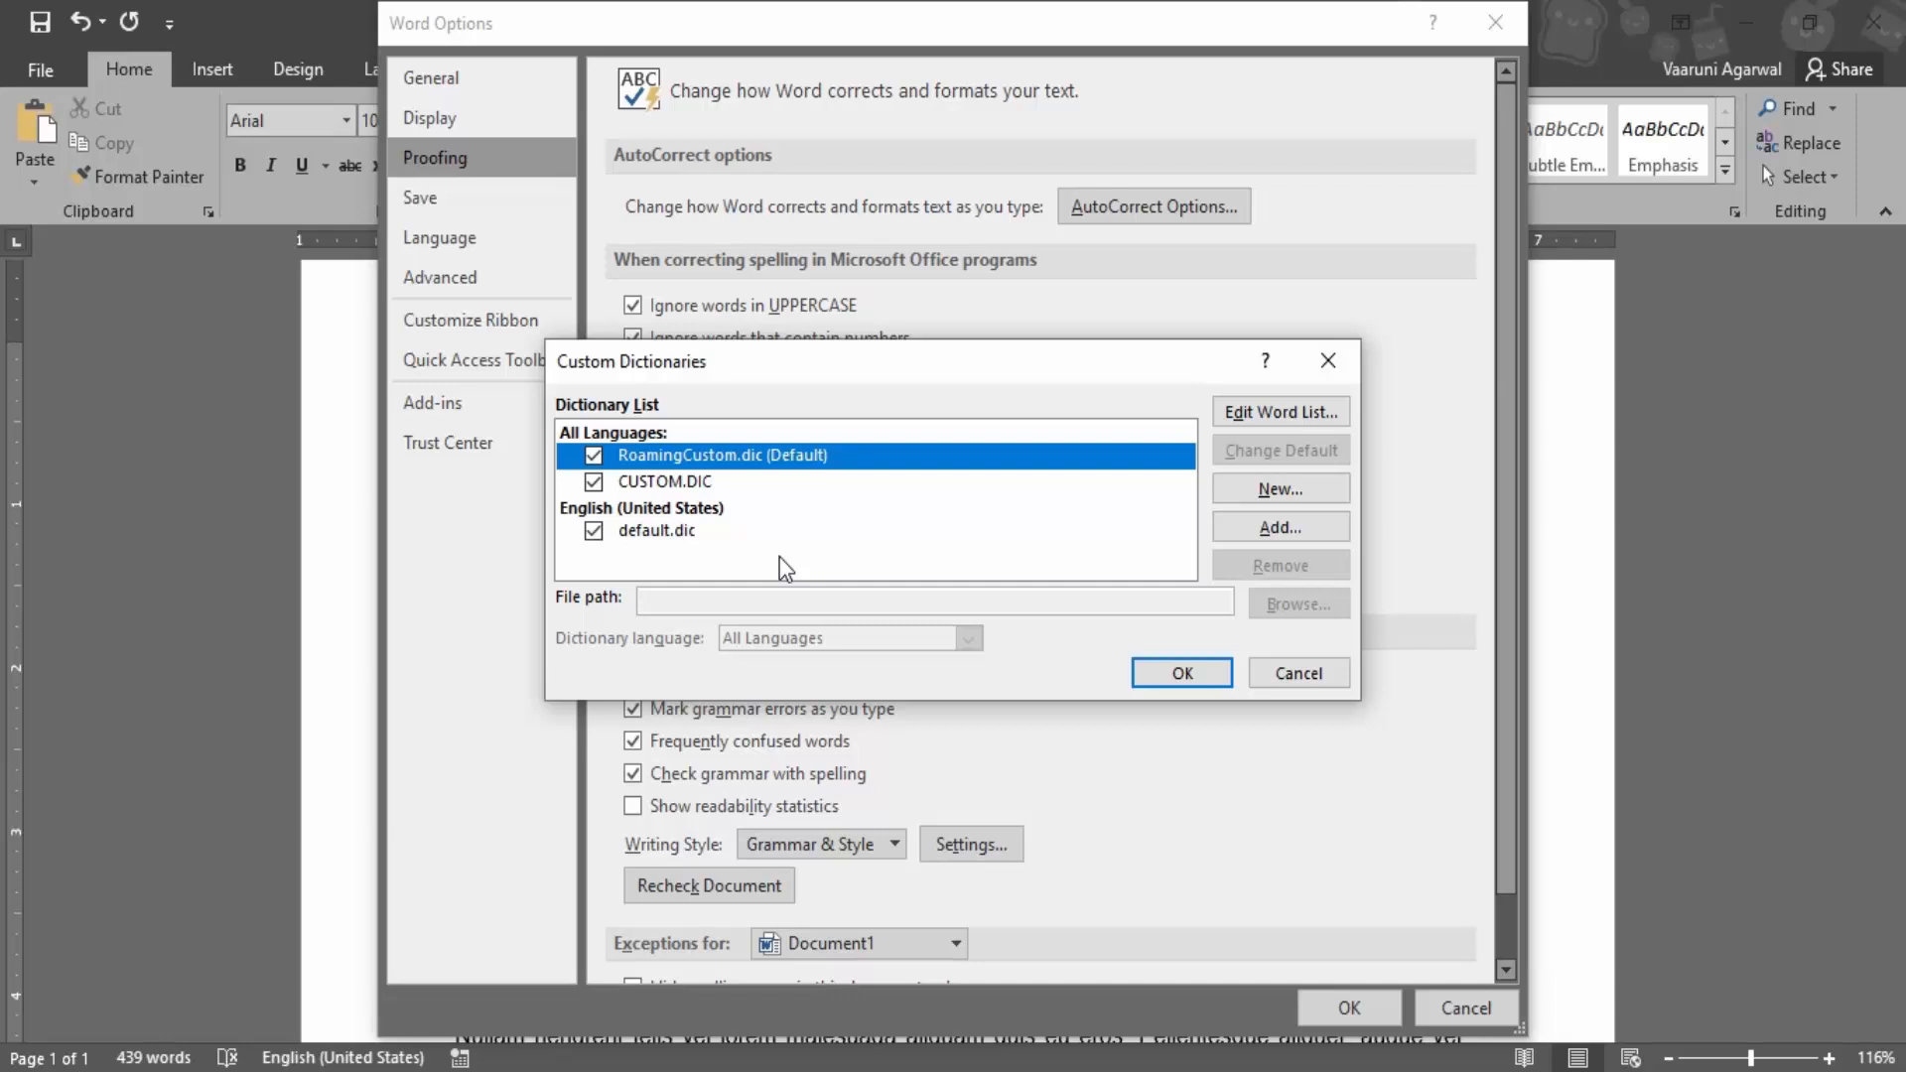
left_click(656, 530)
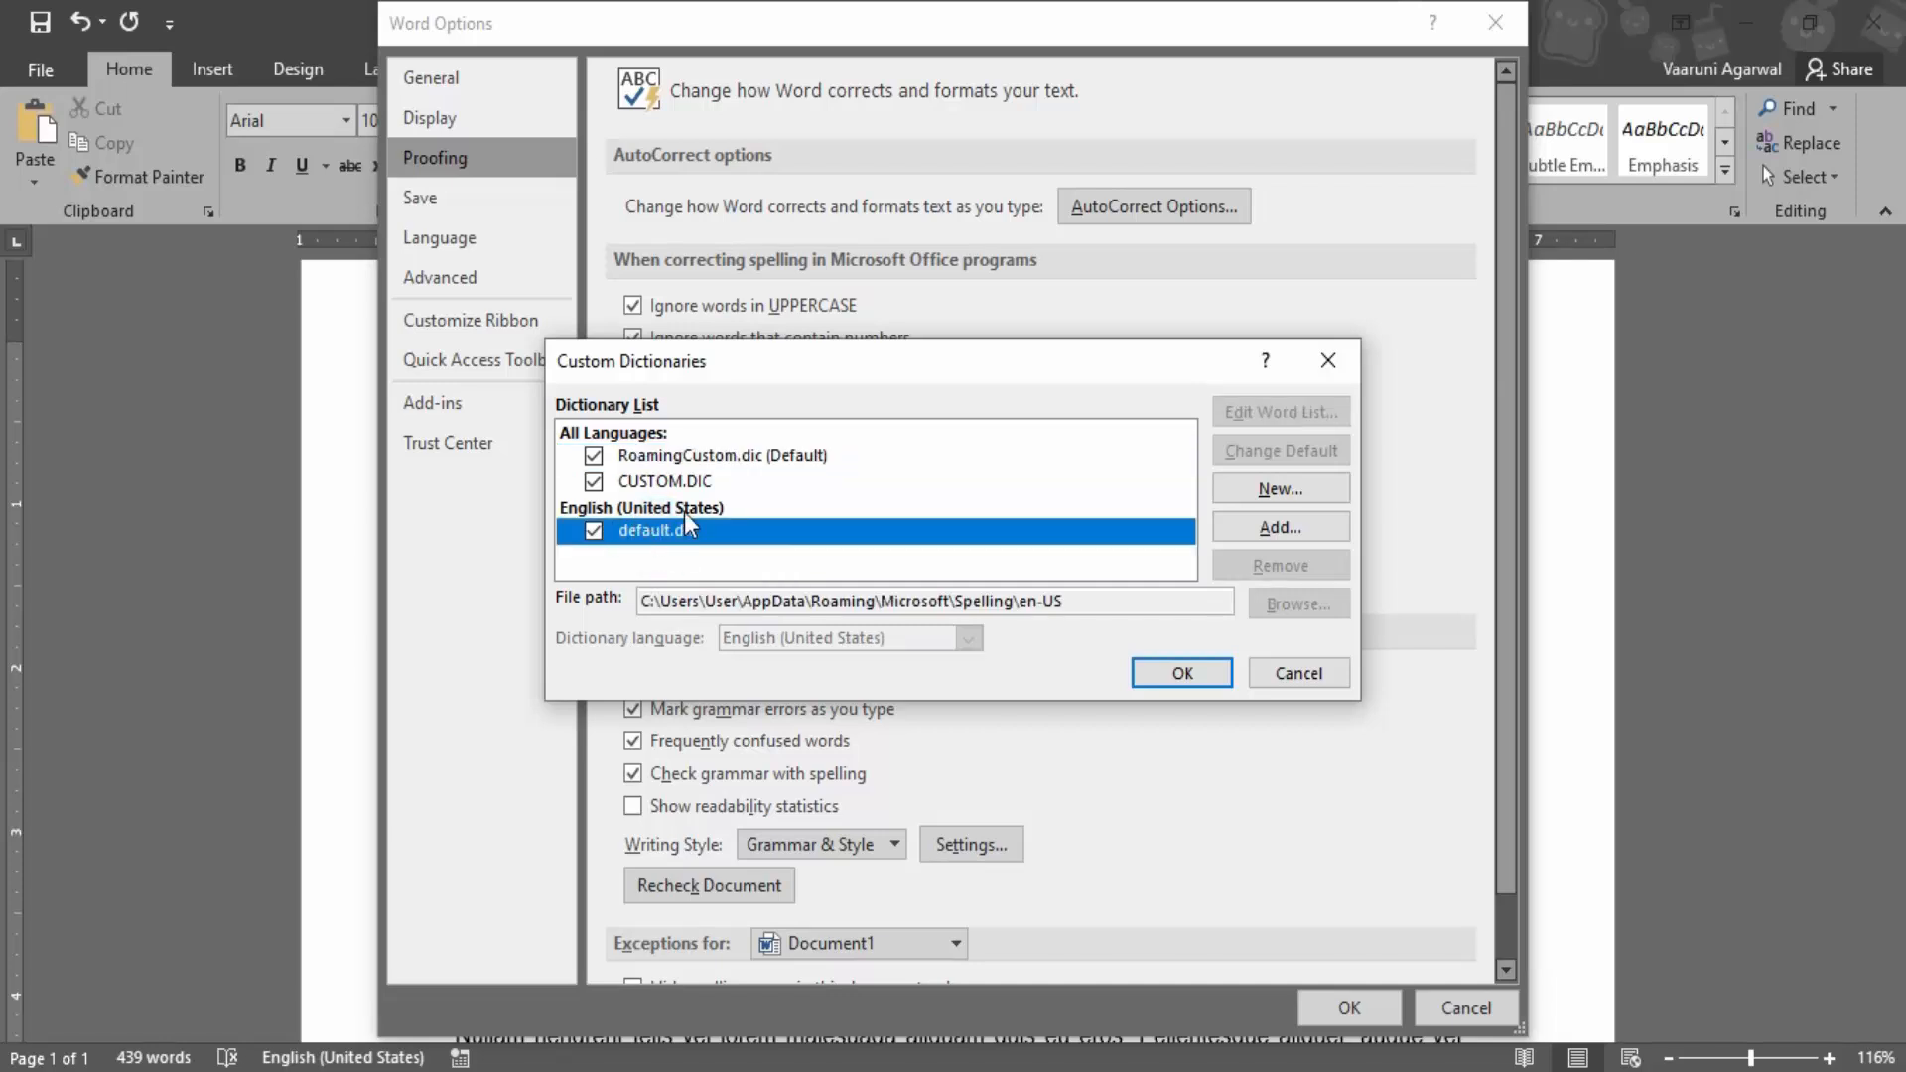
mouse_move(703, 556)
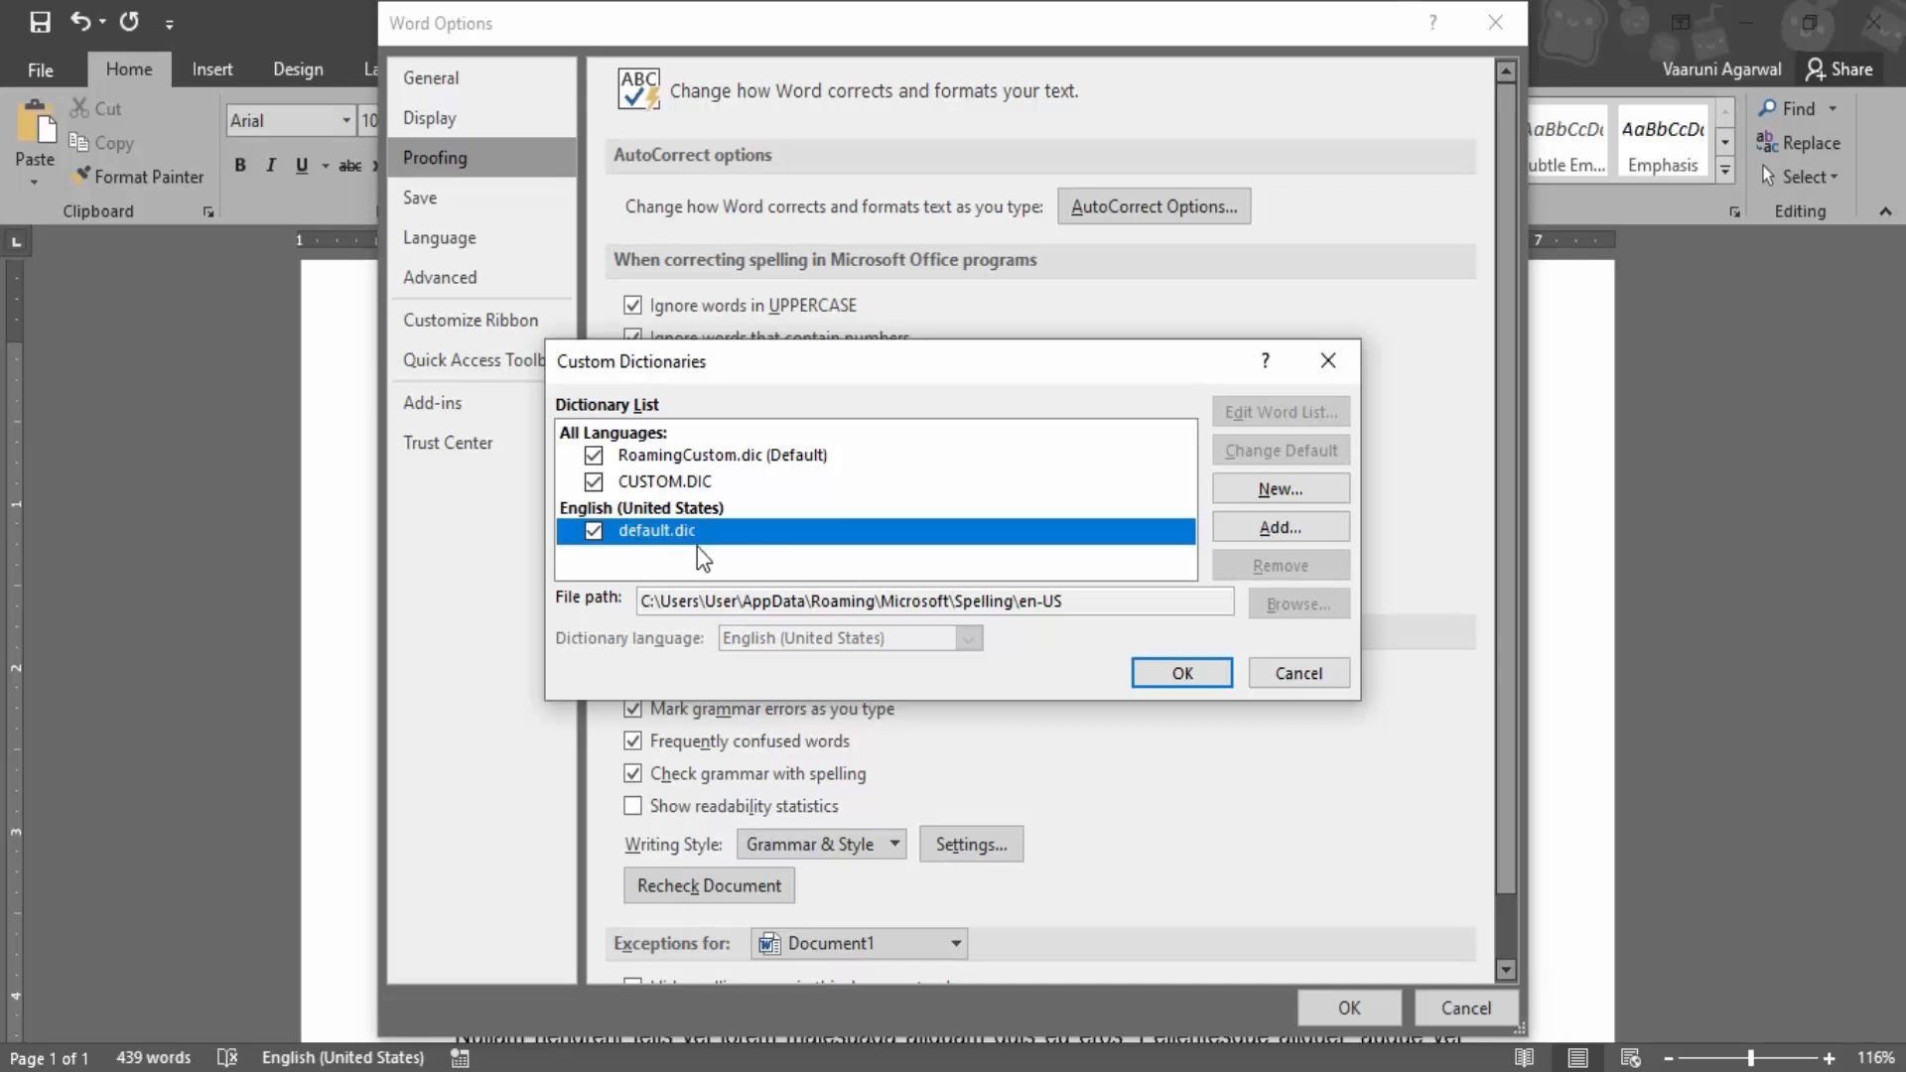
left_click(723, 455)
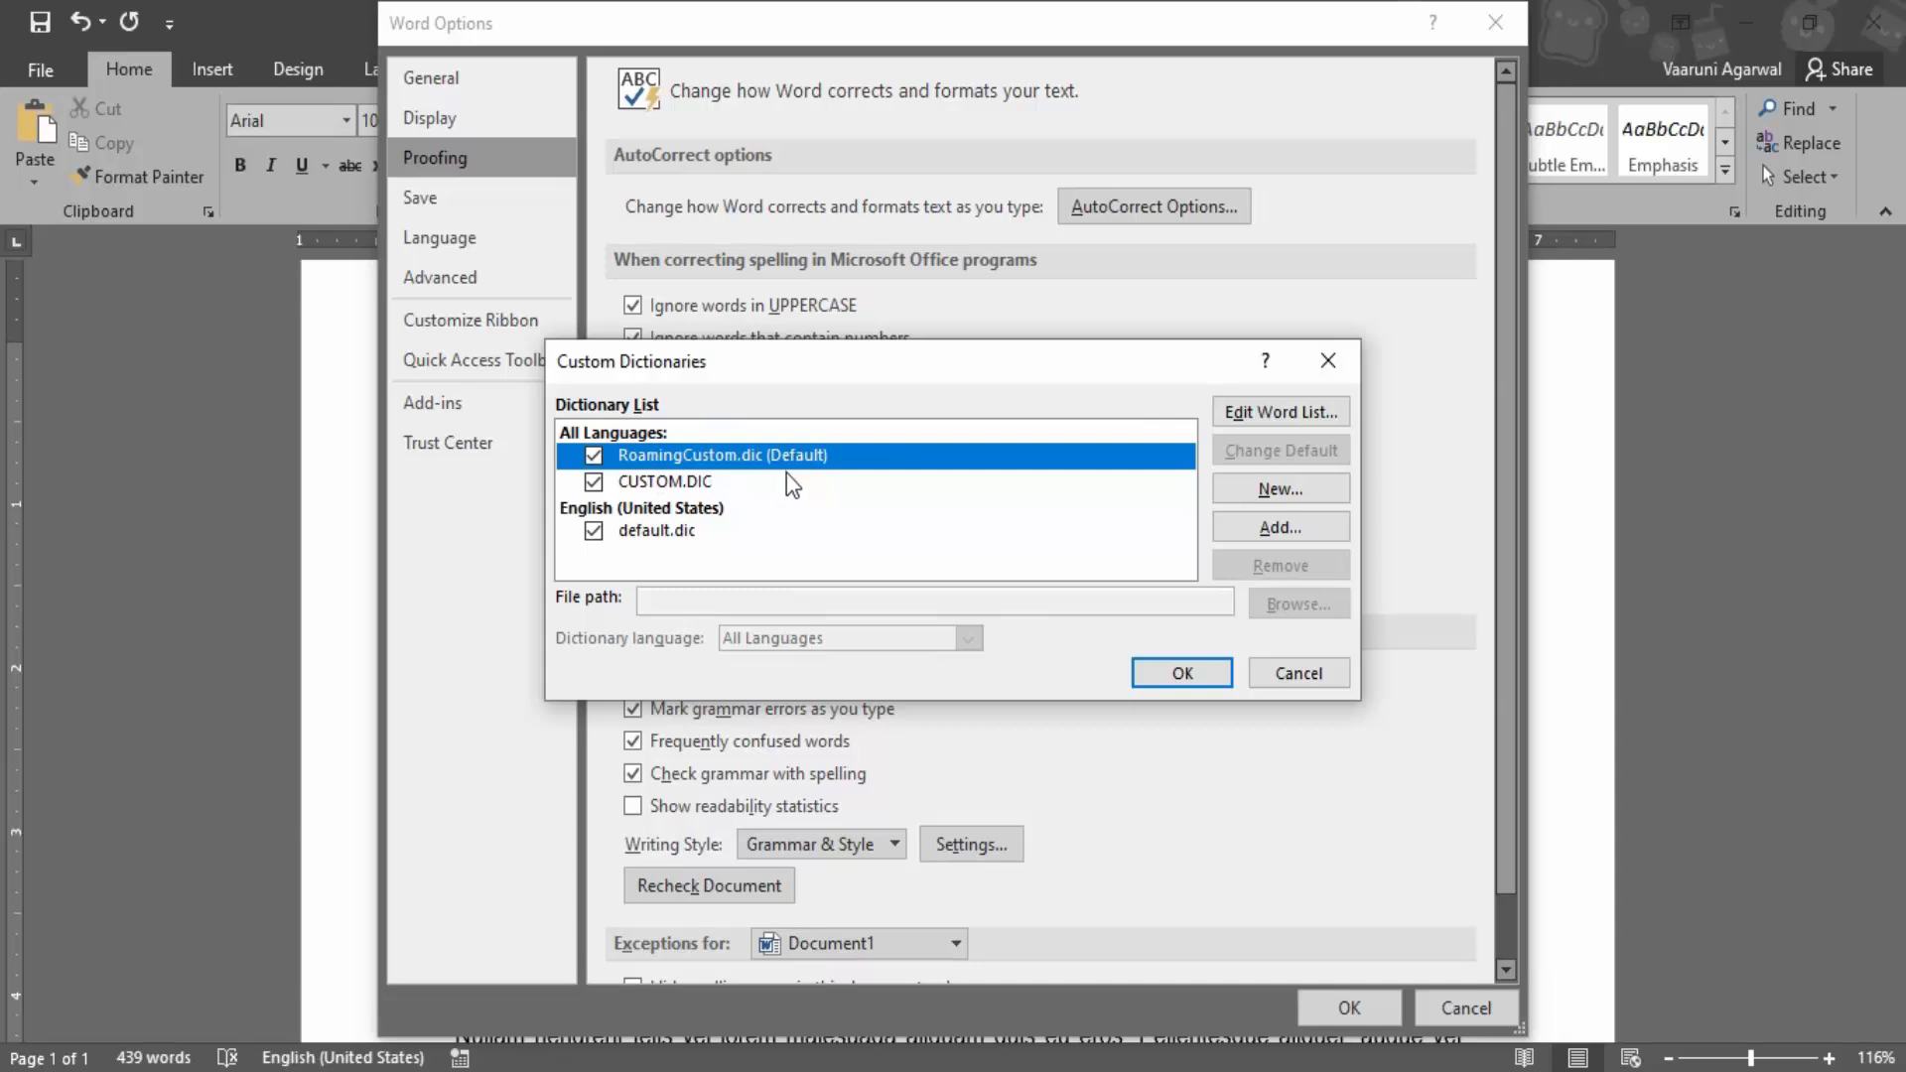
left_click(666, 481)
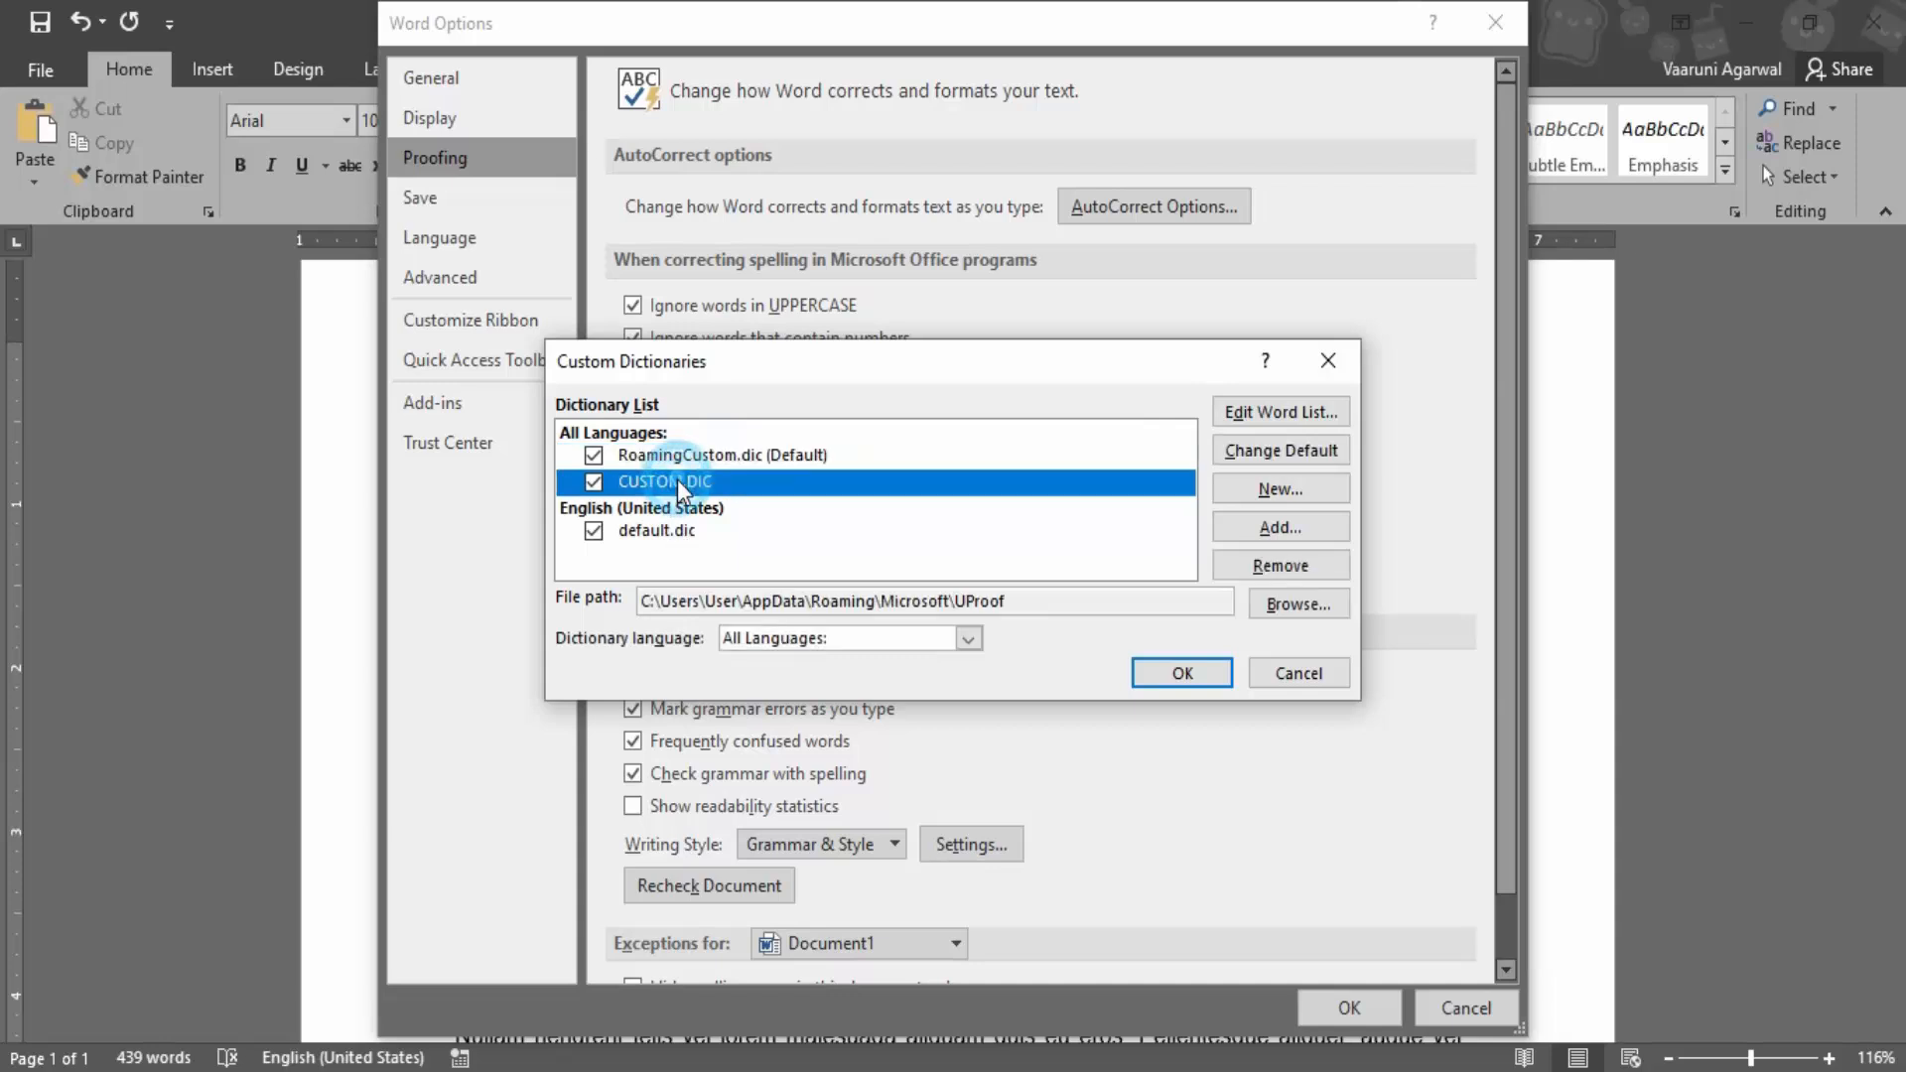
left_click(658, 530)
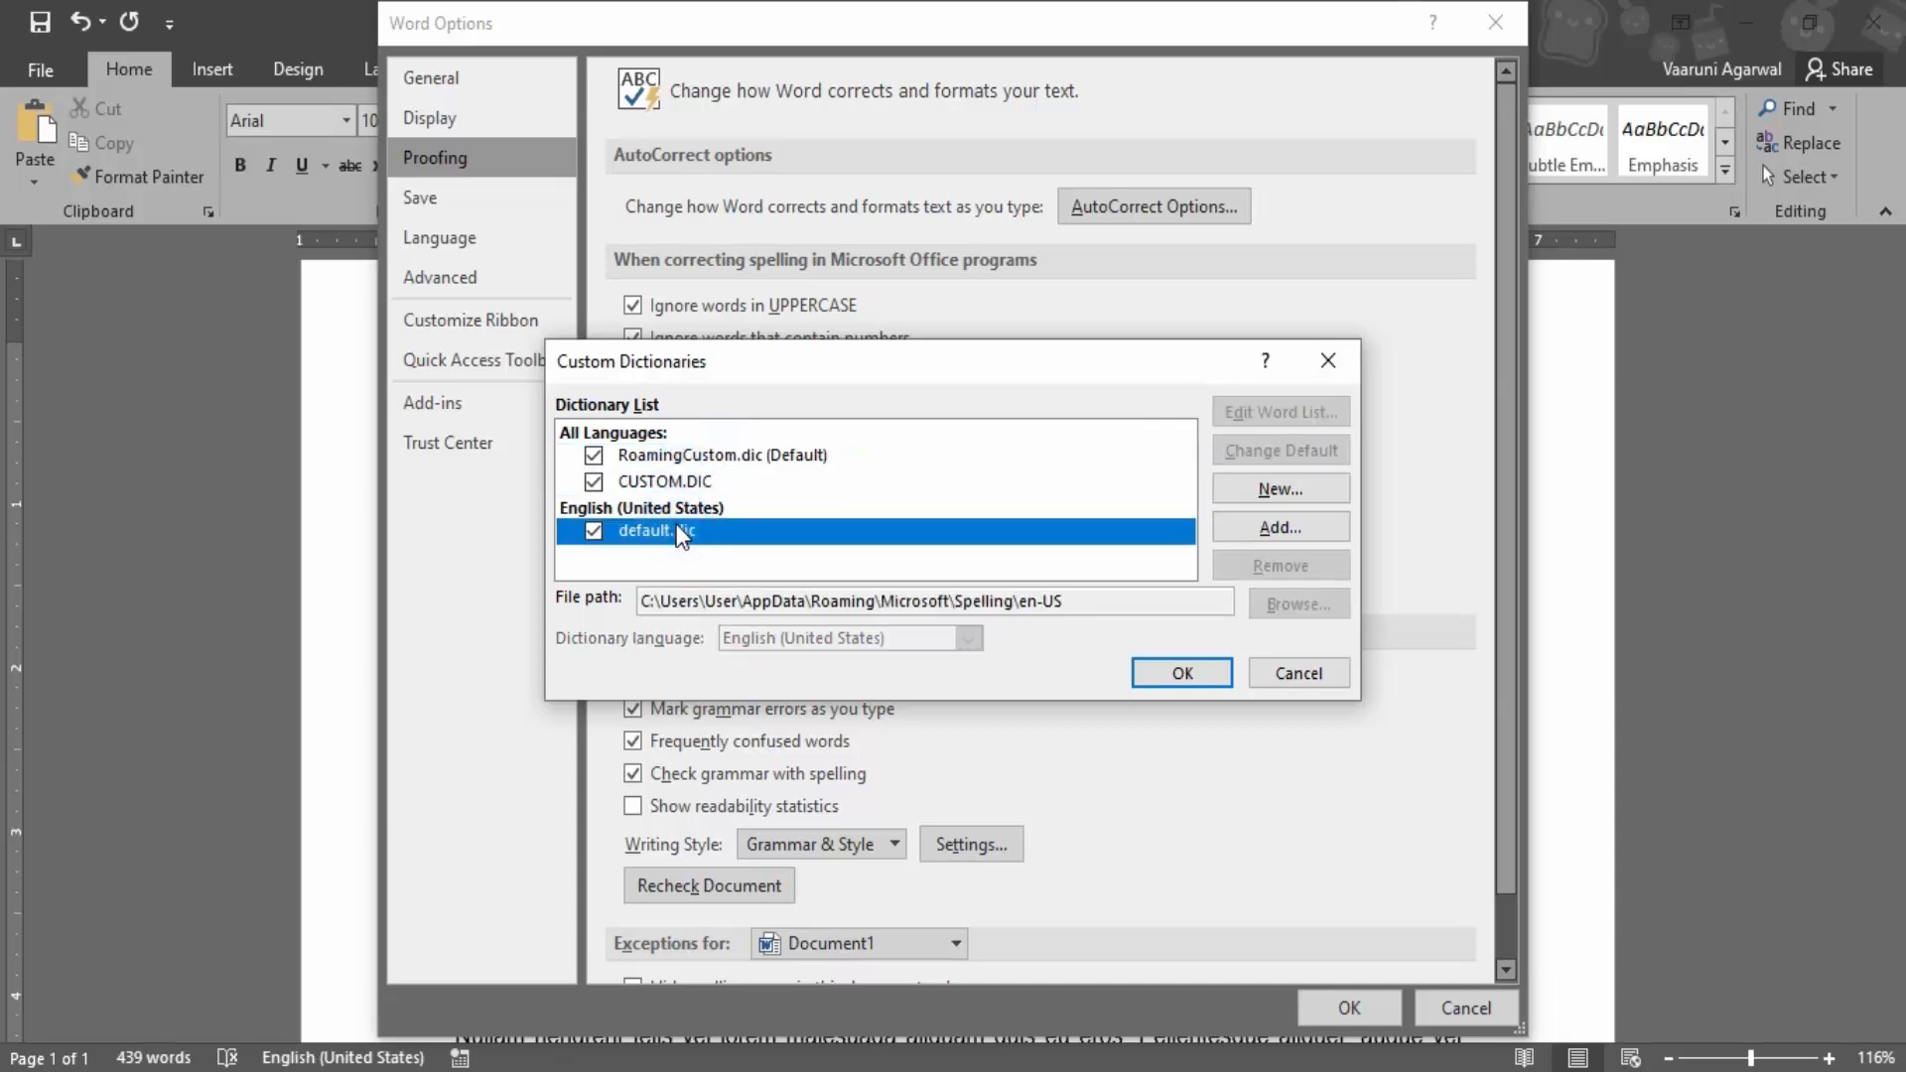
mouse_move(678, 496)
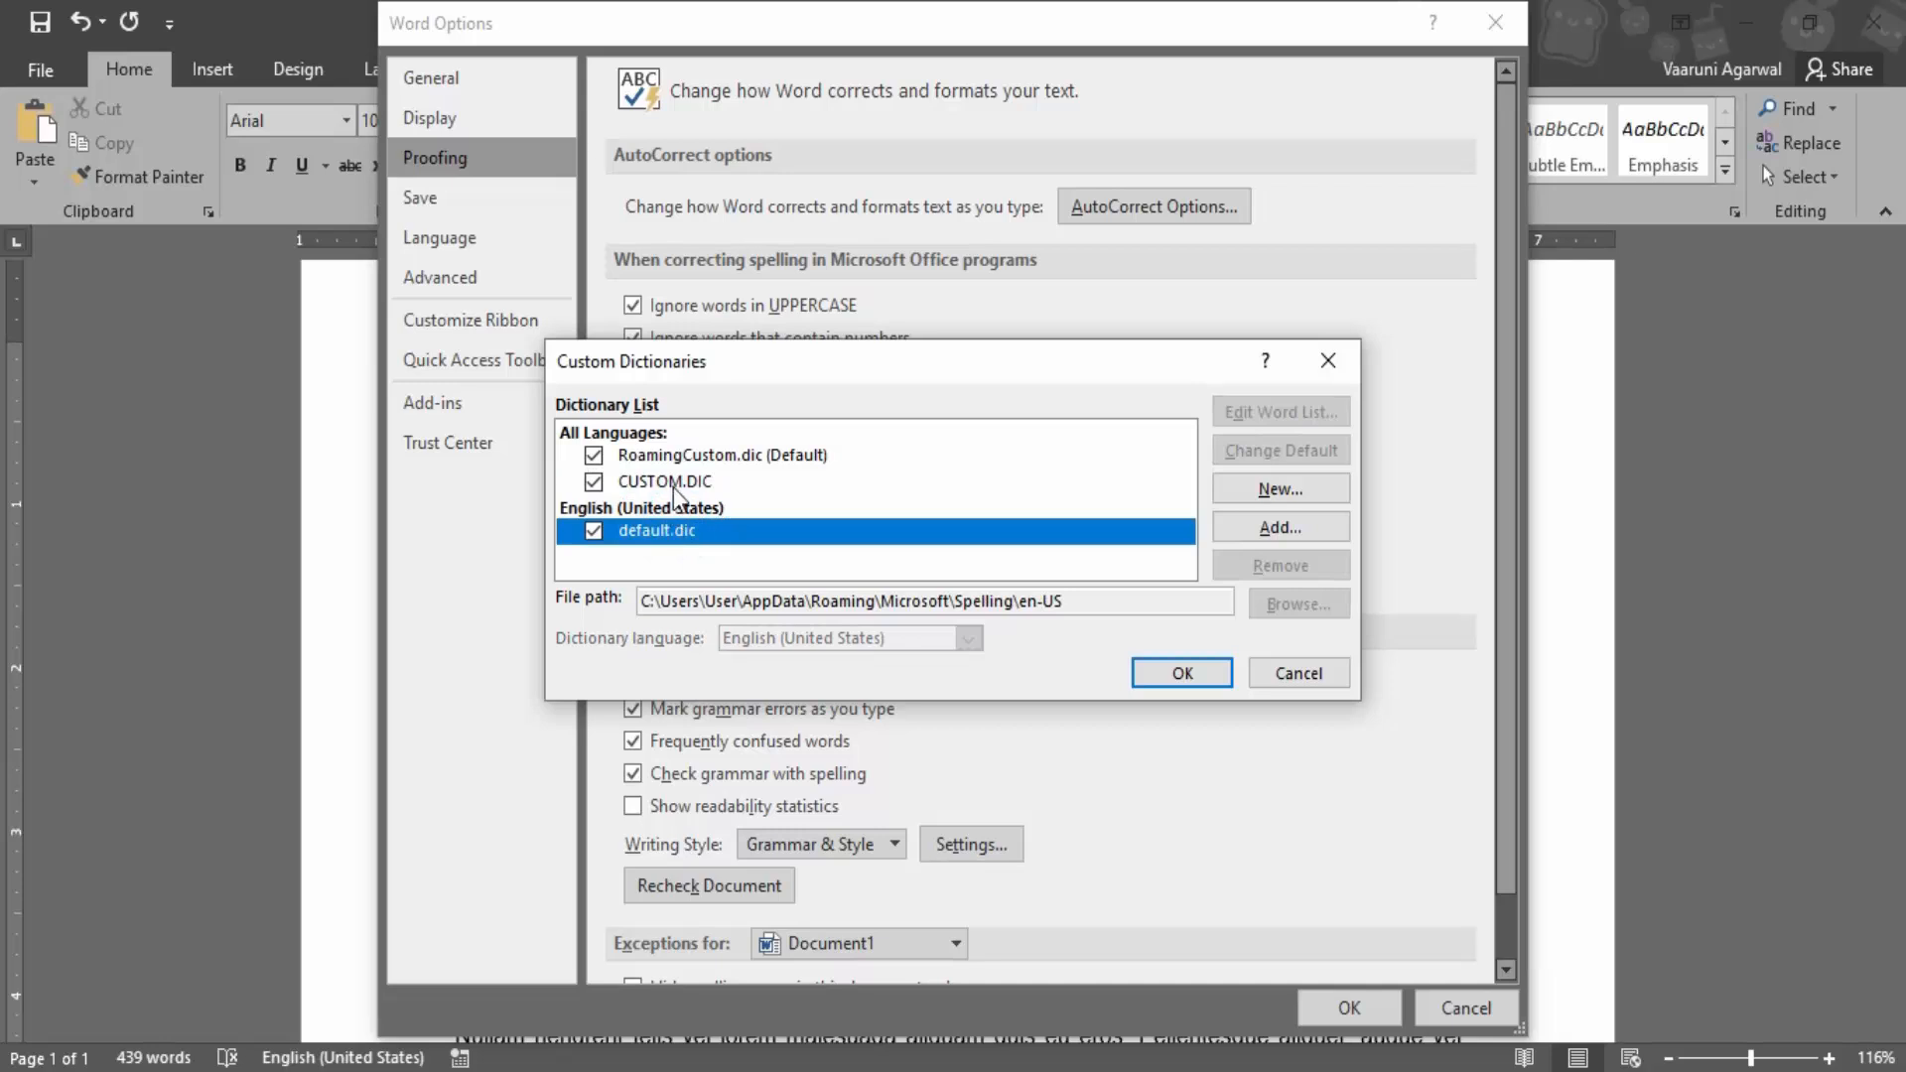
Settle on CUSTOM.DIC and bring up its word list for editing
left_click(663, 481)
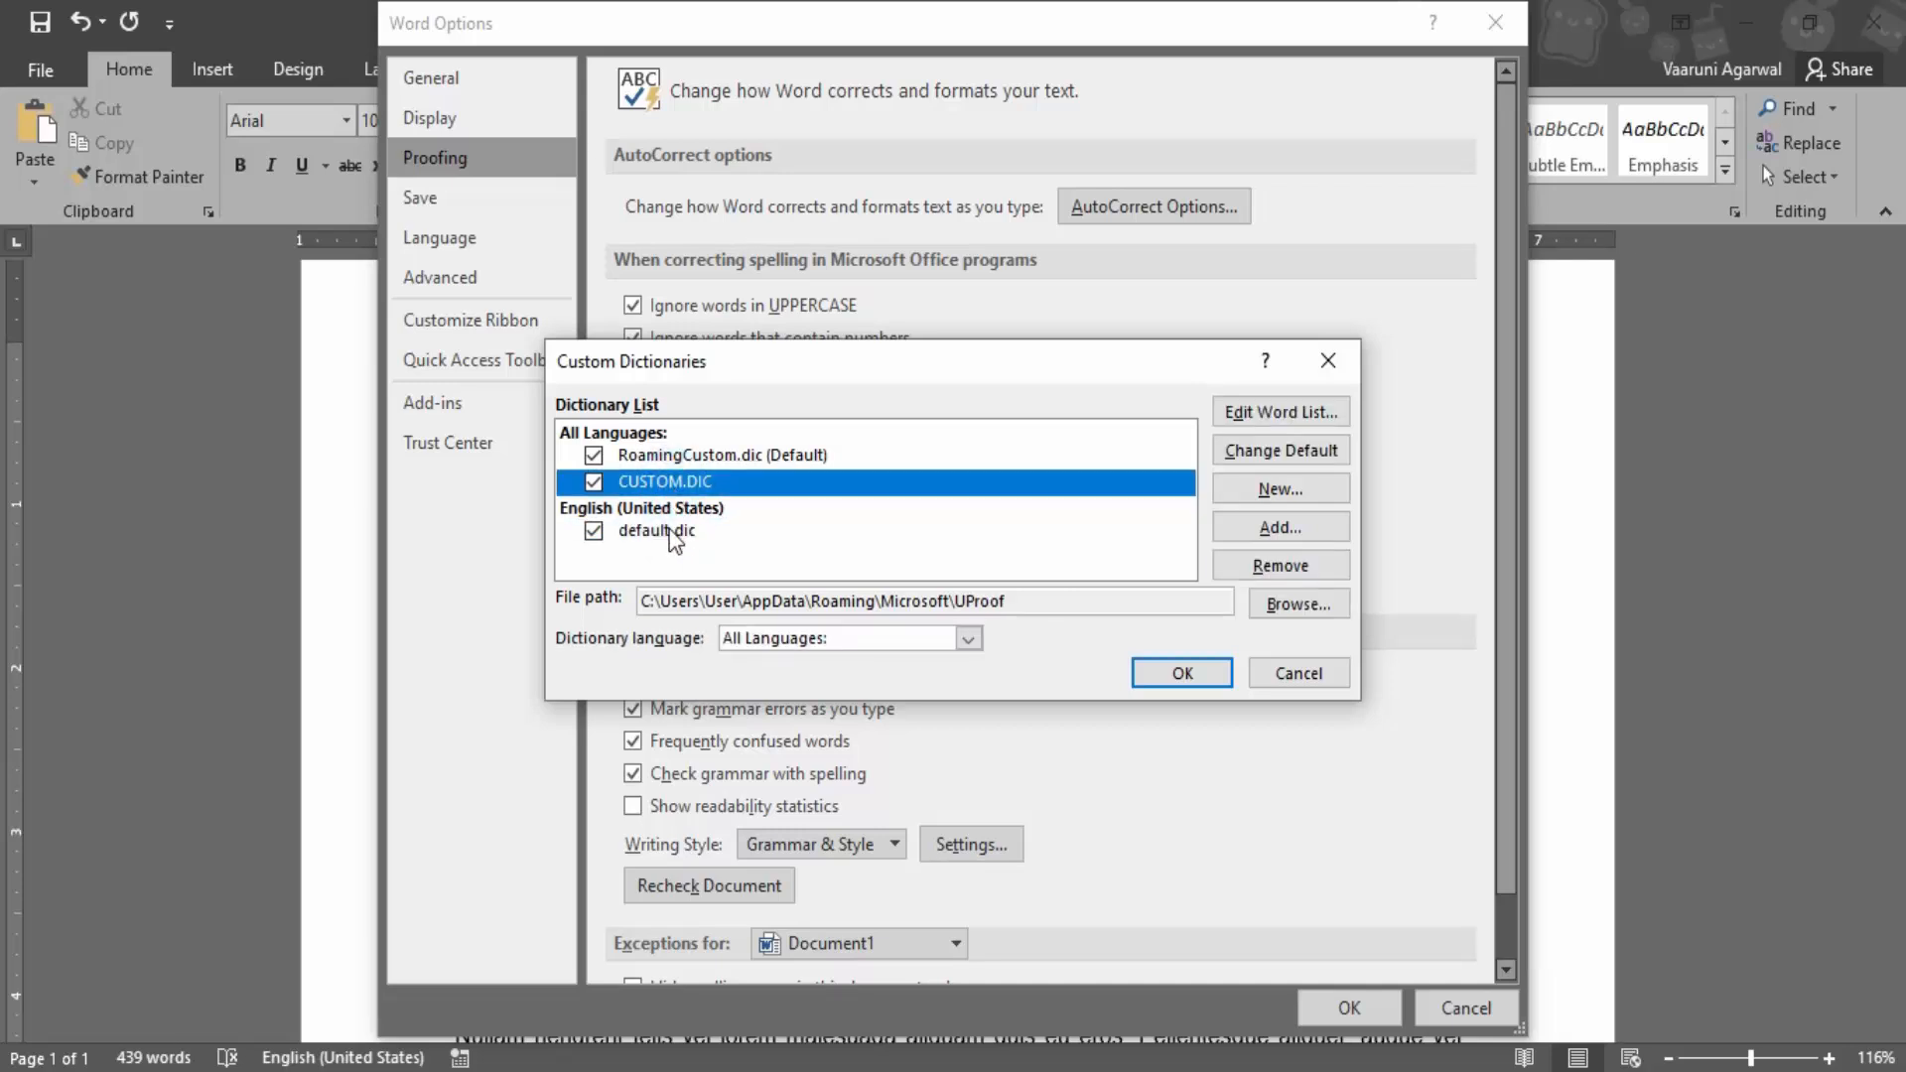
left_click(657, 530)
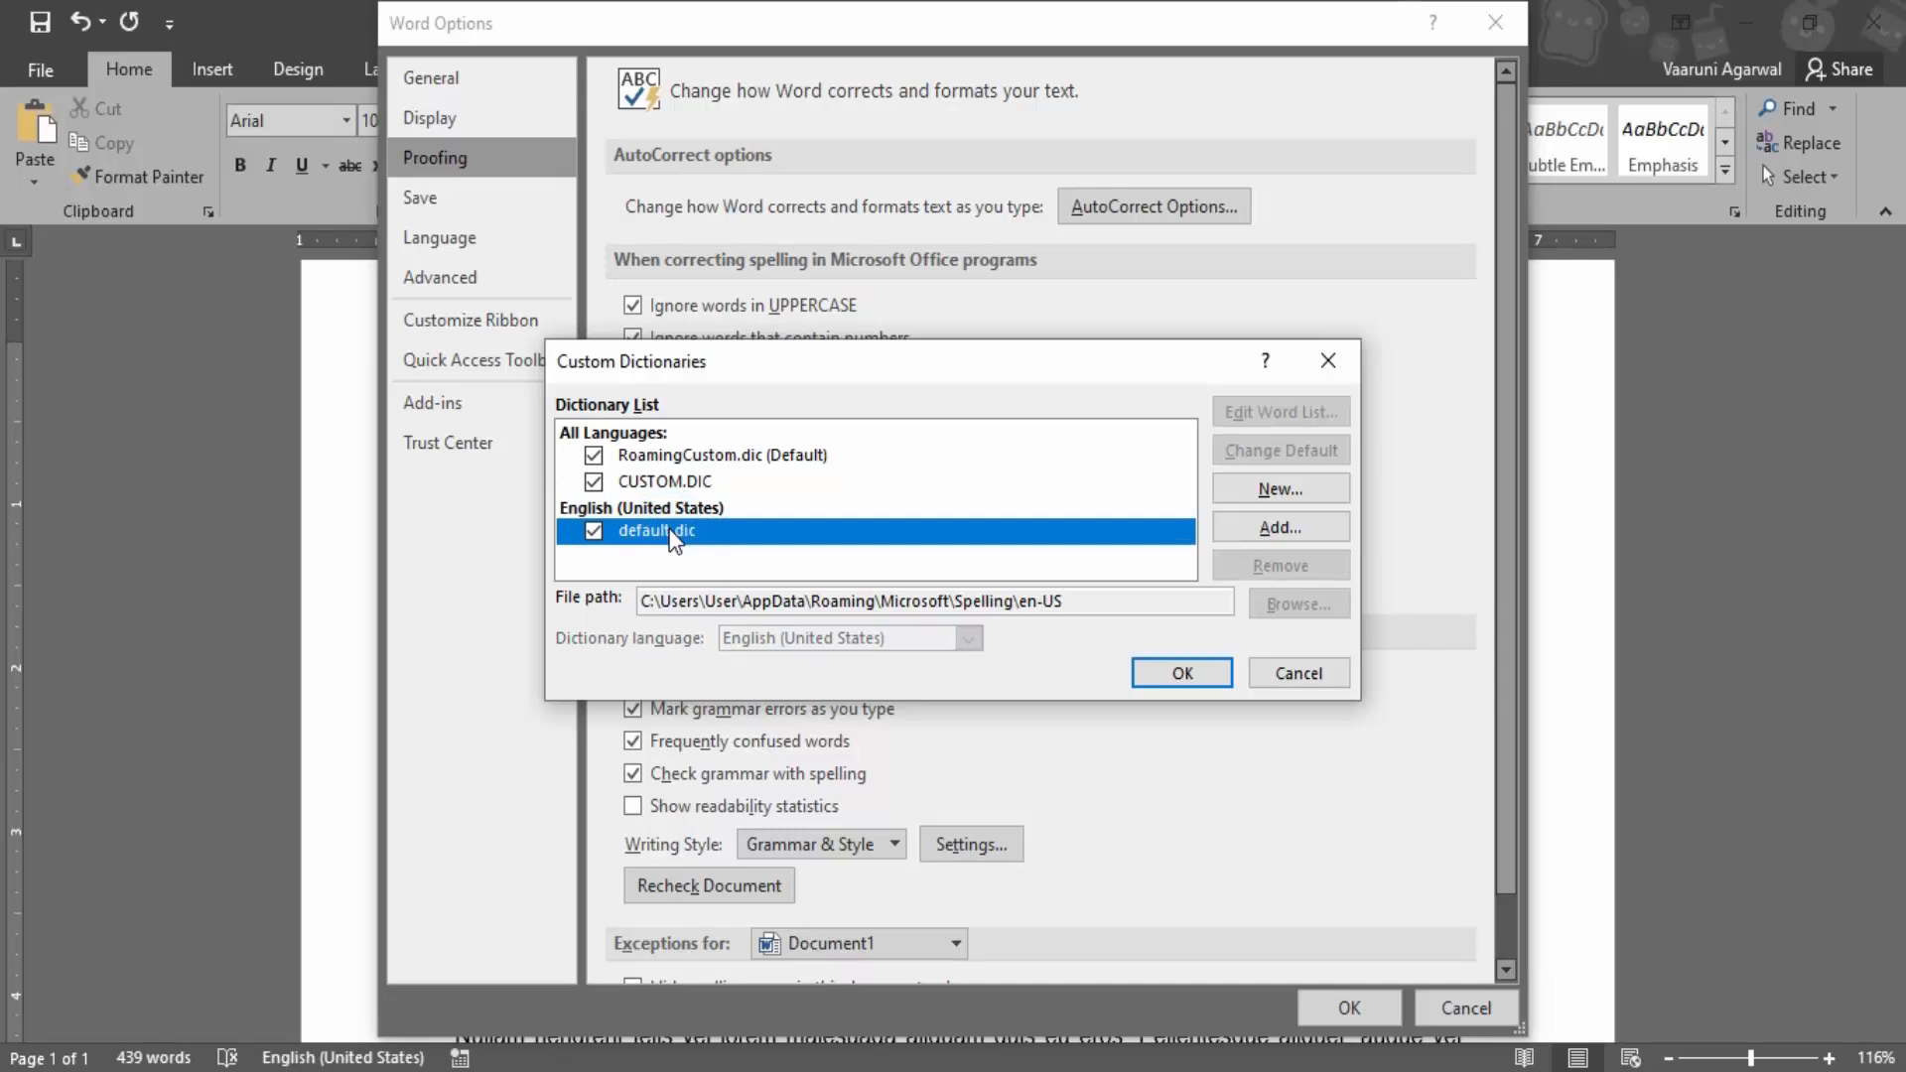
mouse_move(921, 475)
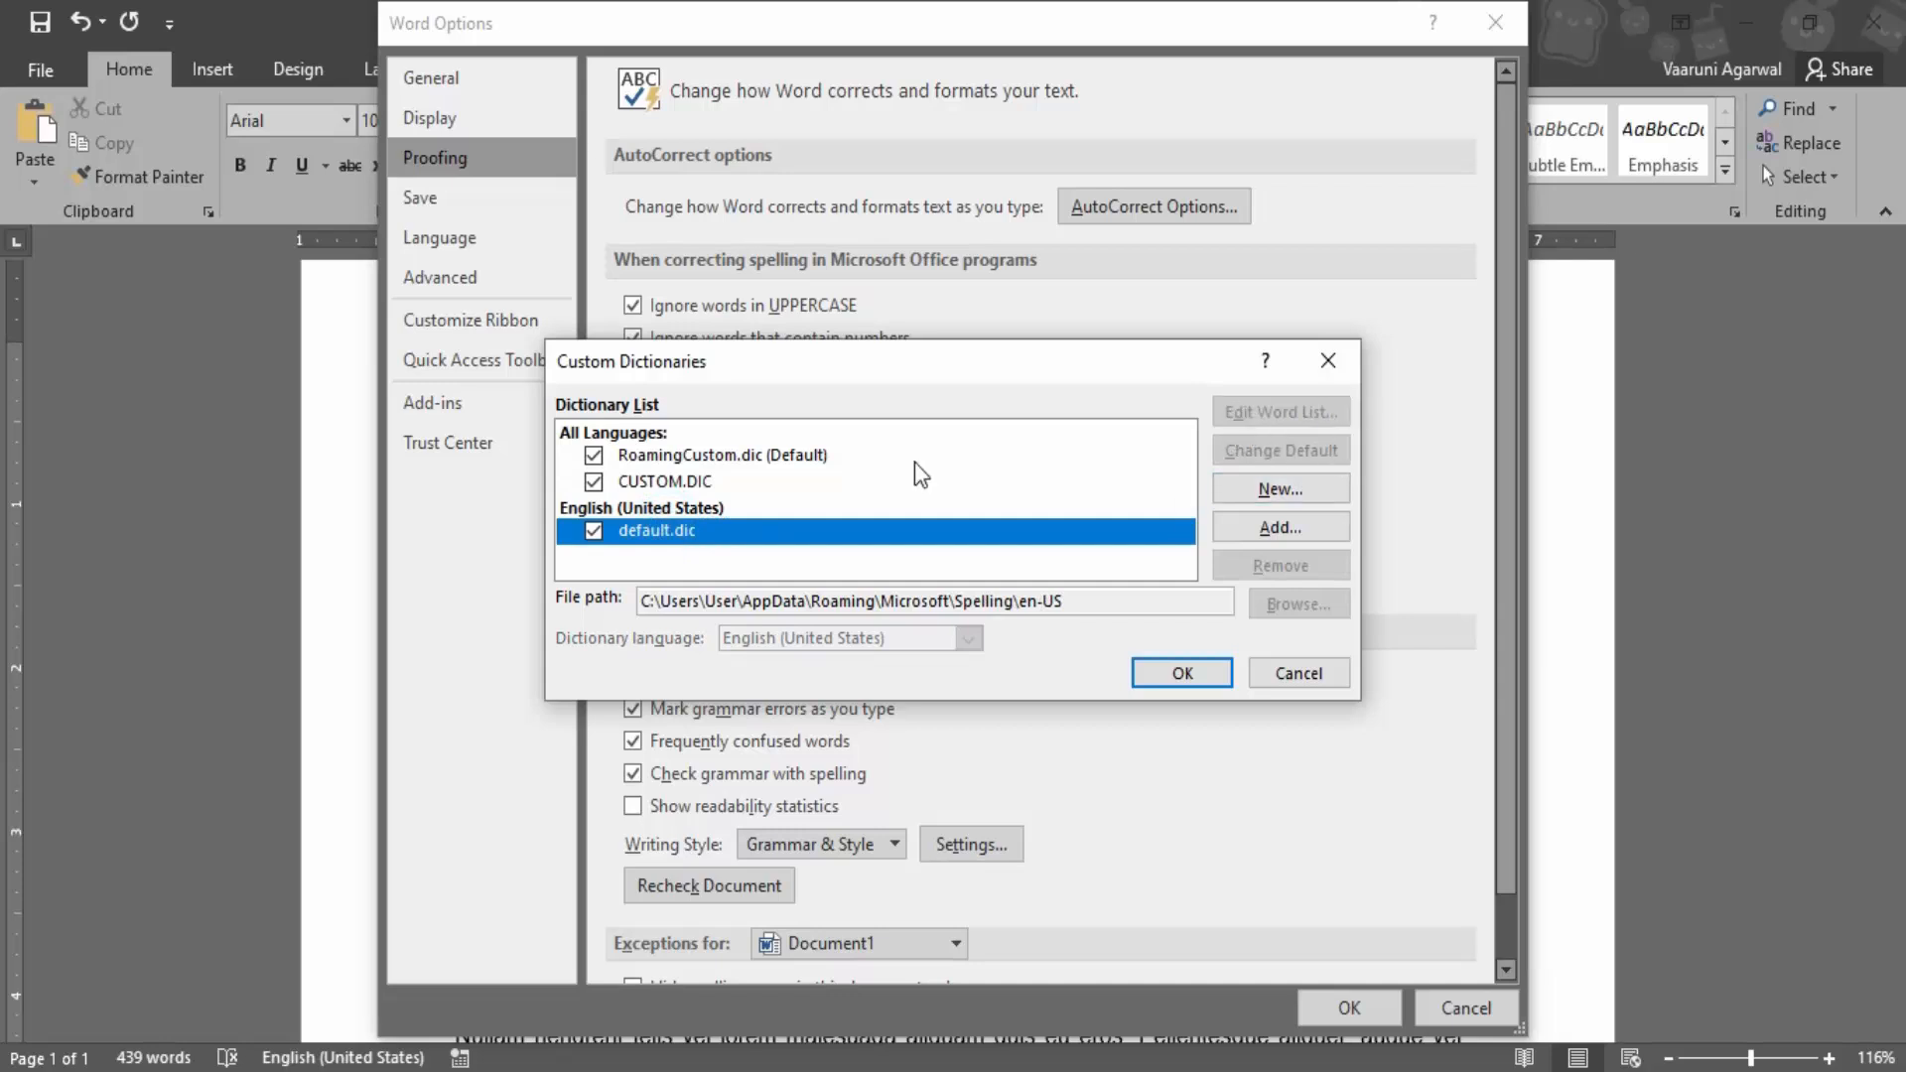
mouse_move(857, 484)
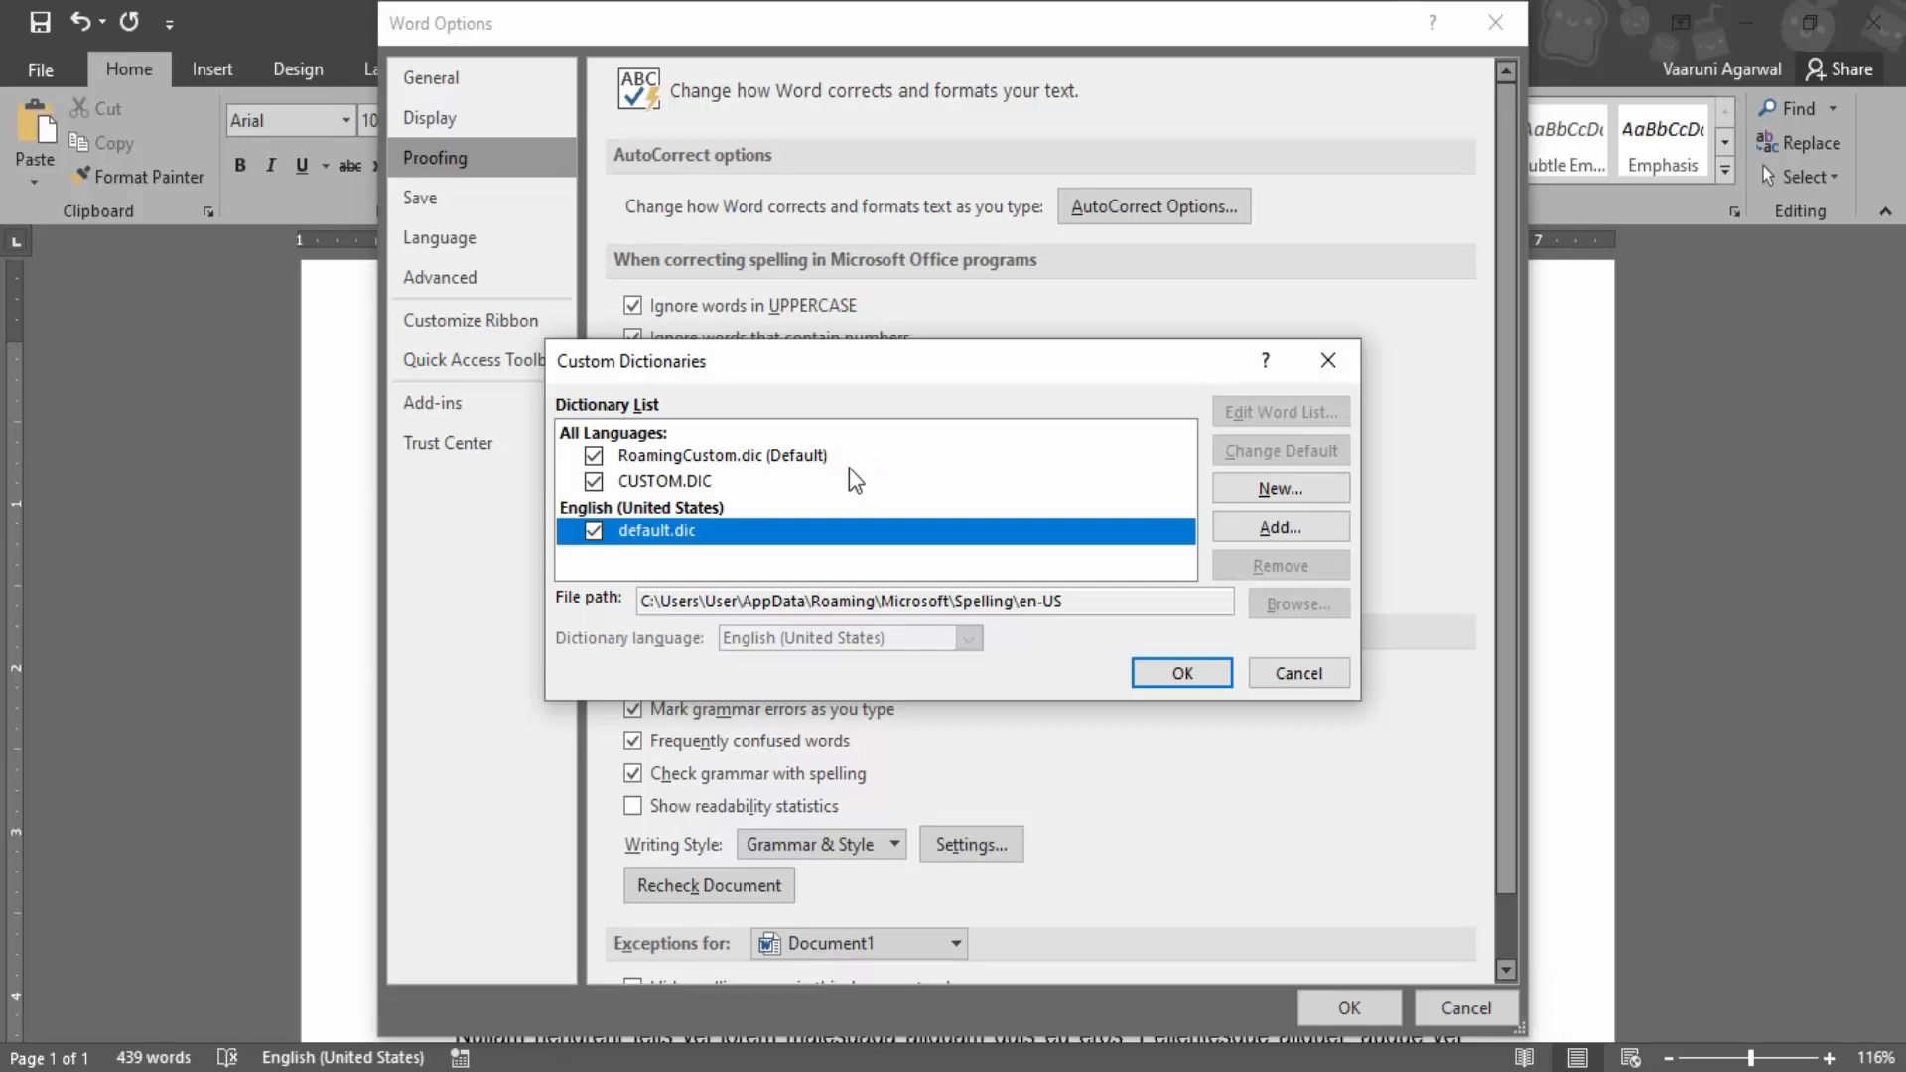
left_click(666, 481)
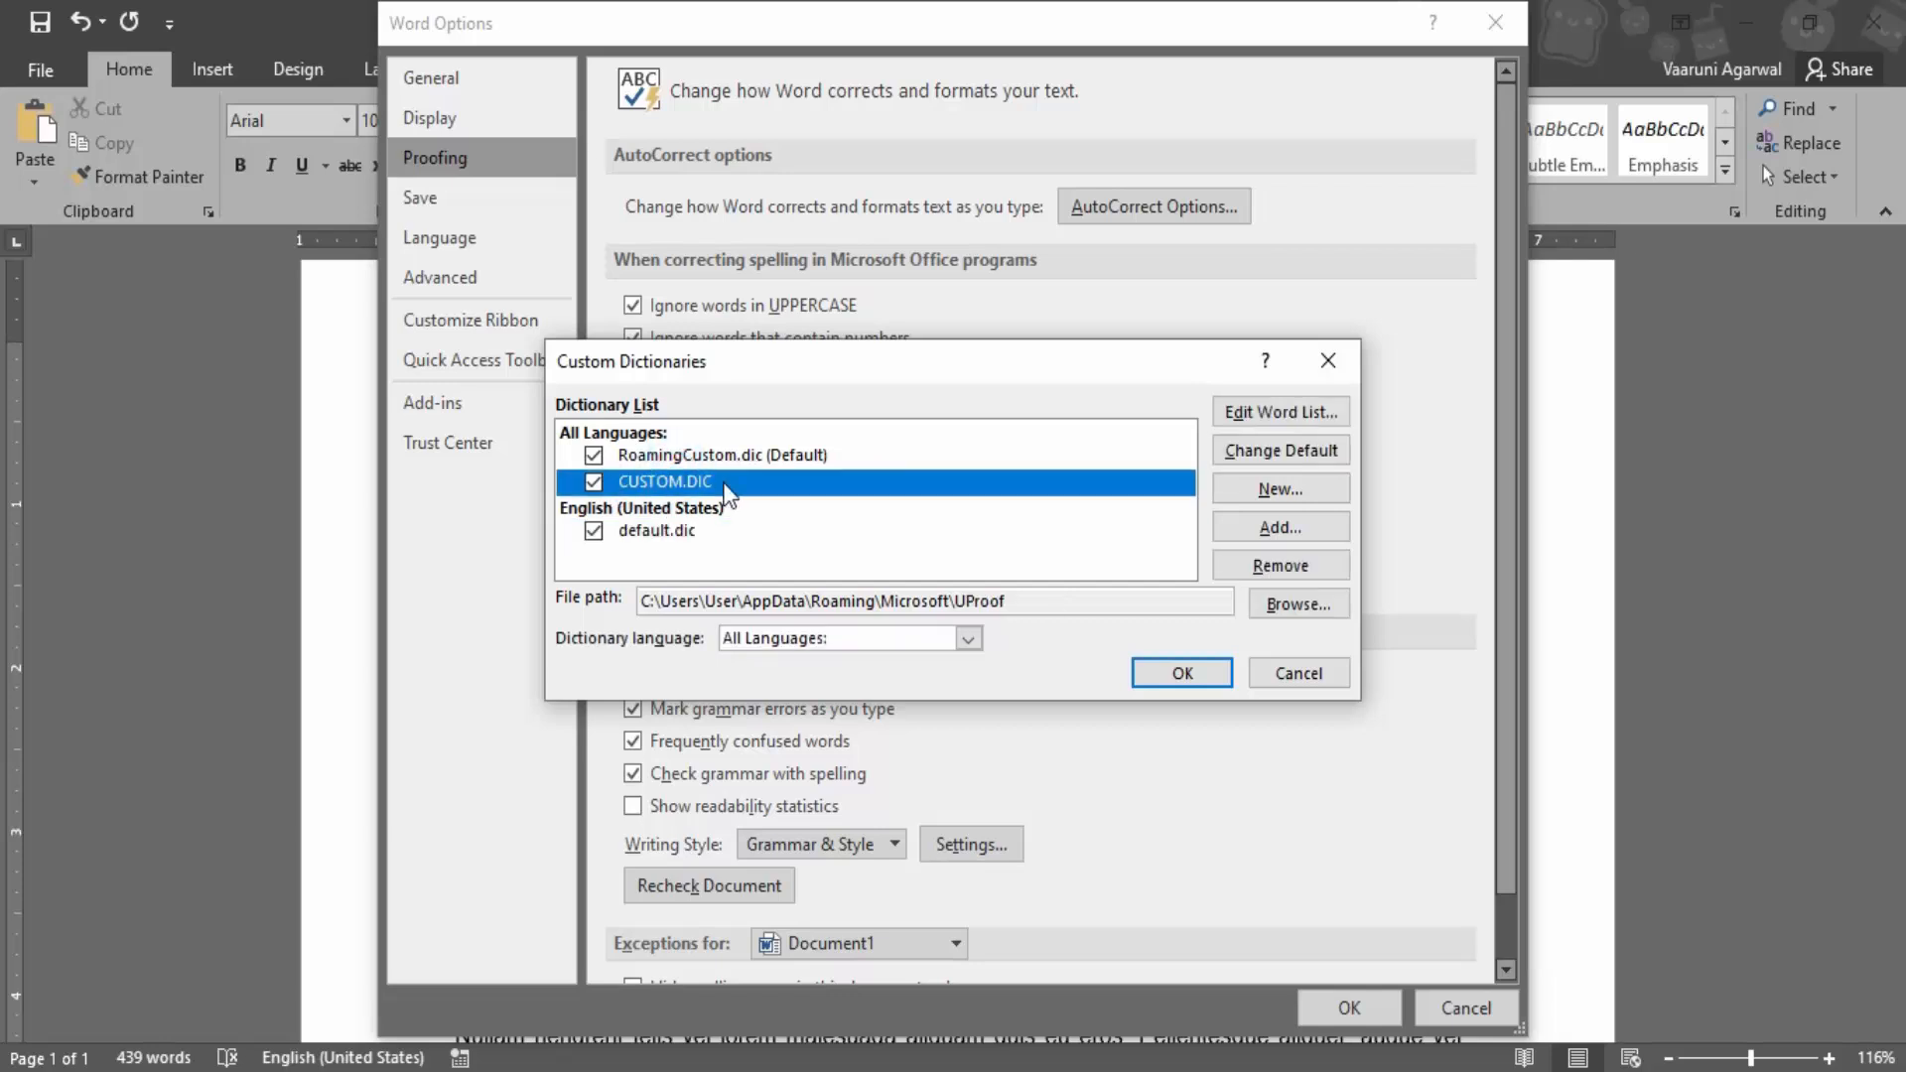
left_click(1277, 411)
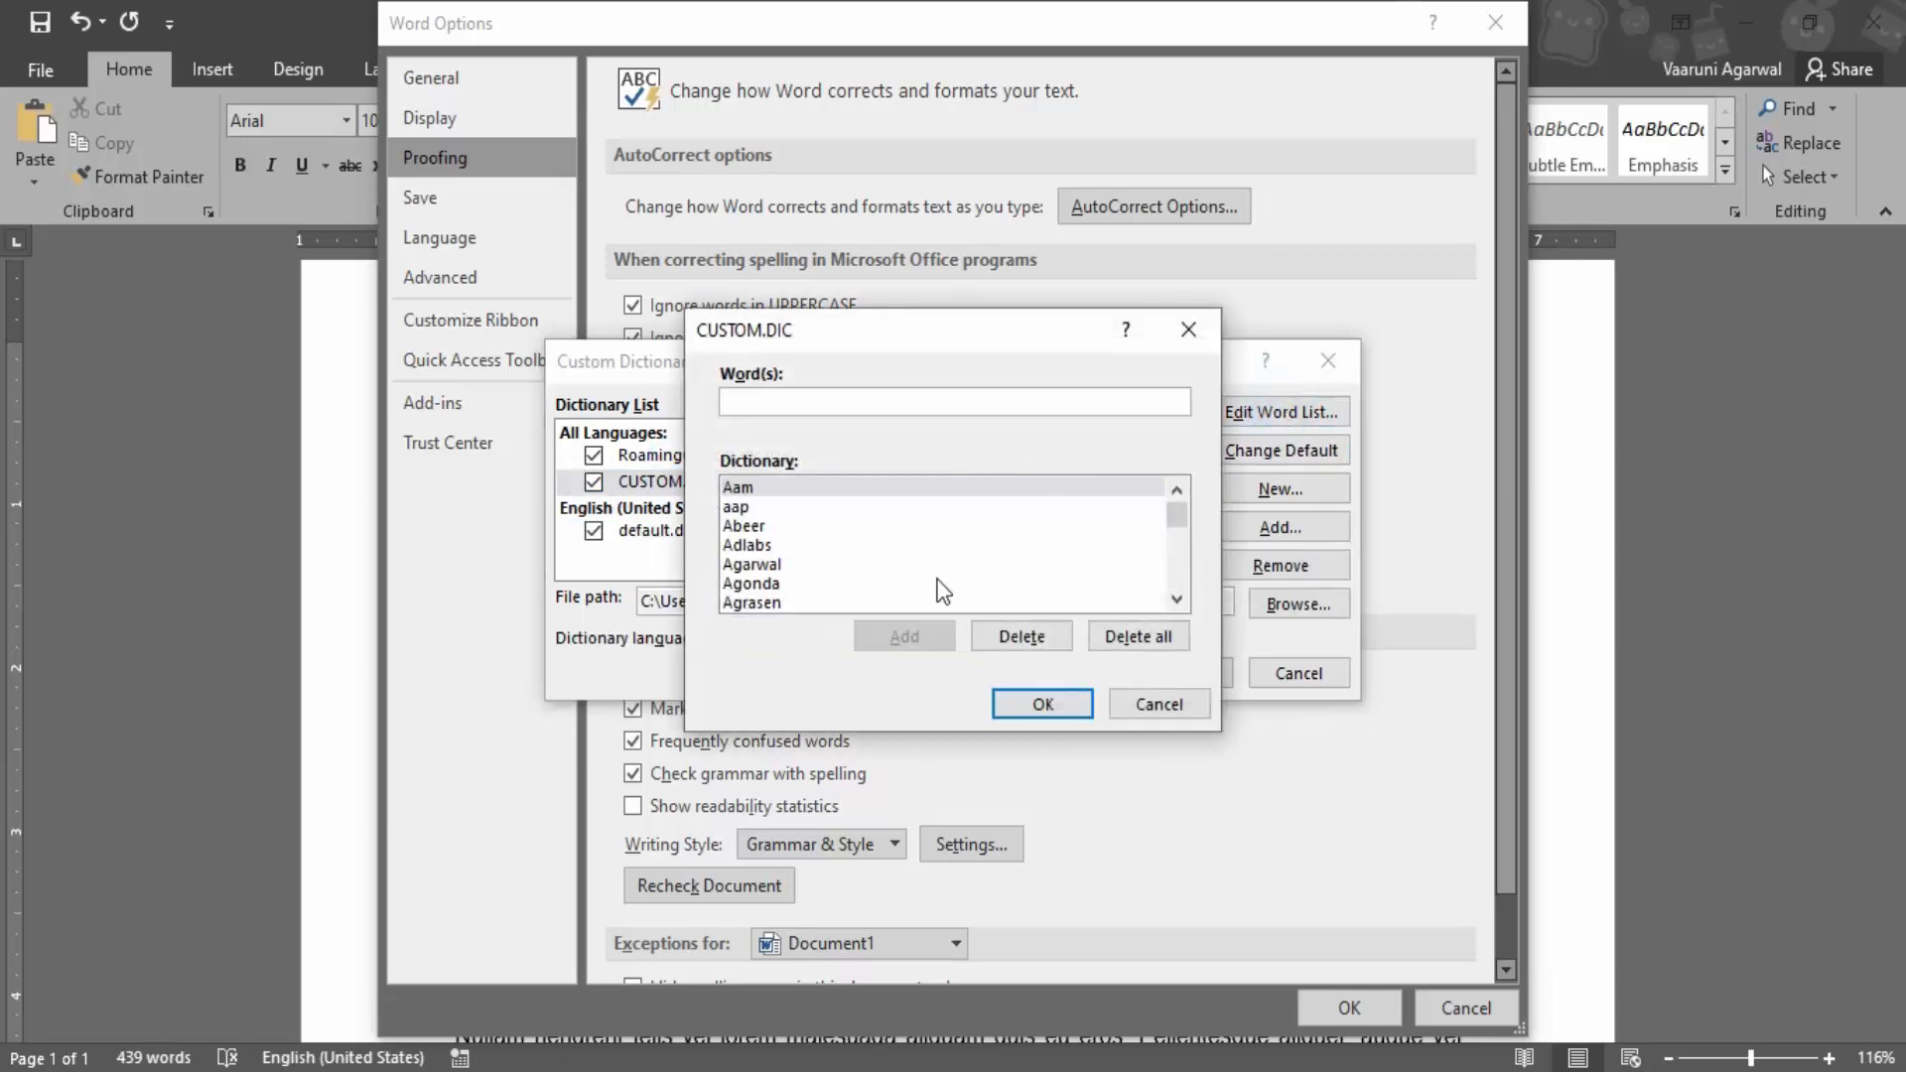
left_click(751, 604)
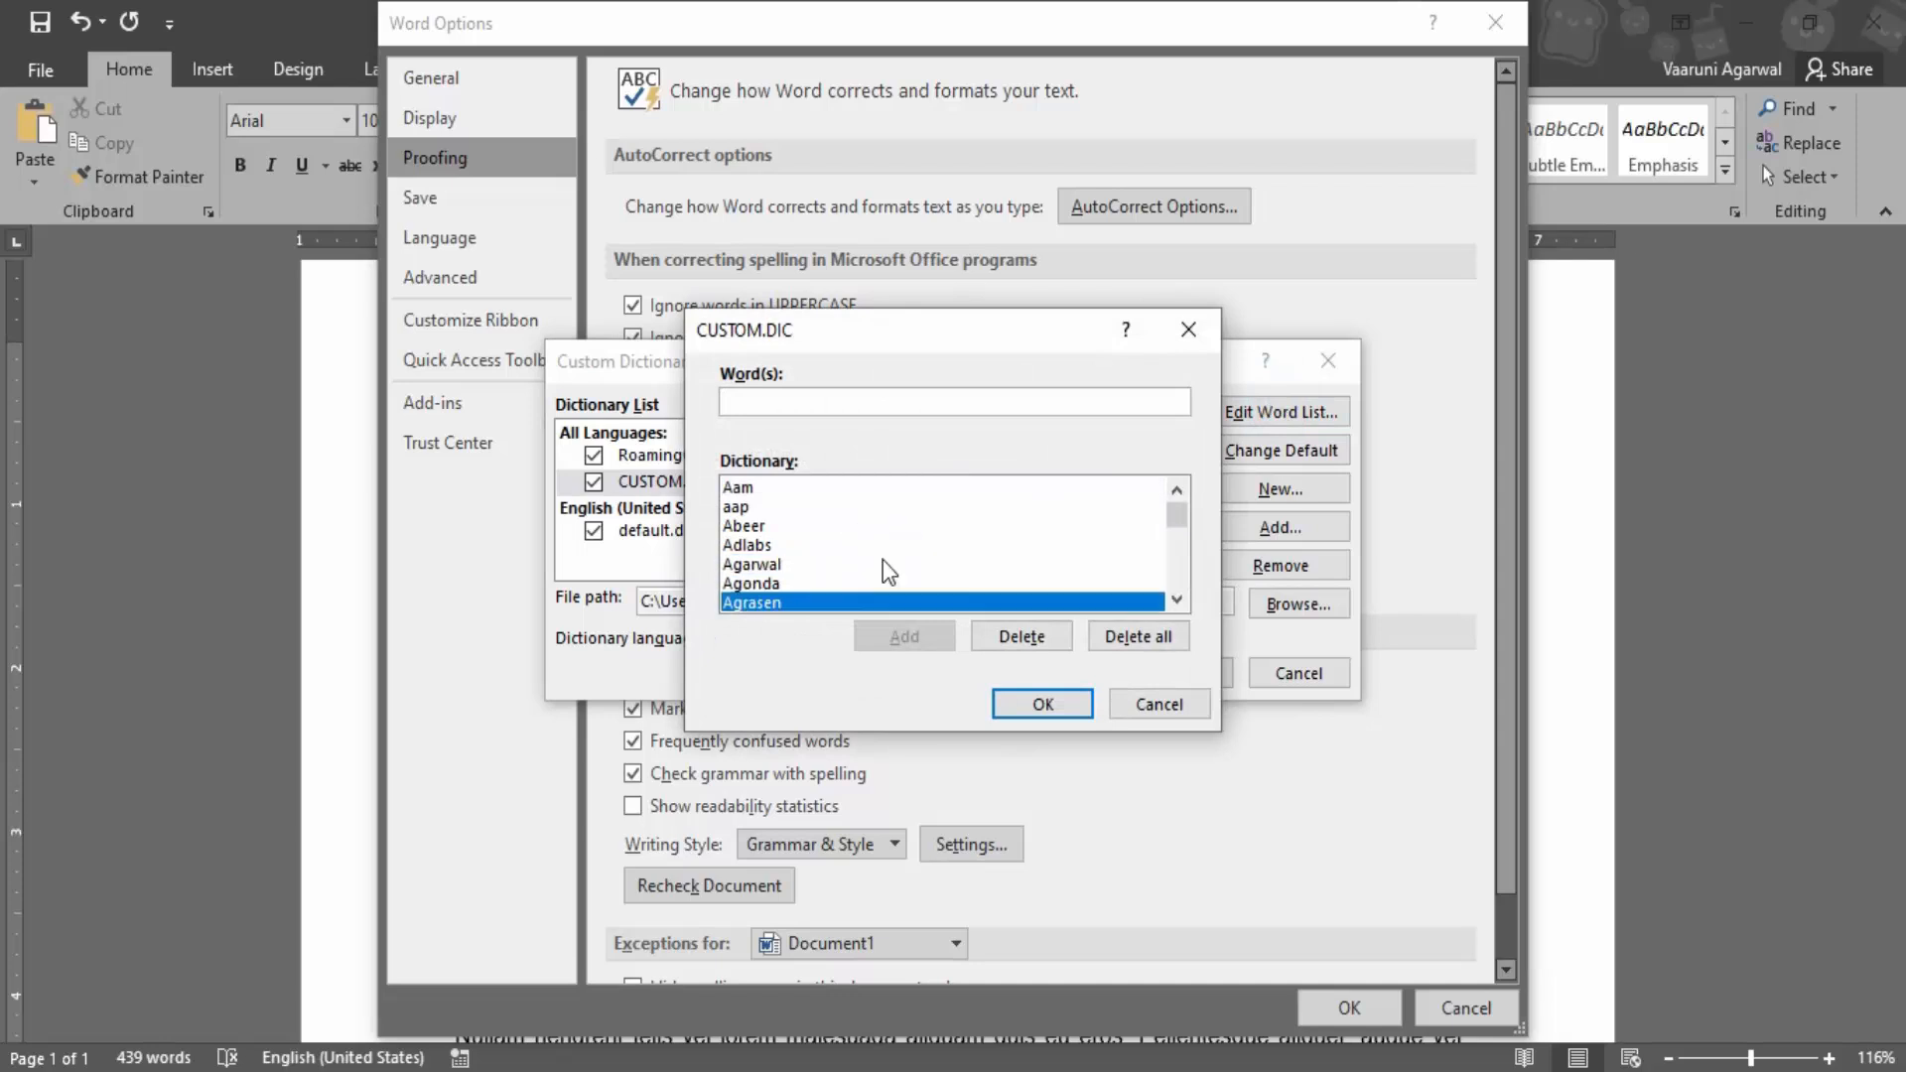
scroll("down", 3)
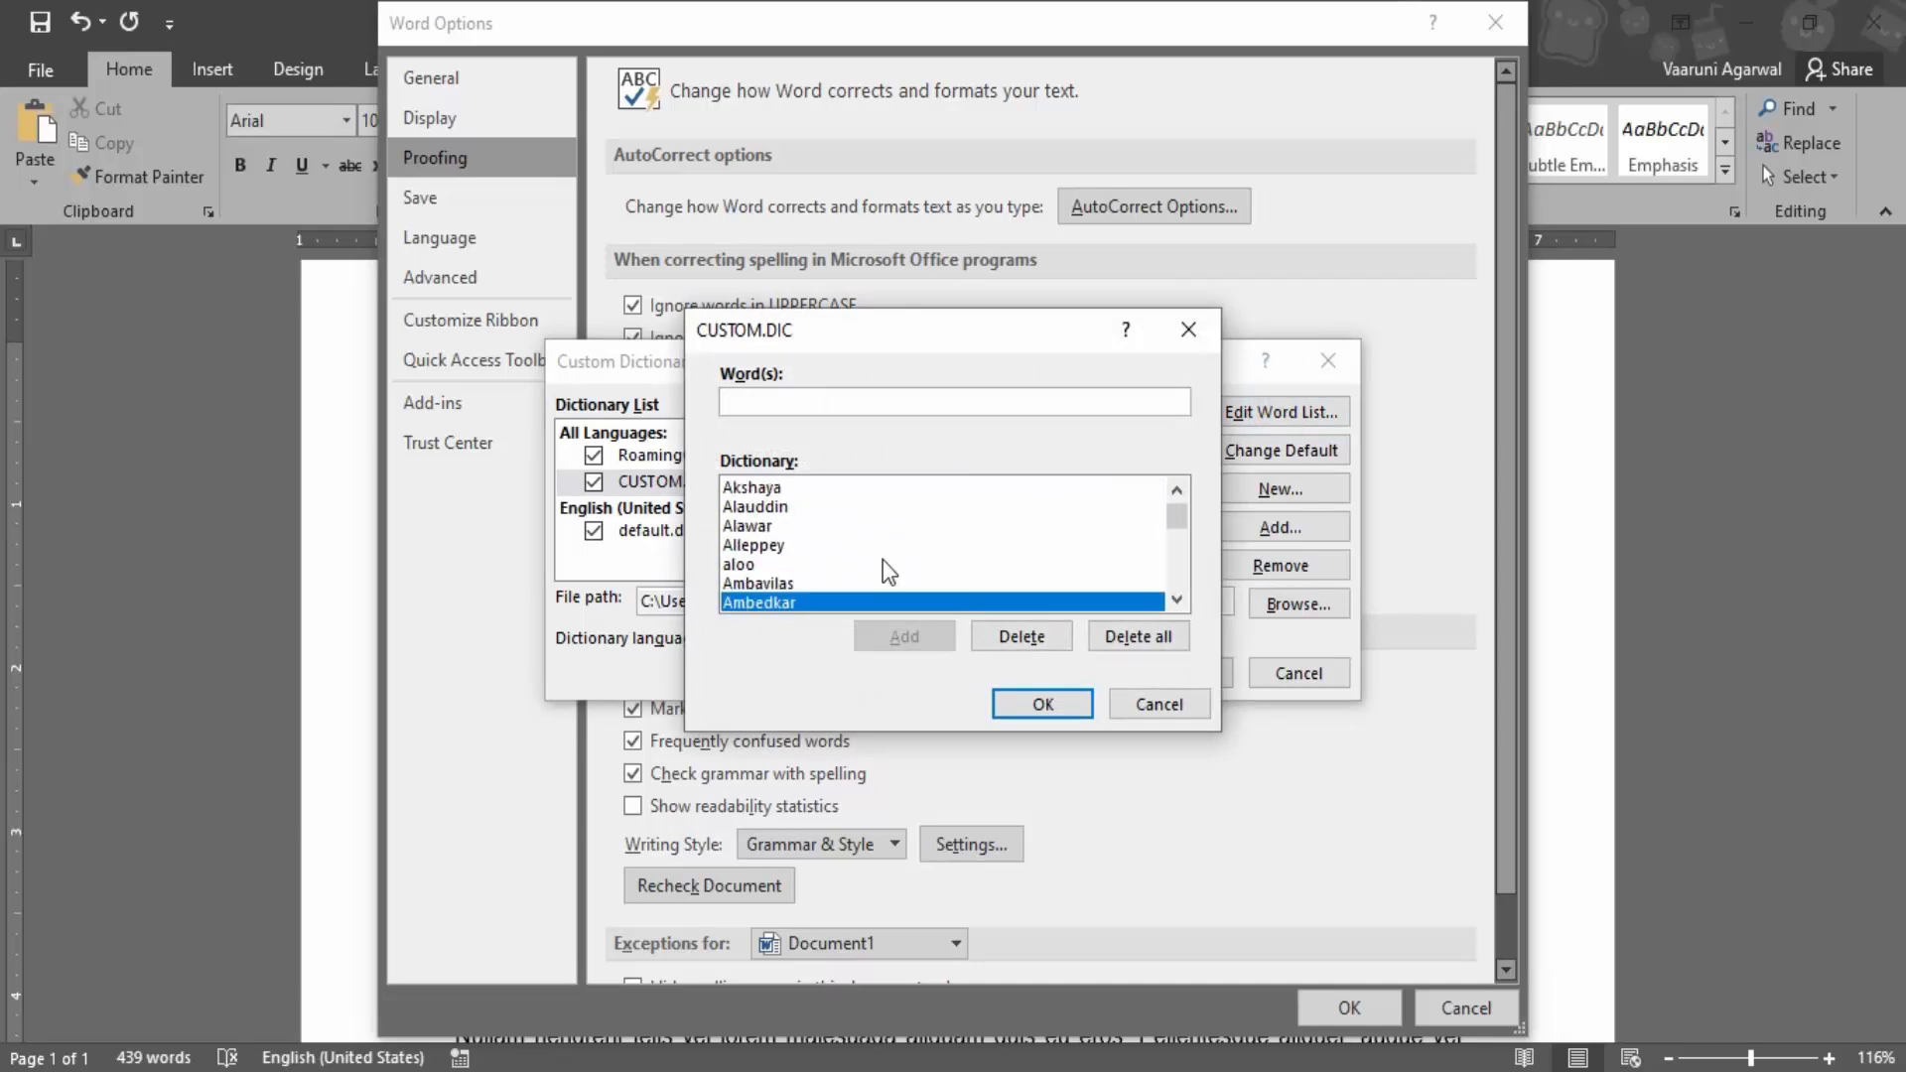
scroll("down", 3)
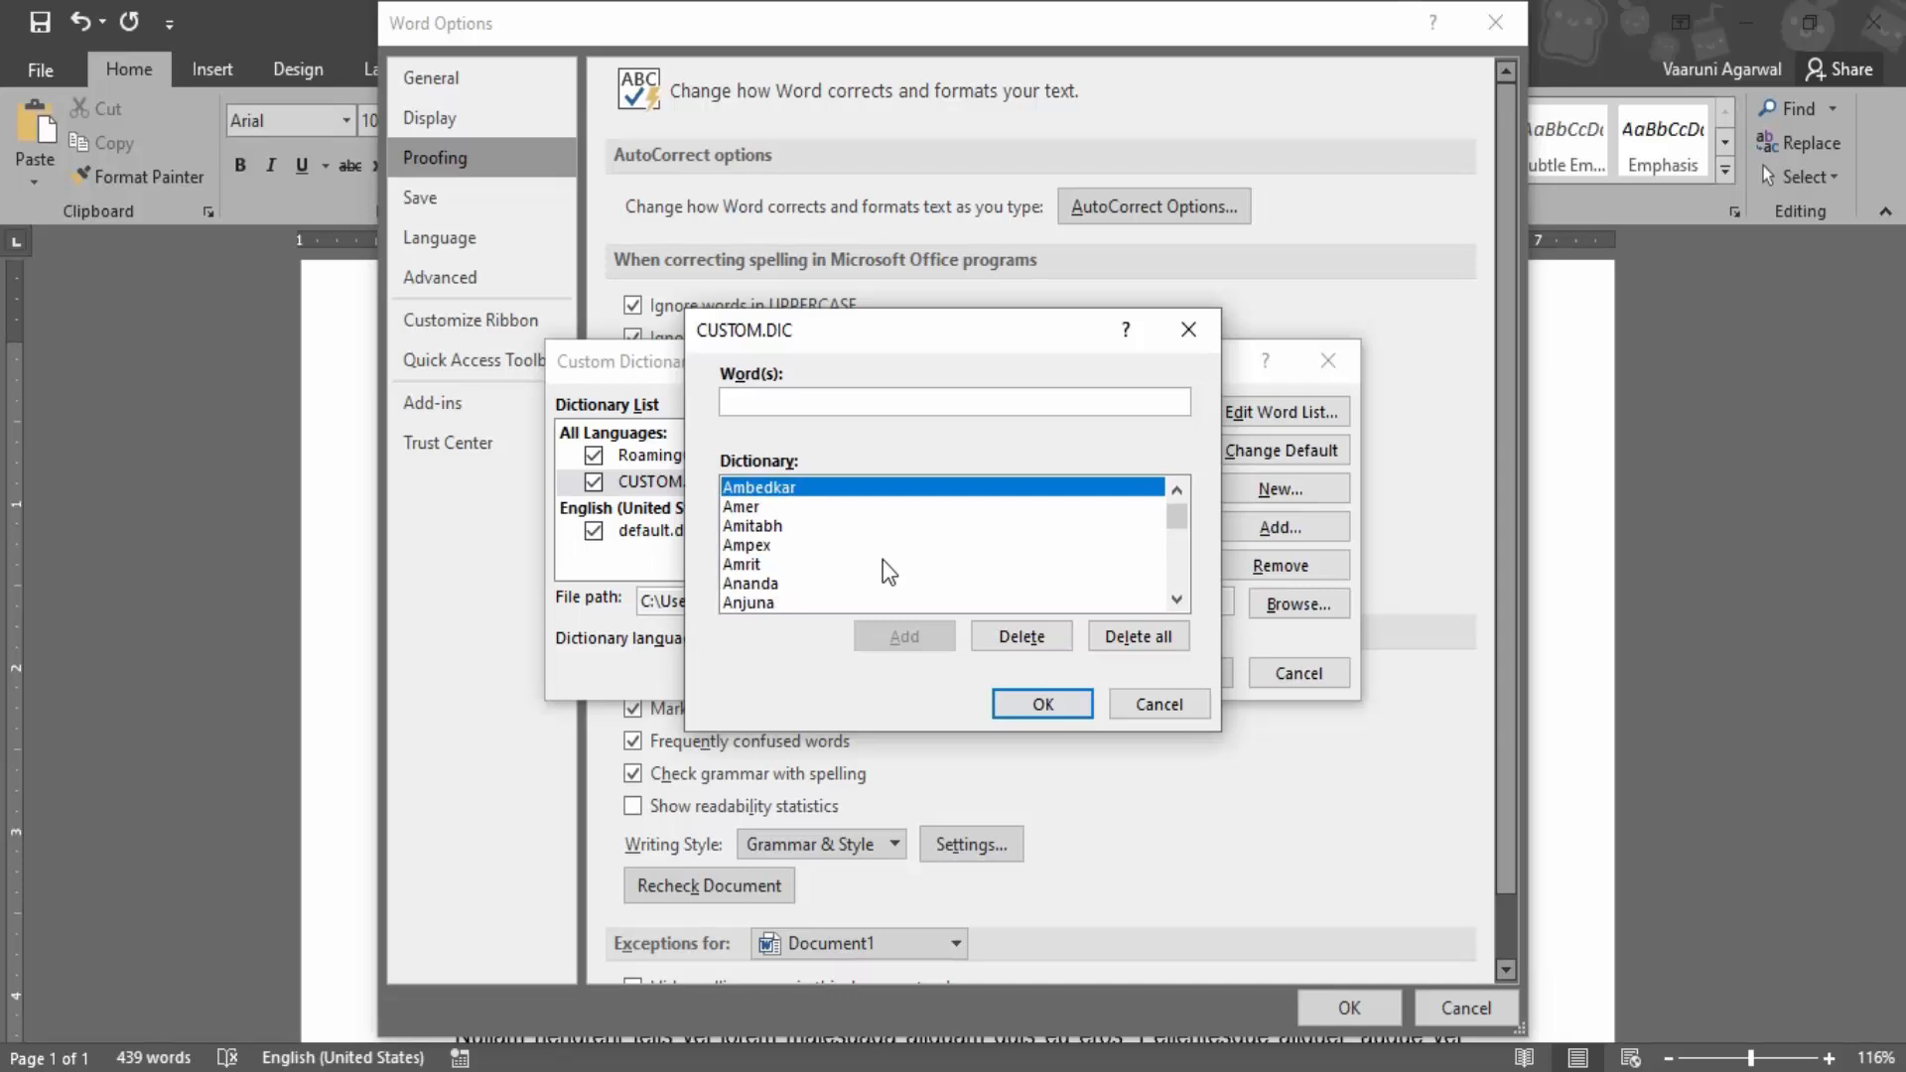
scroll("up", 3)
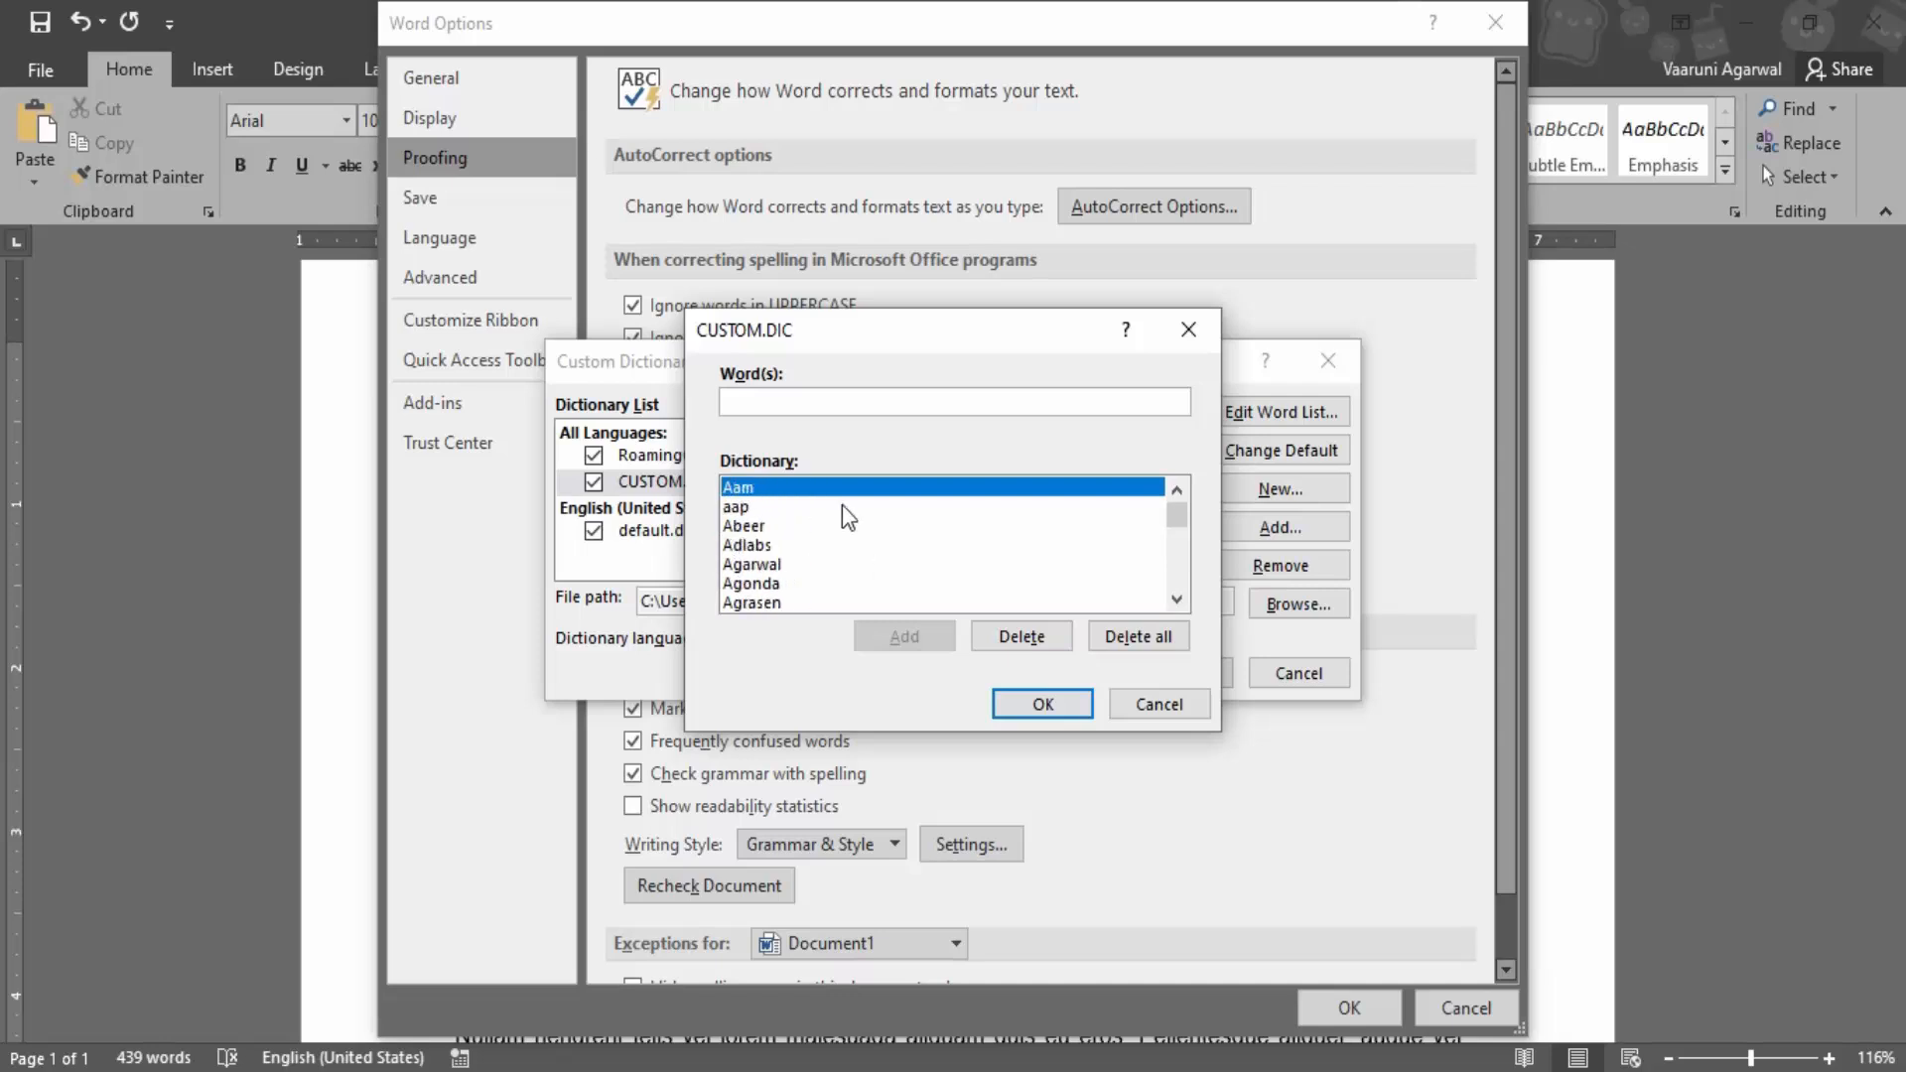
type("a")
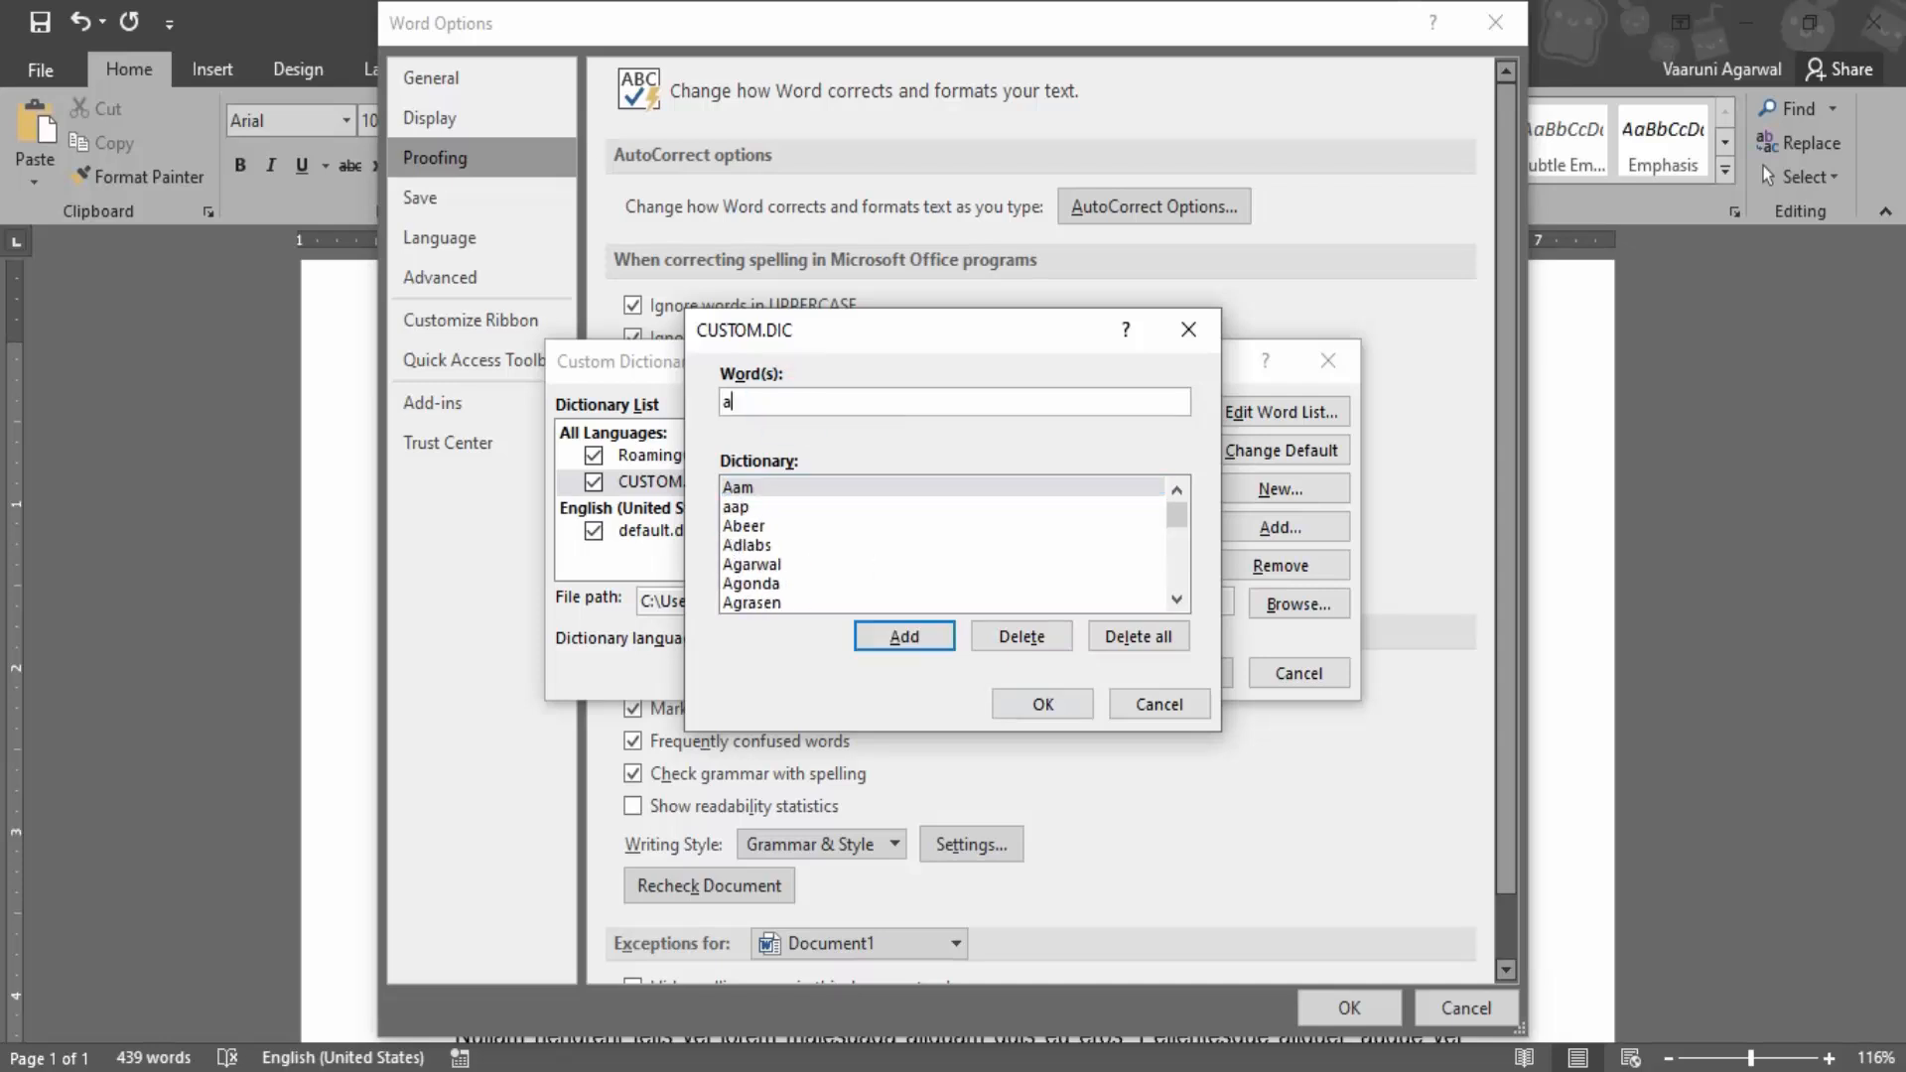
type("met")
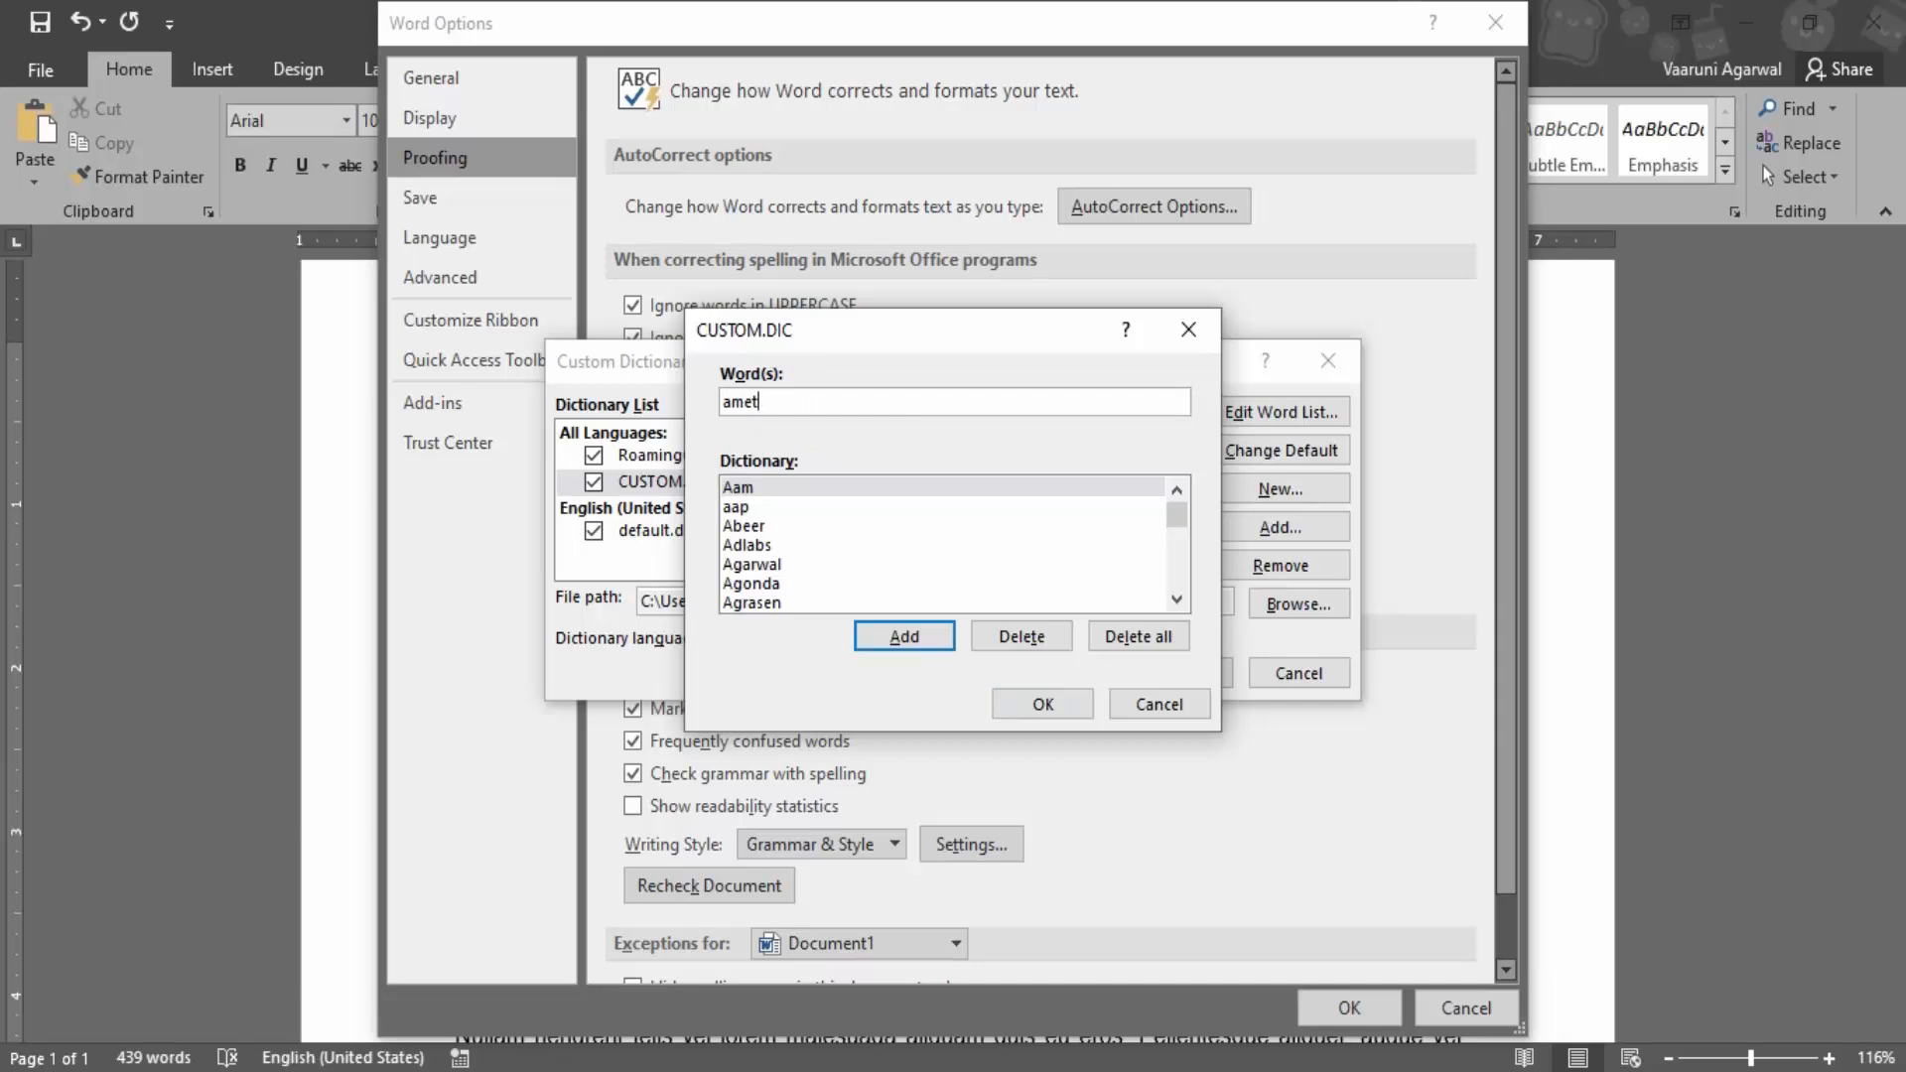
left_click(904, 636)
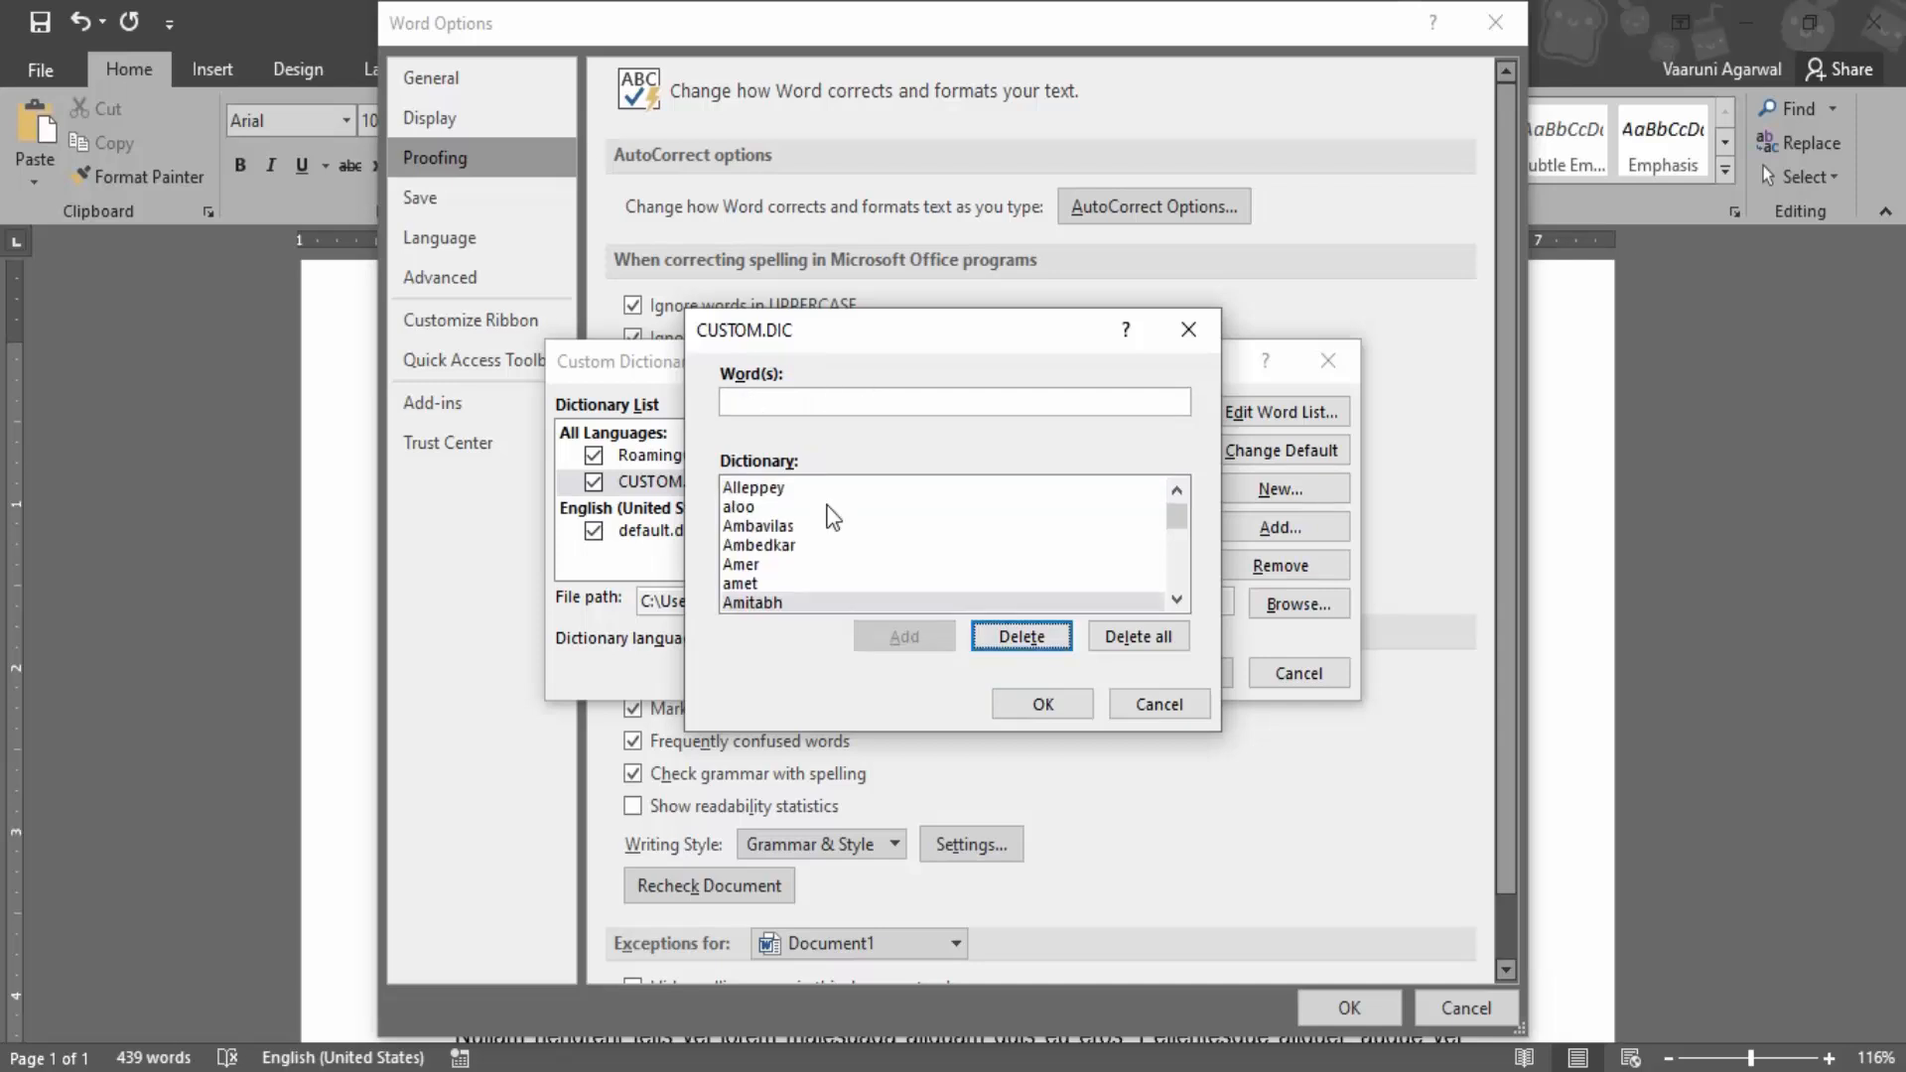
left_click(741, 584)
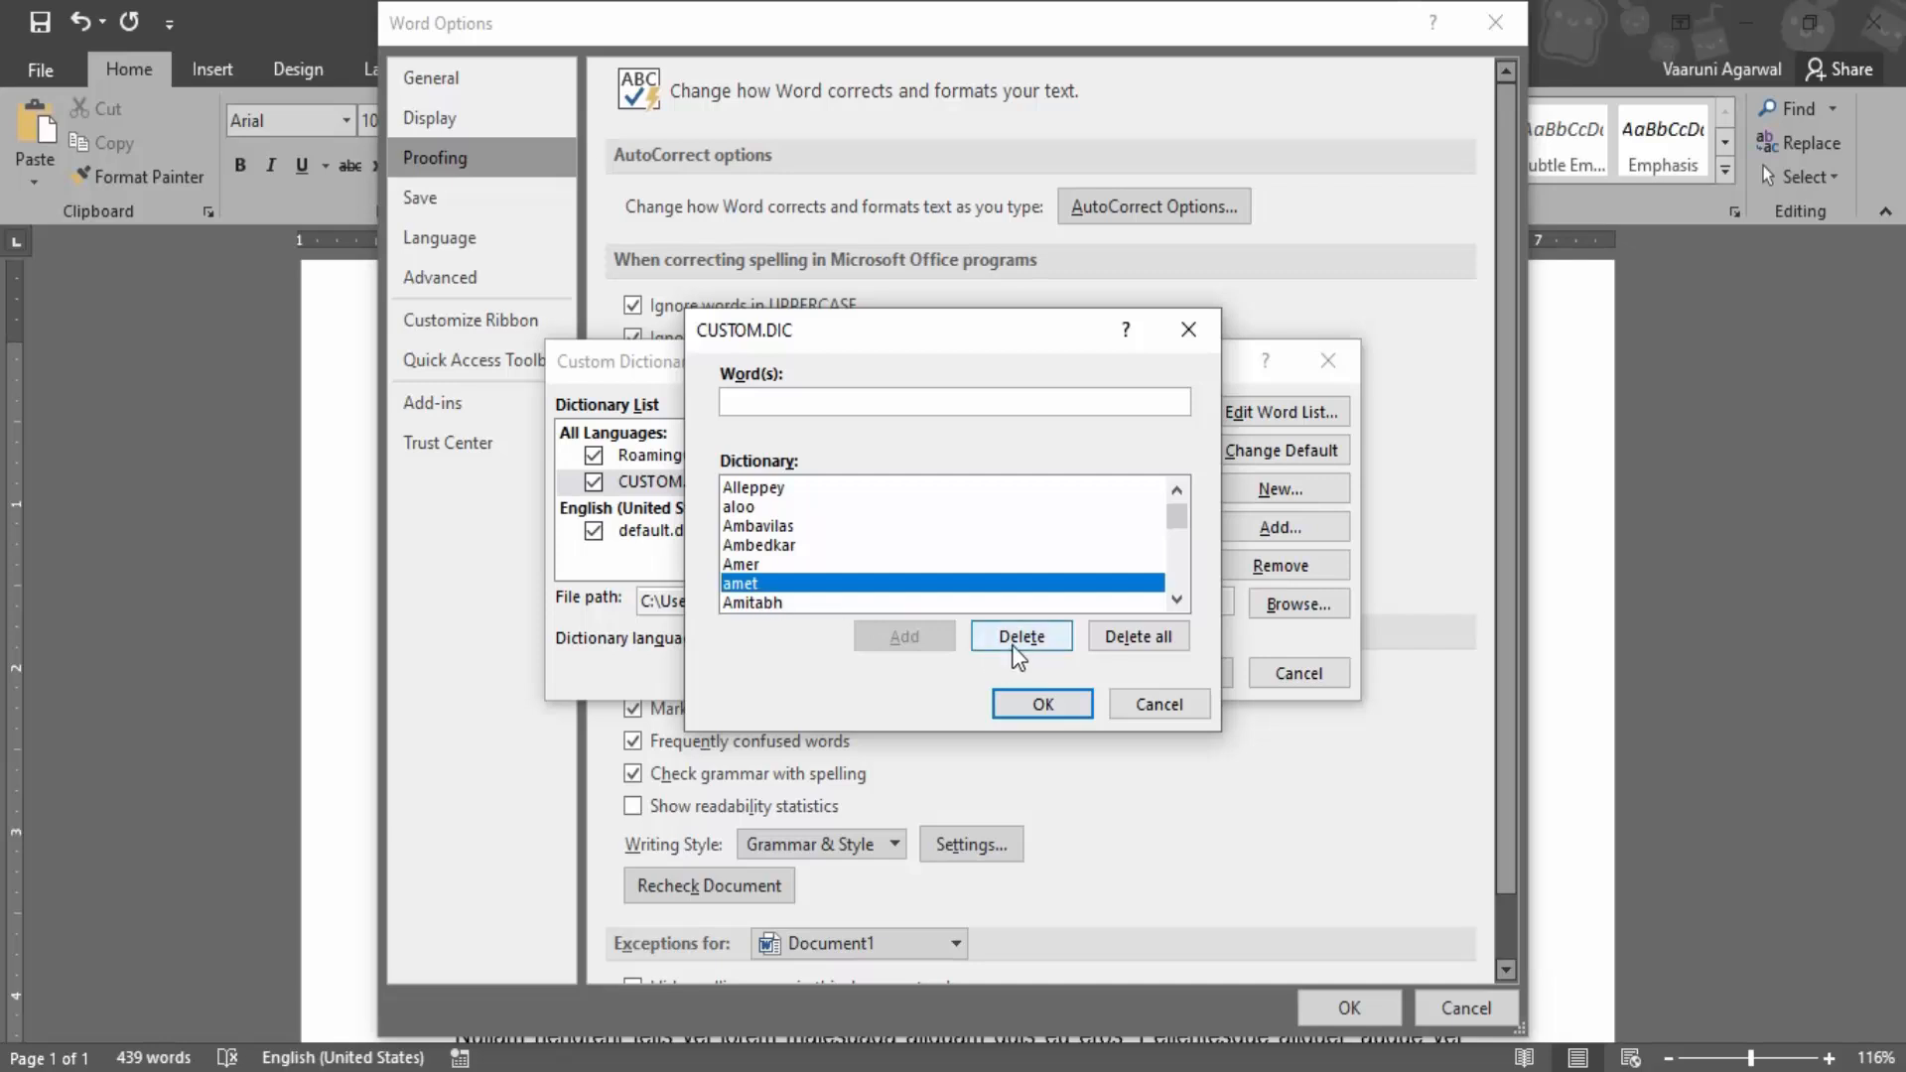
mouse_move(1138, 636)
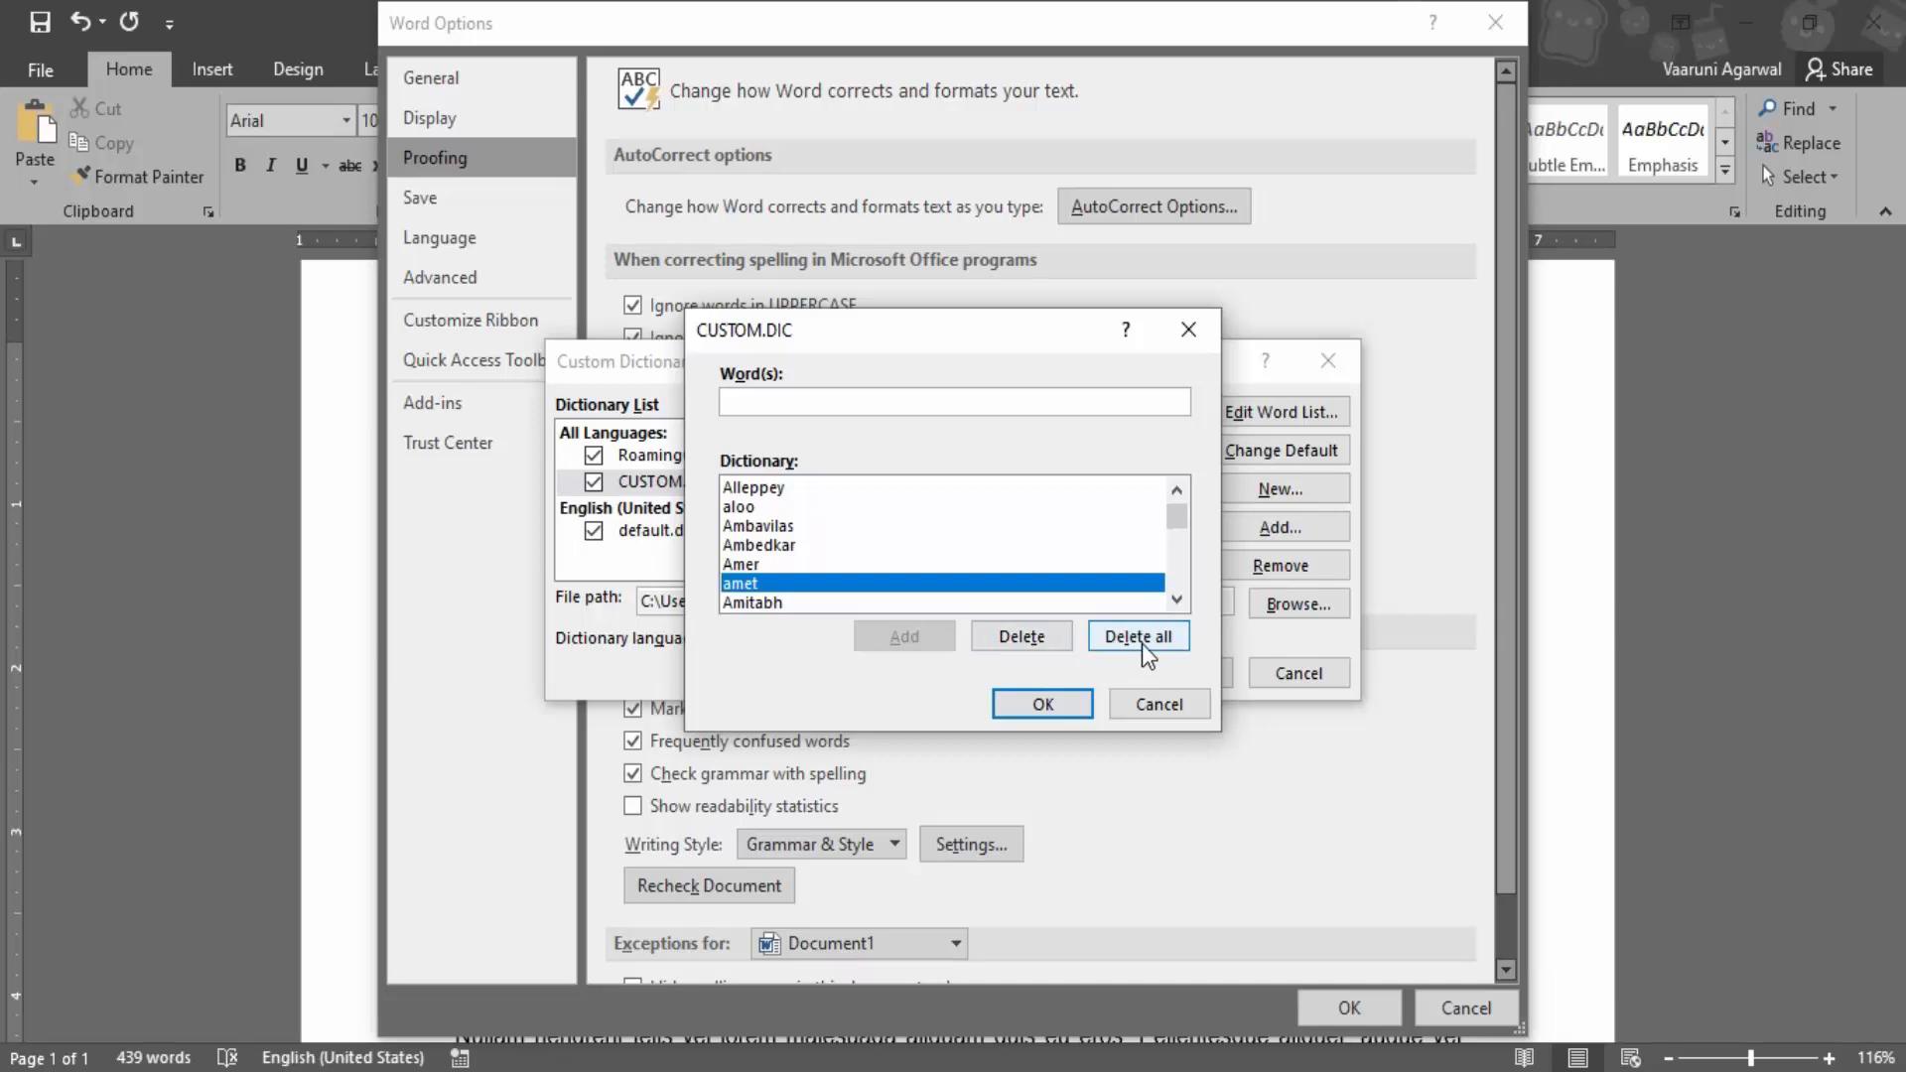
mouse_move(767, 604)
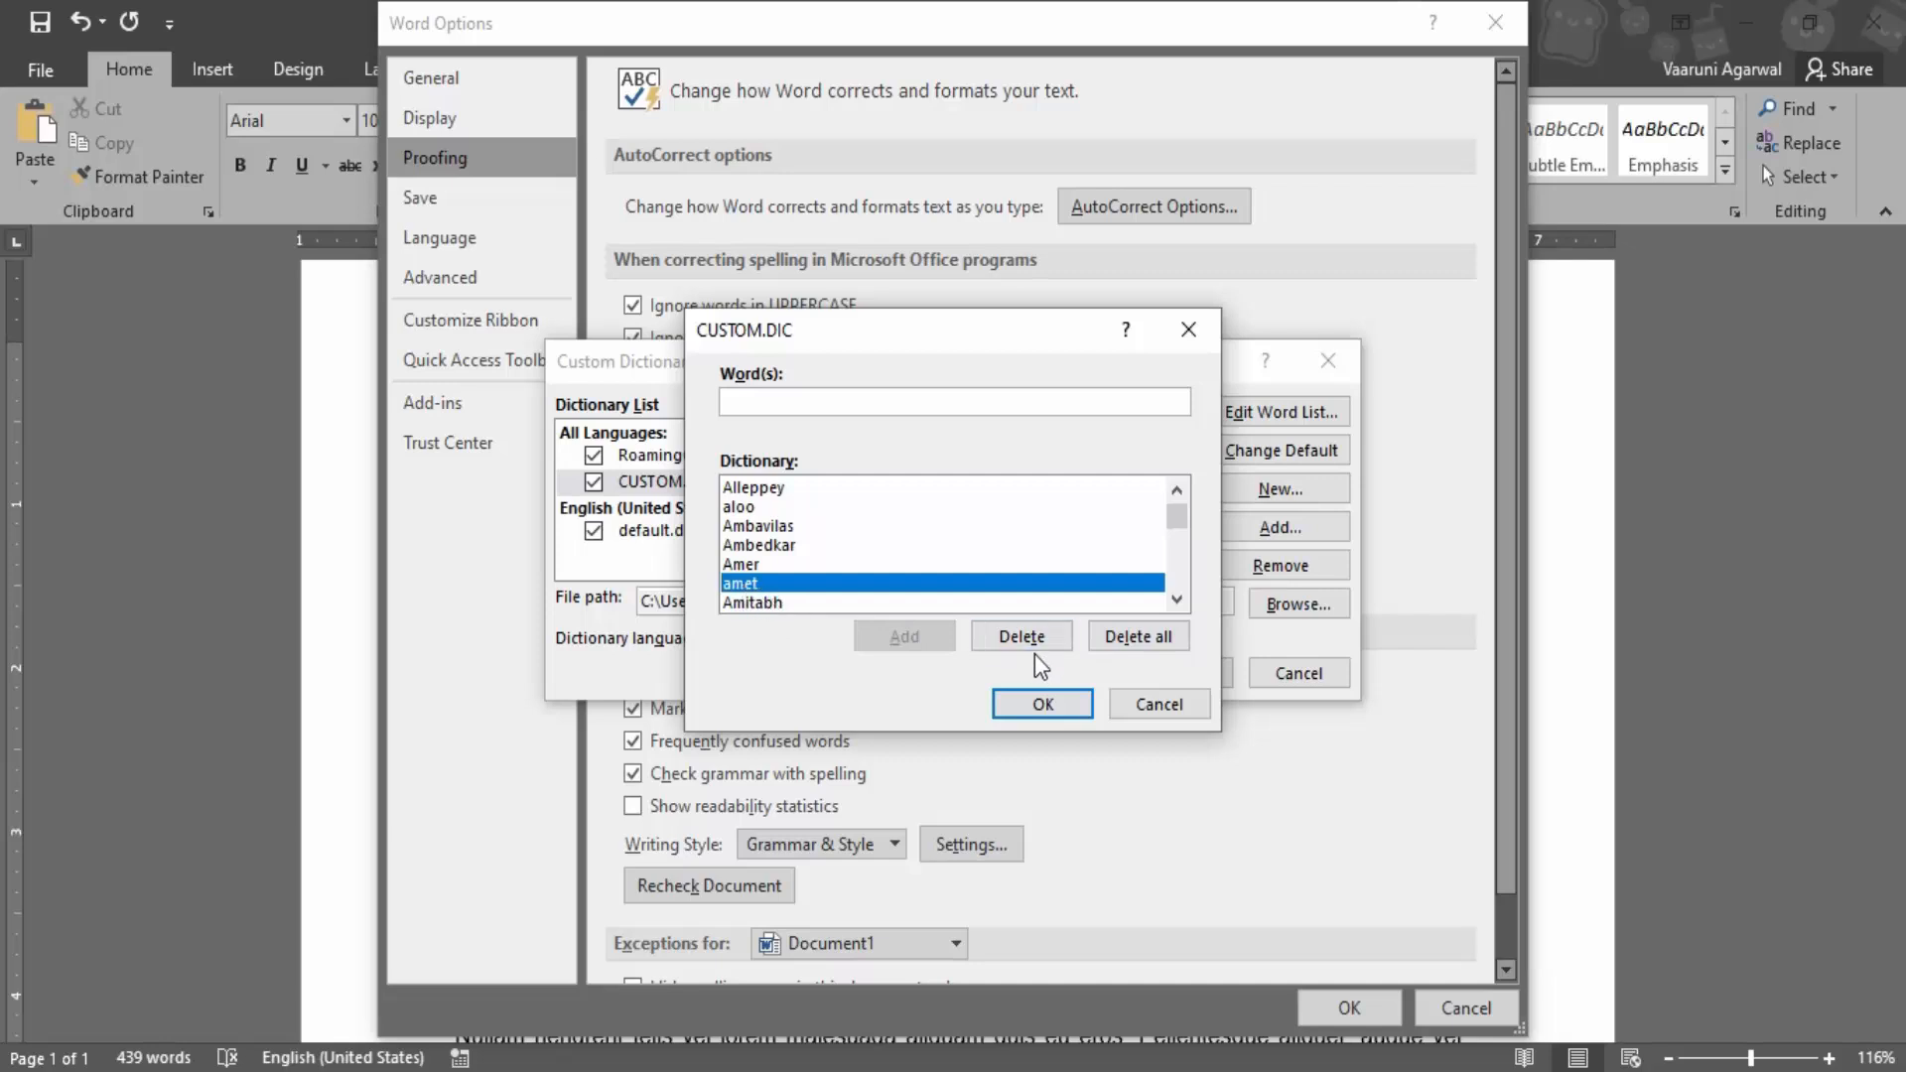
left_click(1021, 636)
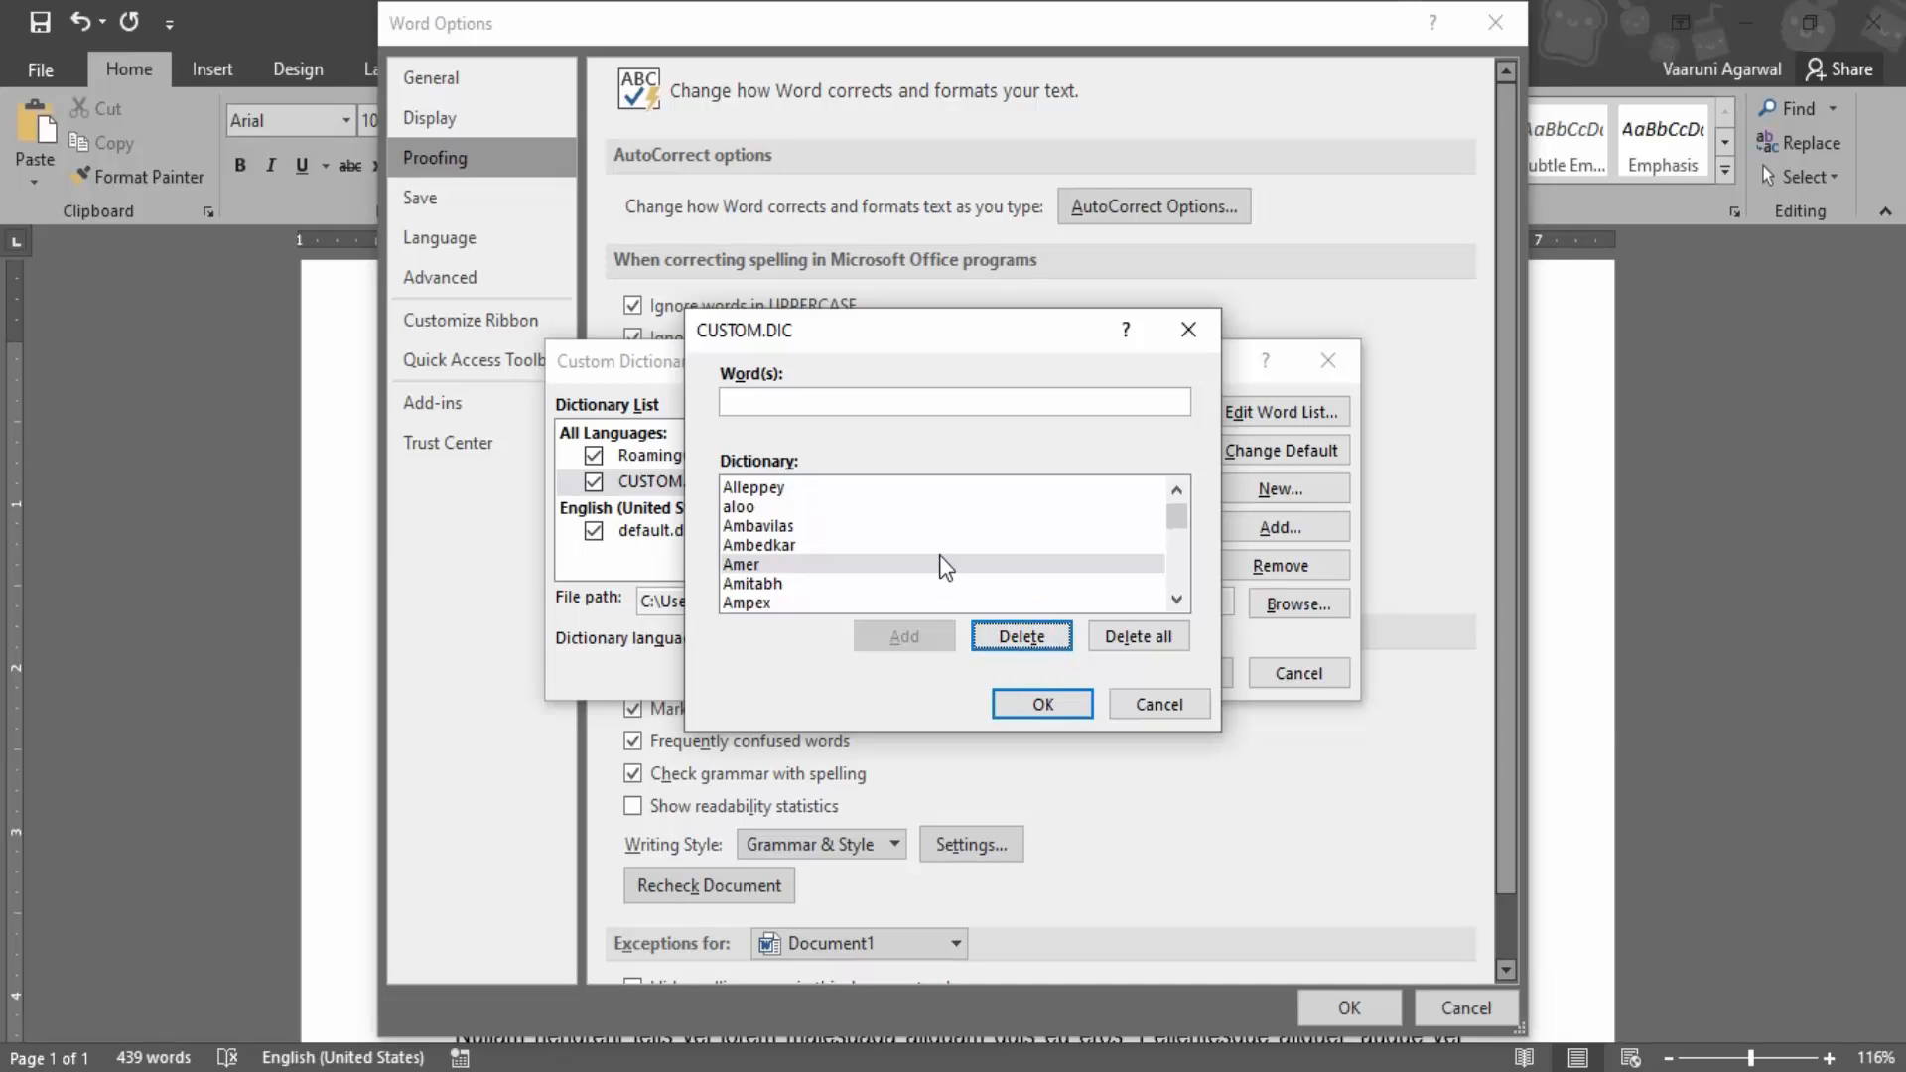
mouse_move(1066, 751)
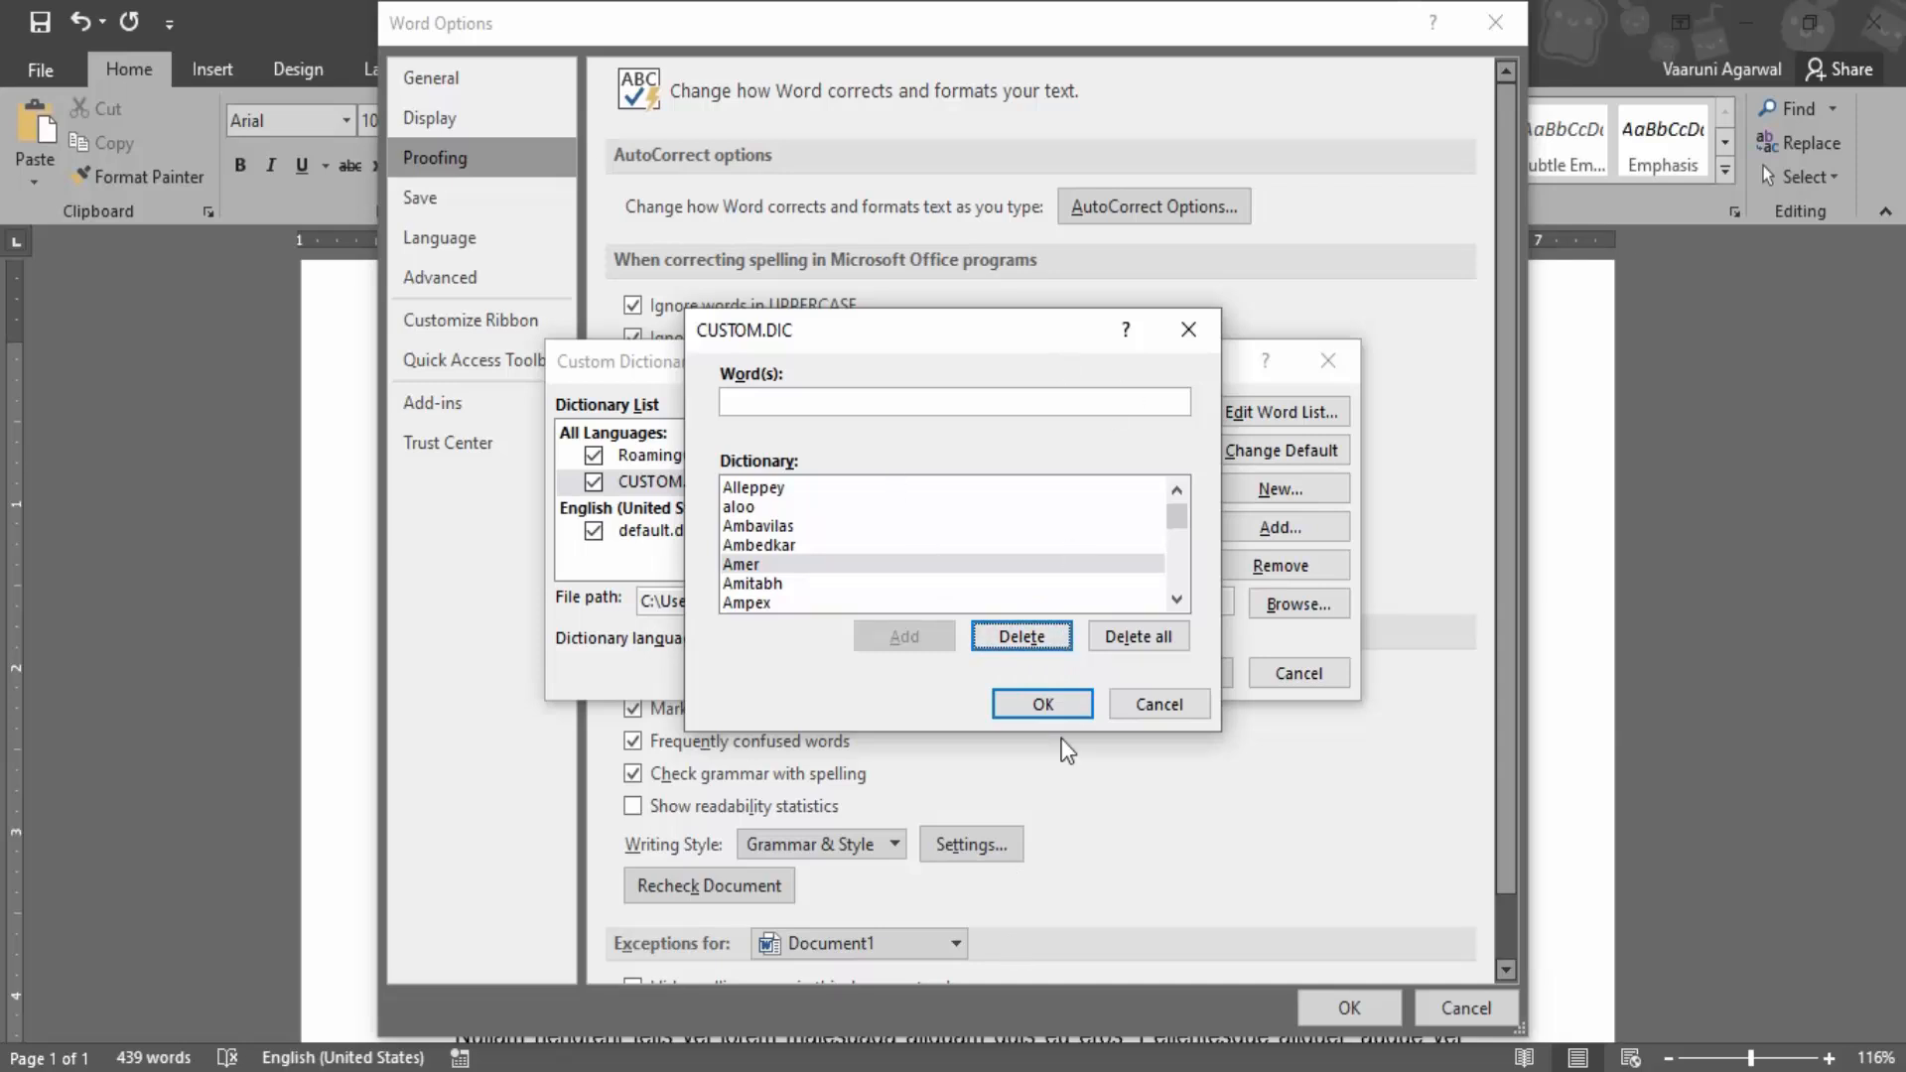
Confirm the CUSTOM.DIC word list and Options, and dismiss the Go To dialog raised by Ctrl+G
left_click(1041, 703)
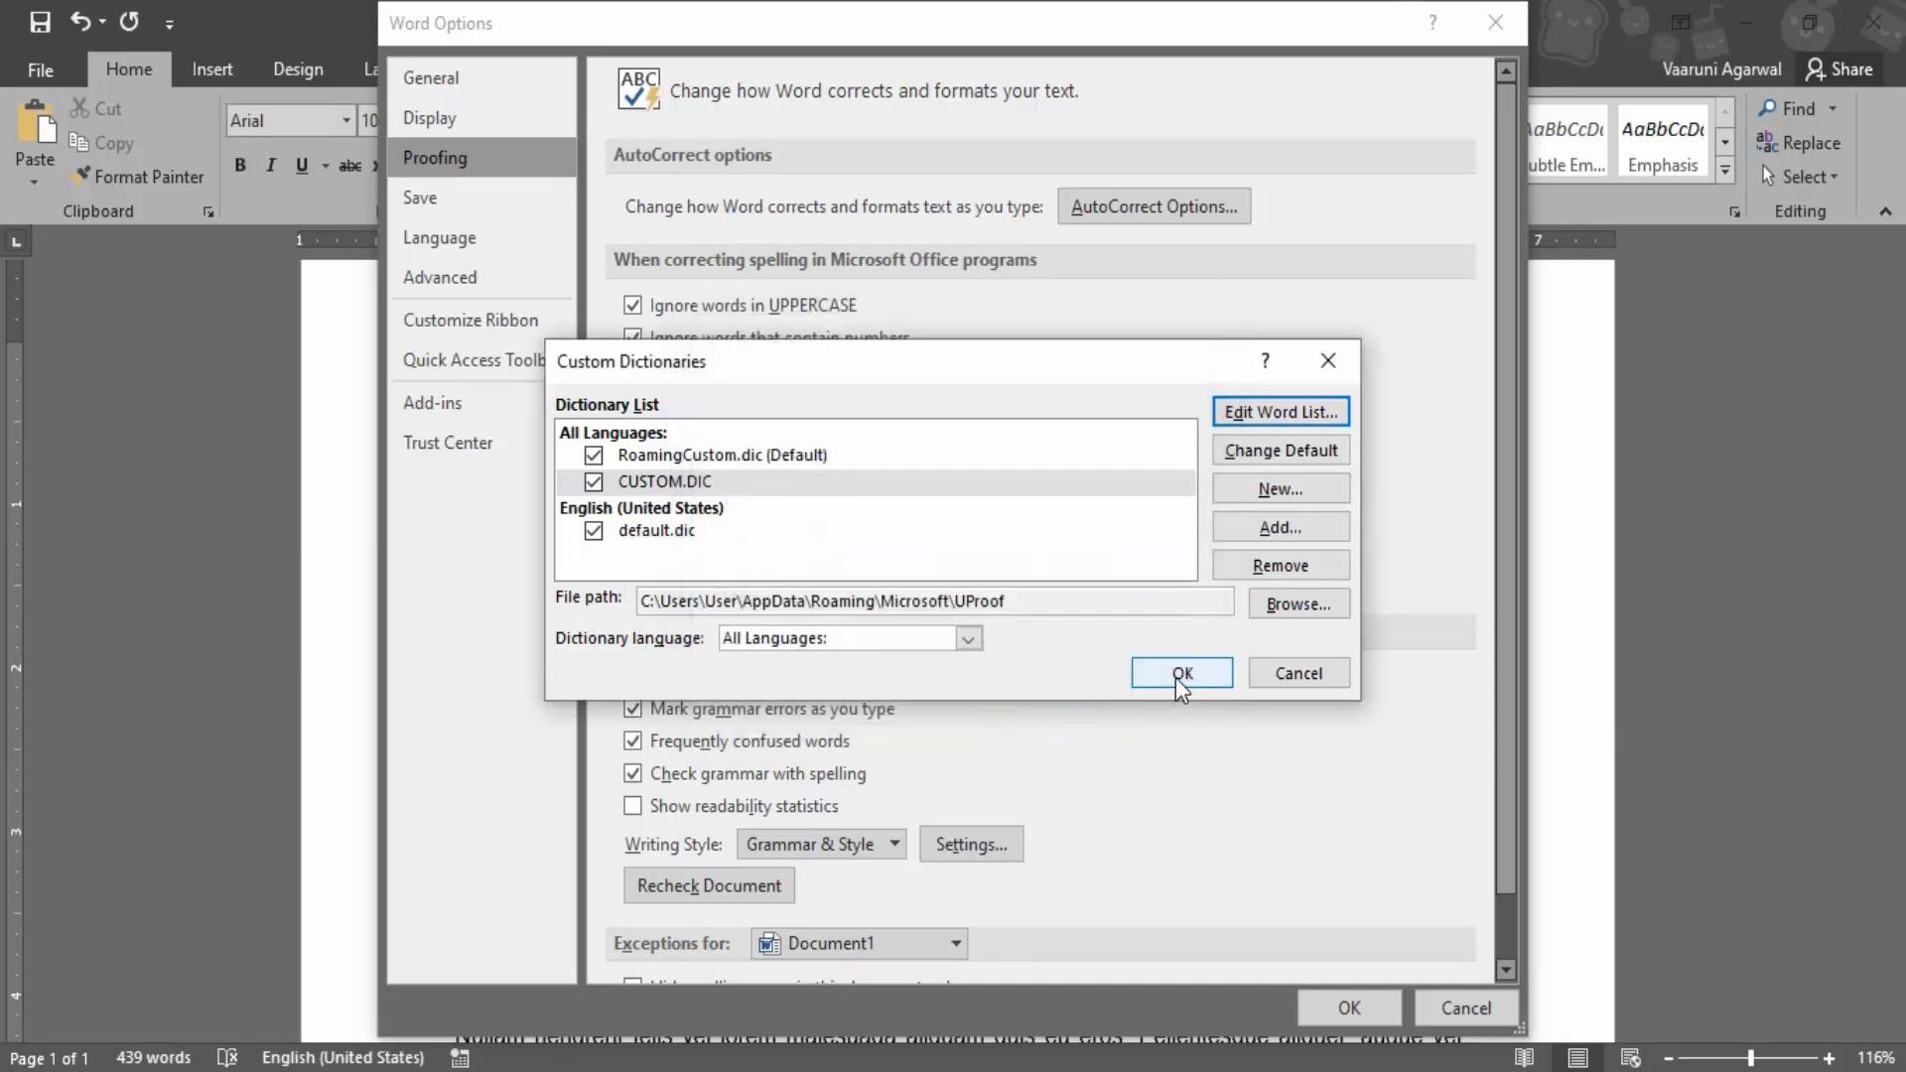
left_click(1179, 674)
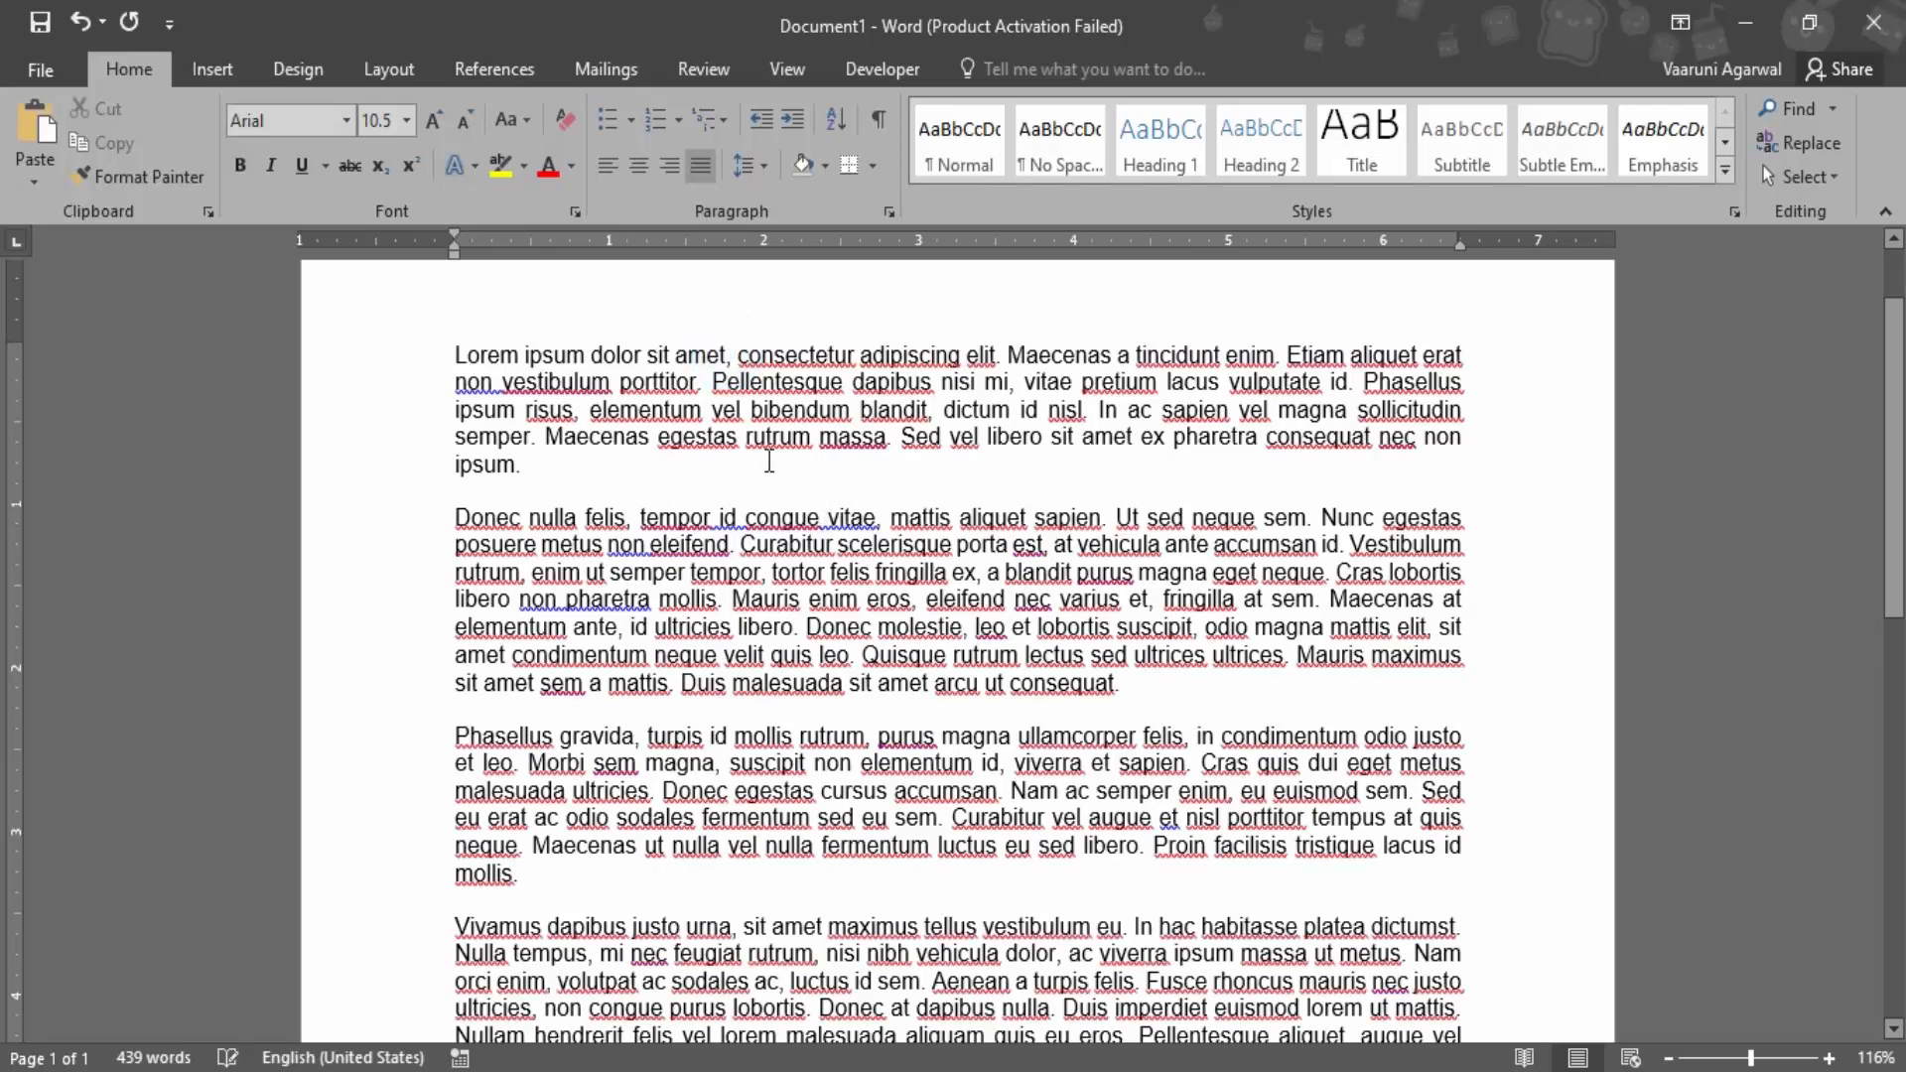
key("ctrl+g")
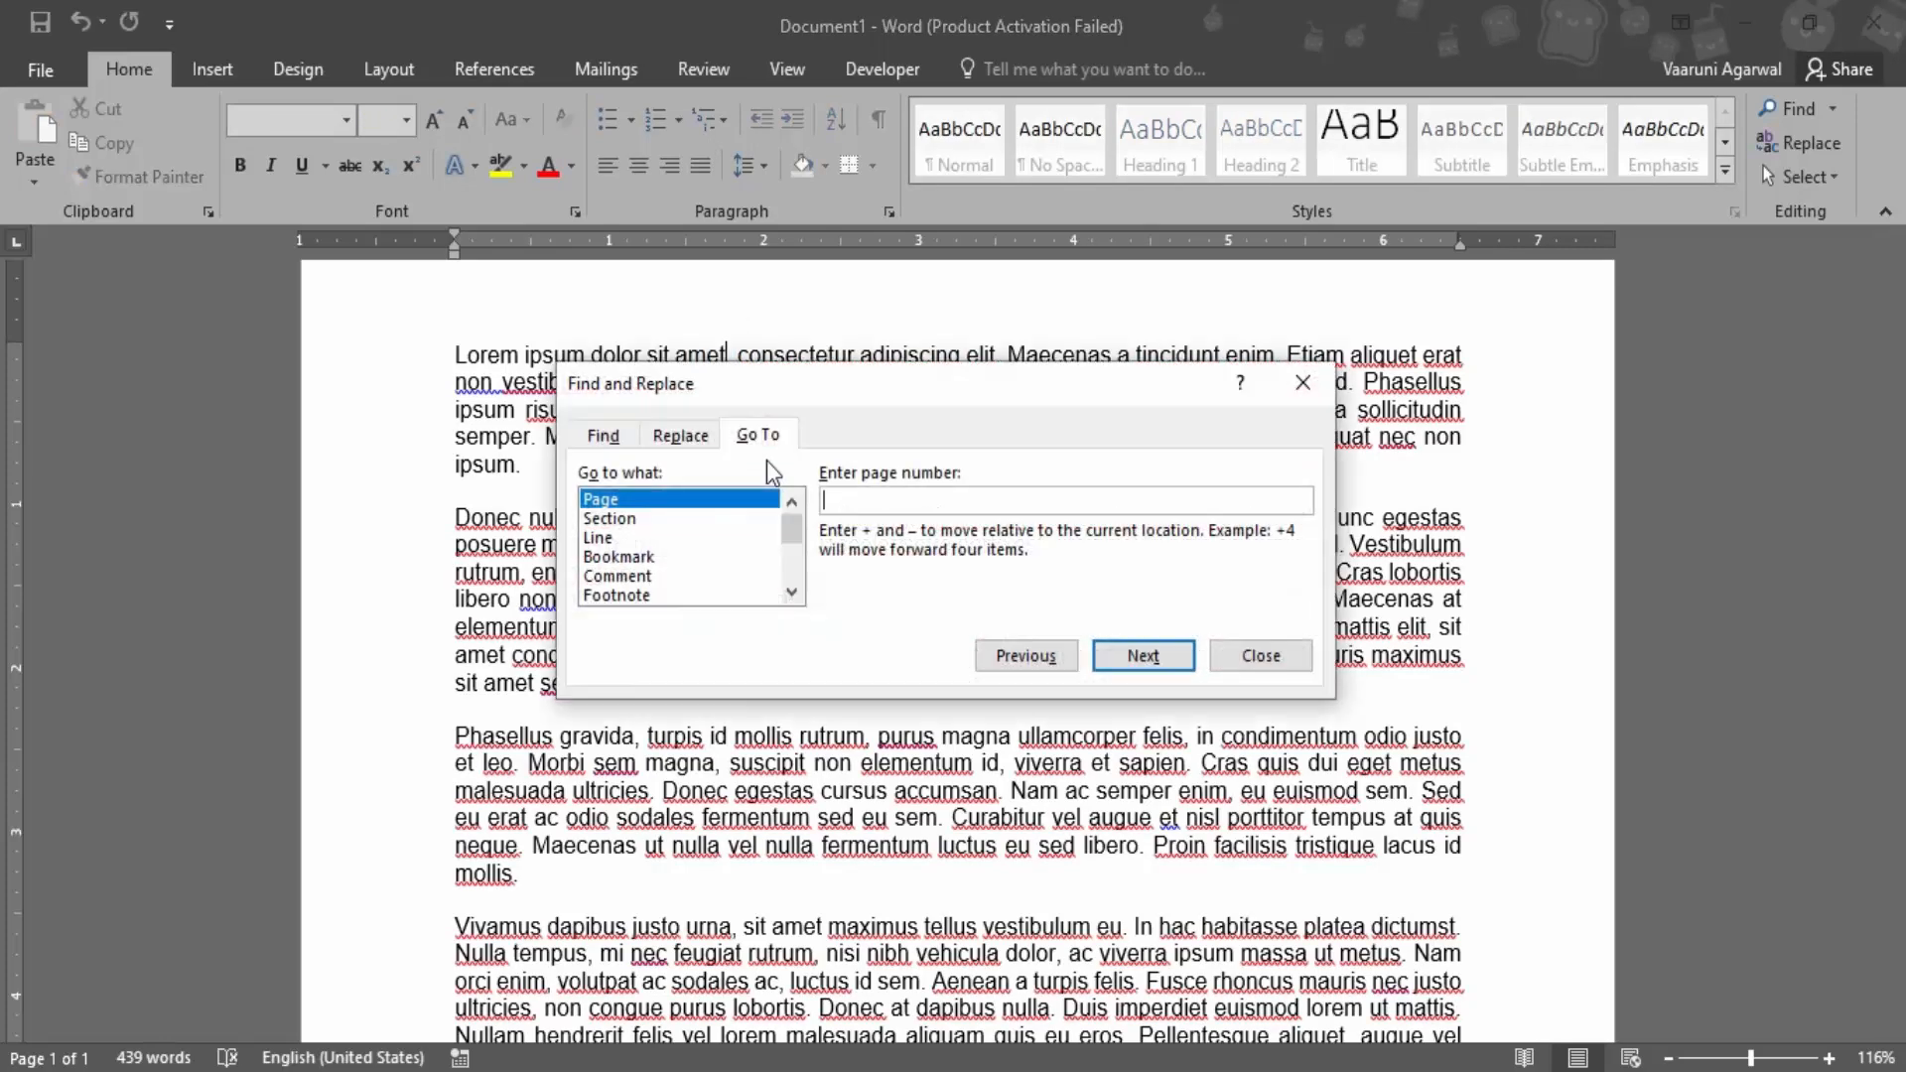
left_click(1259, 655)
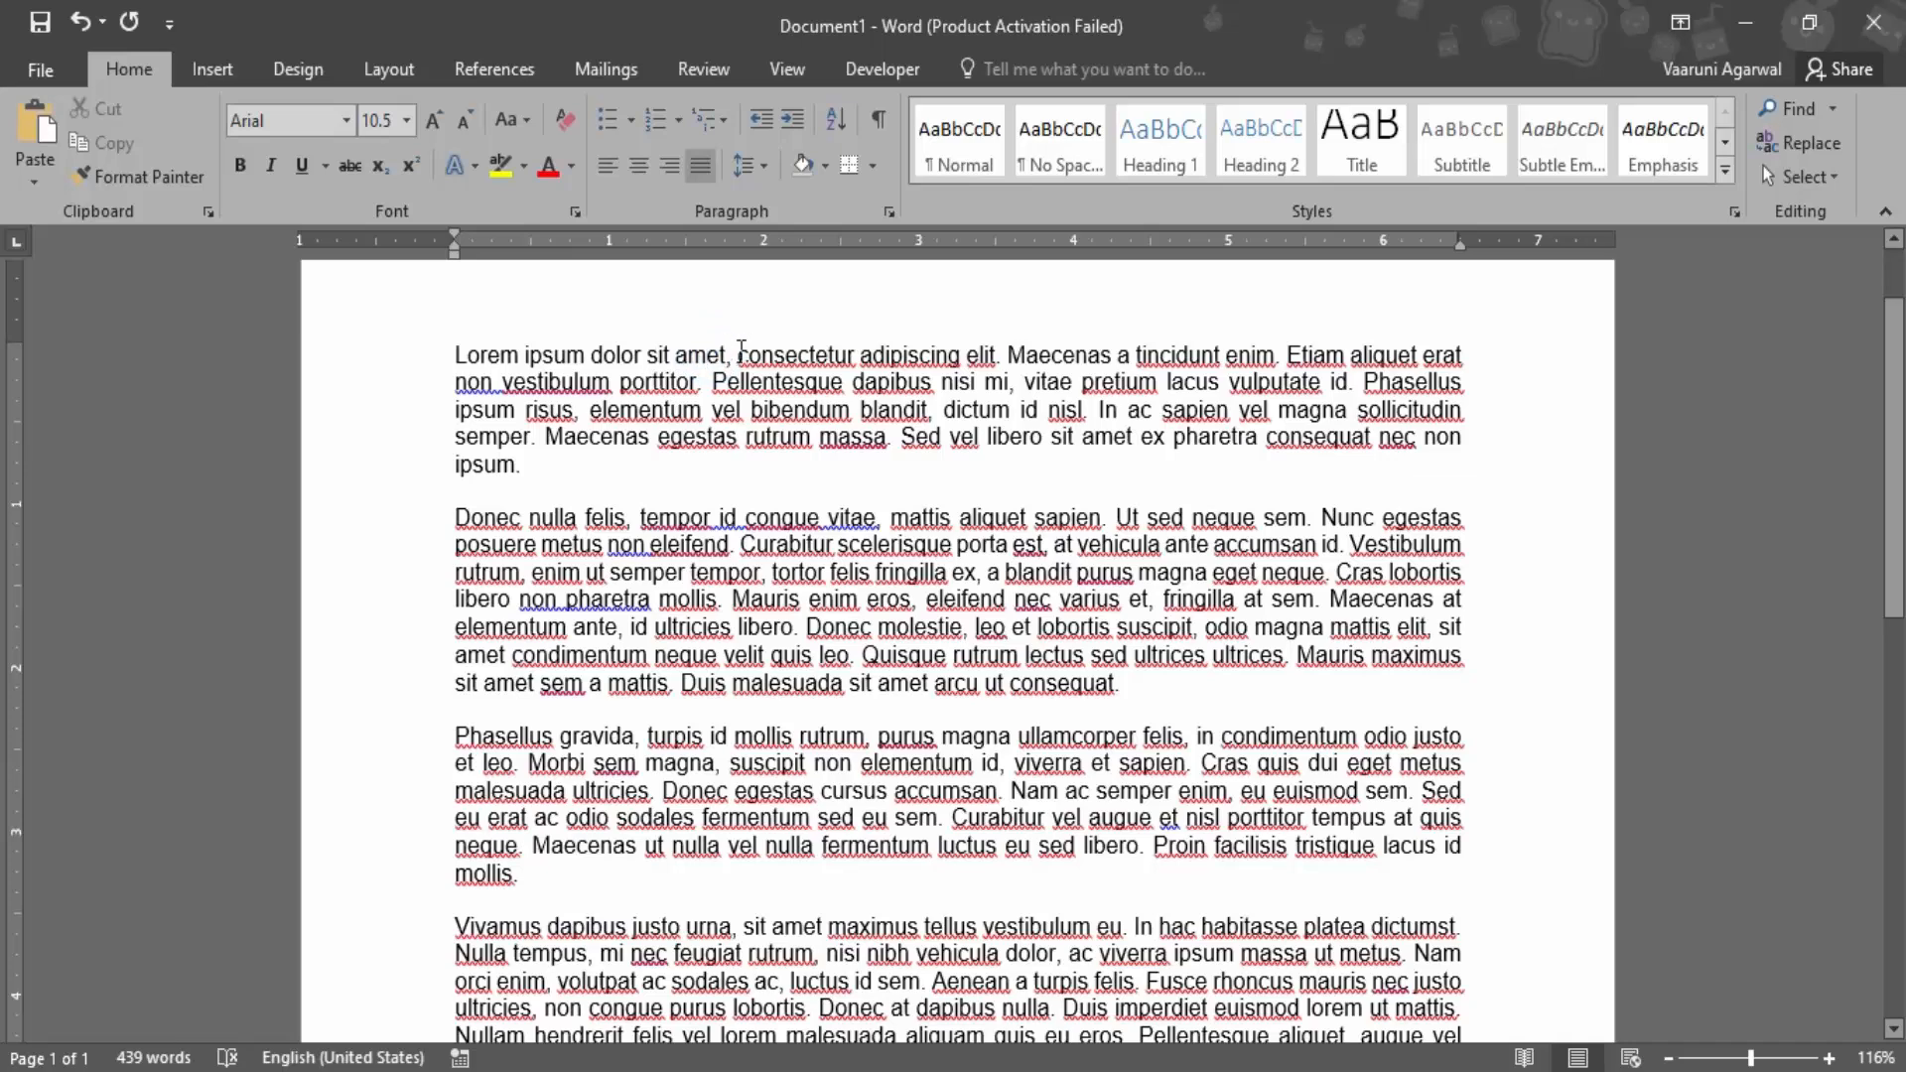
Return to Word Options > Proofing and reopen the Custom Dictionaries list
left_click(39, 67)
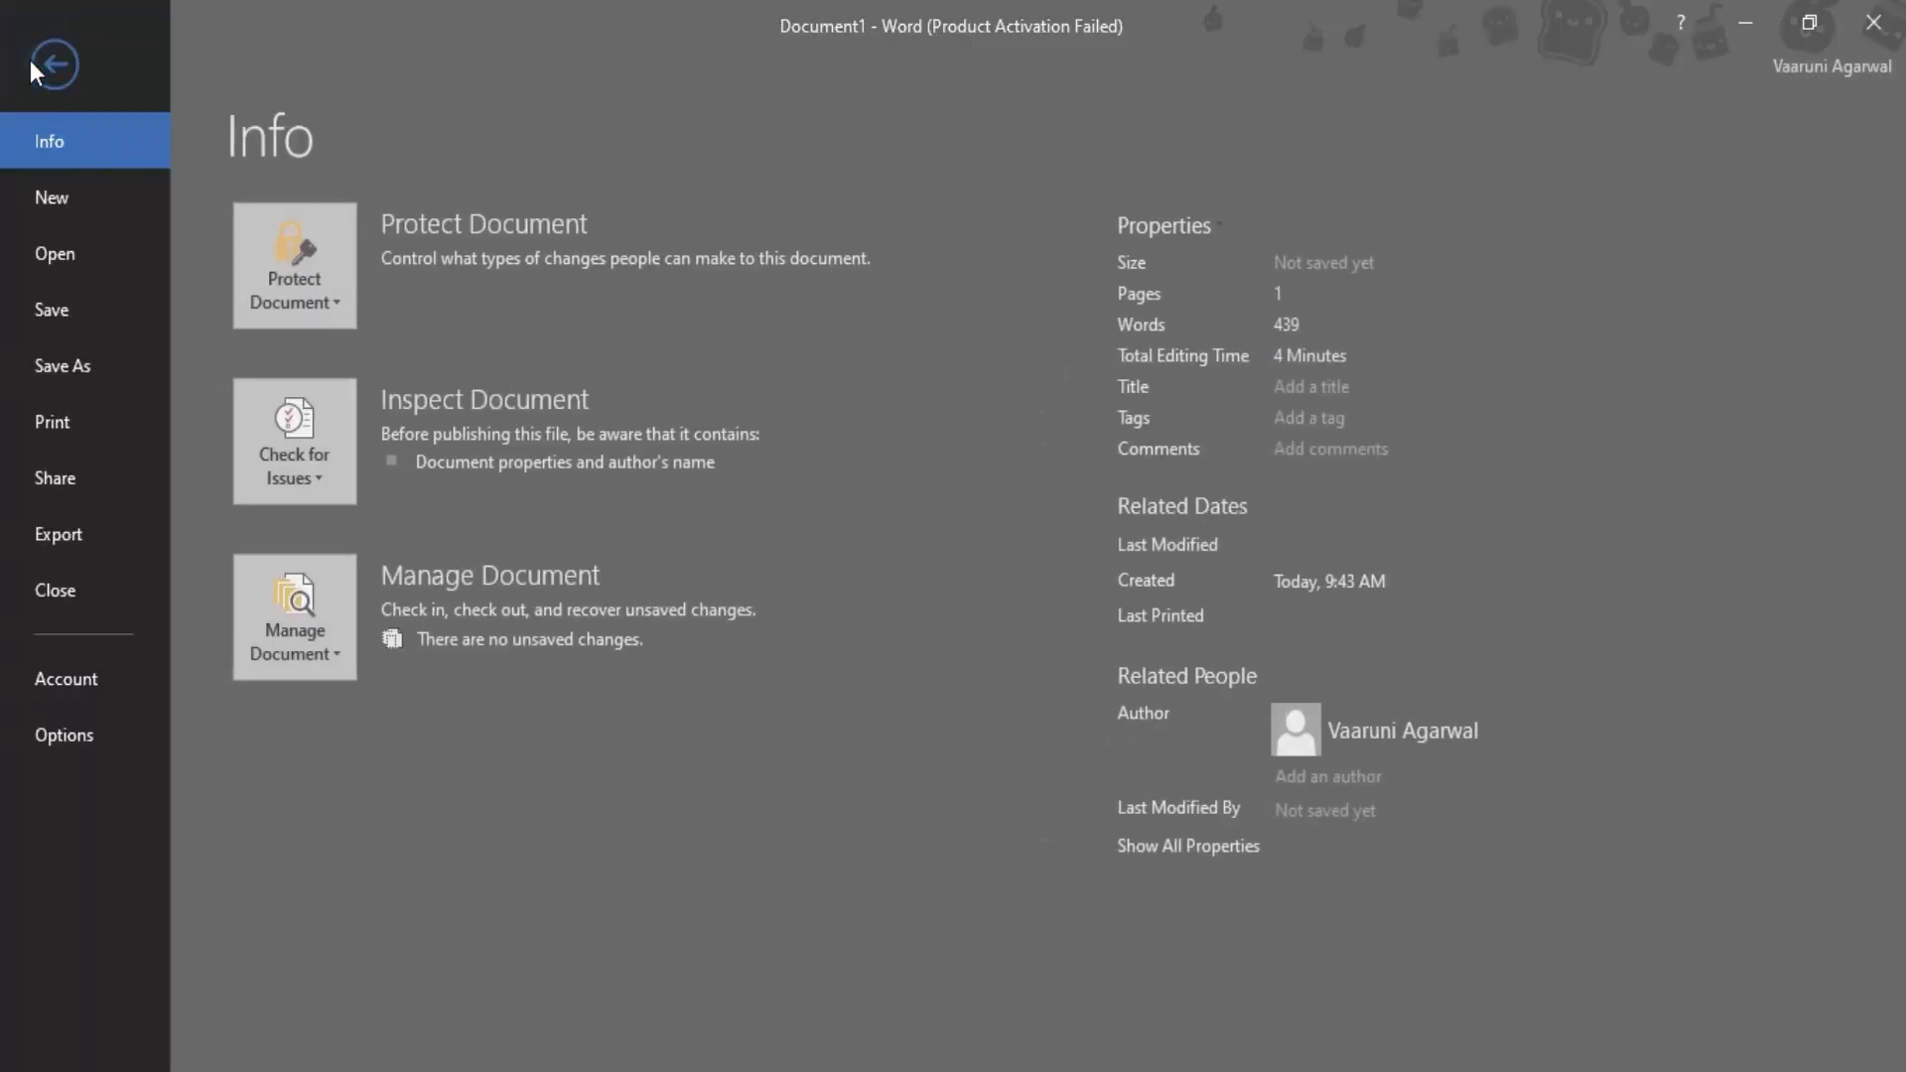
left_click(64, 734)
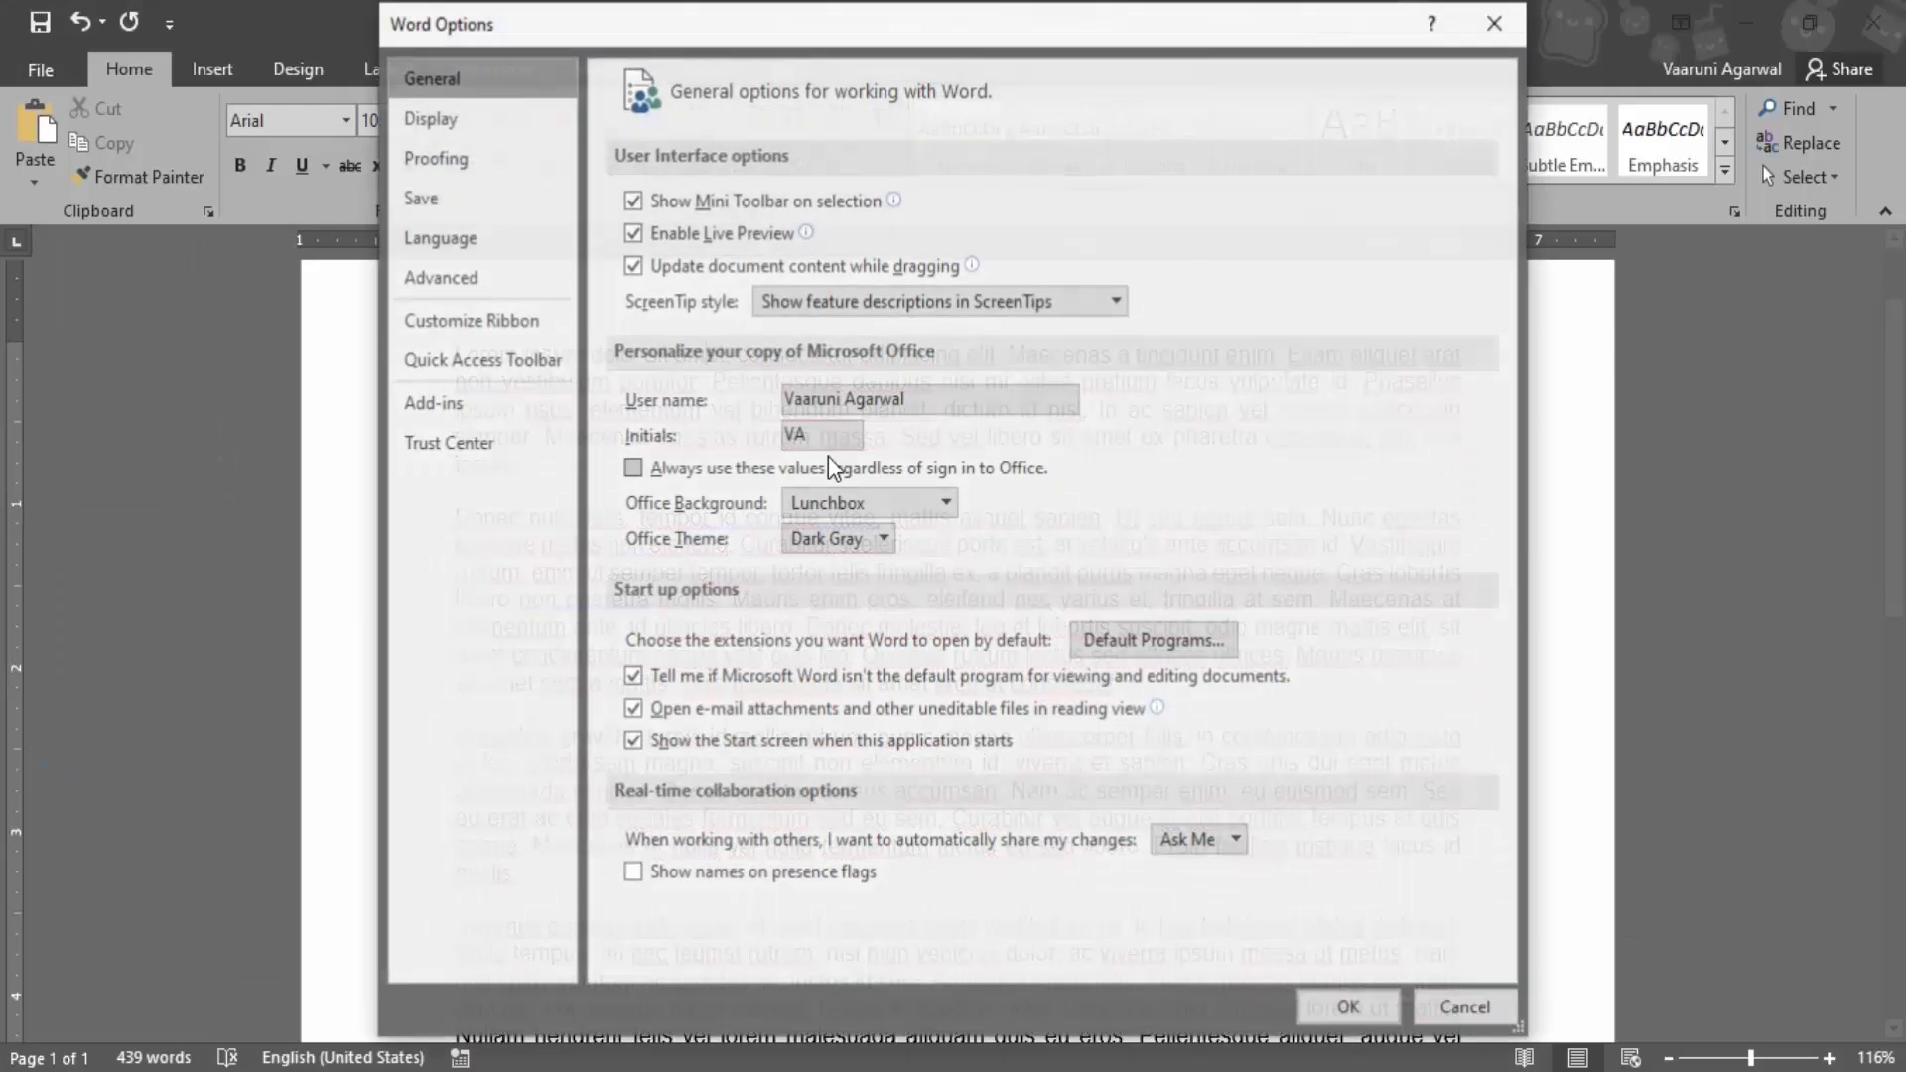
left_click(435, 158)
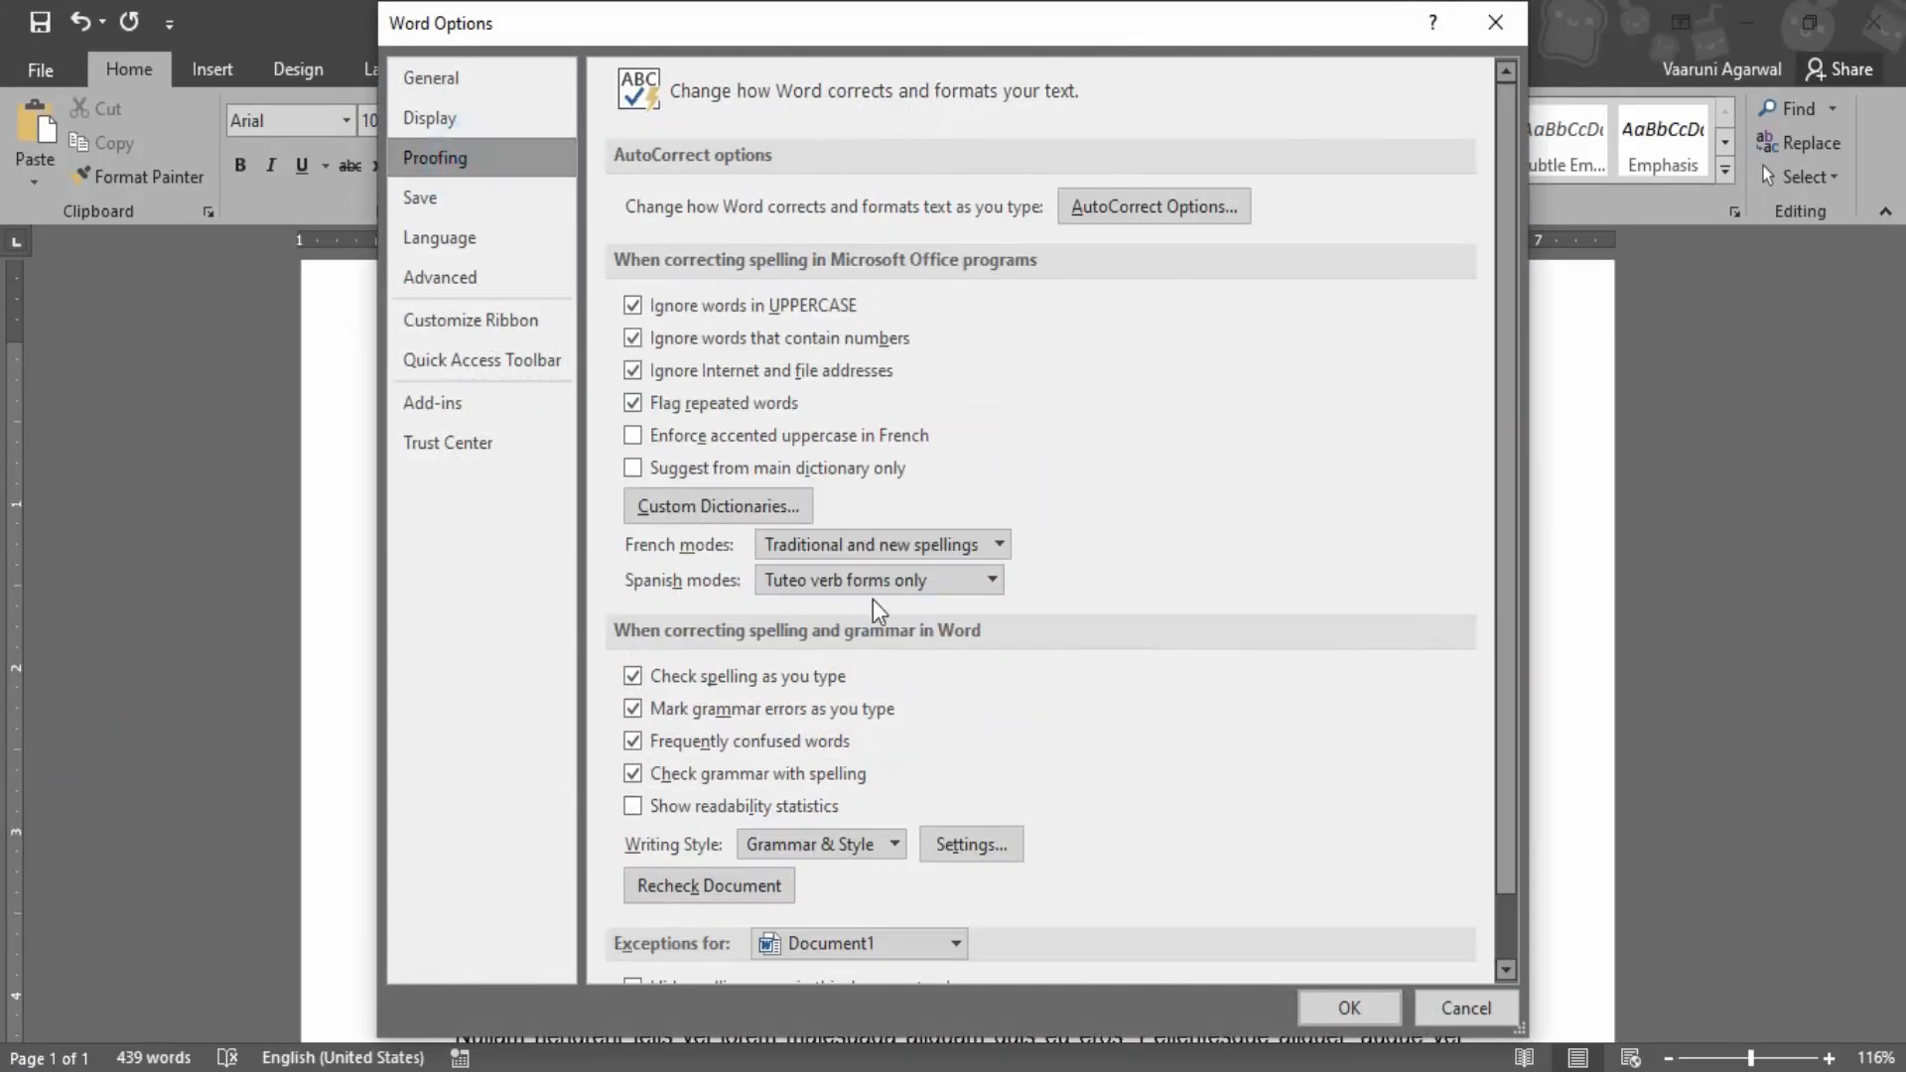
left_click(717, 507)
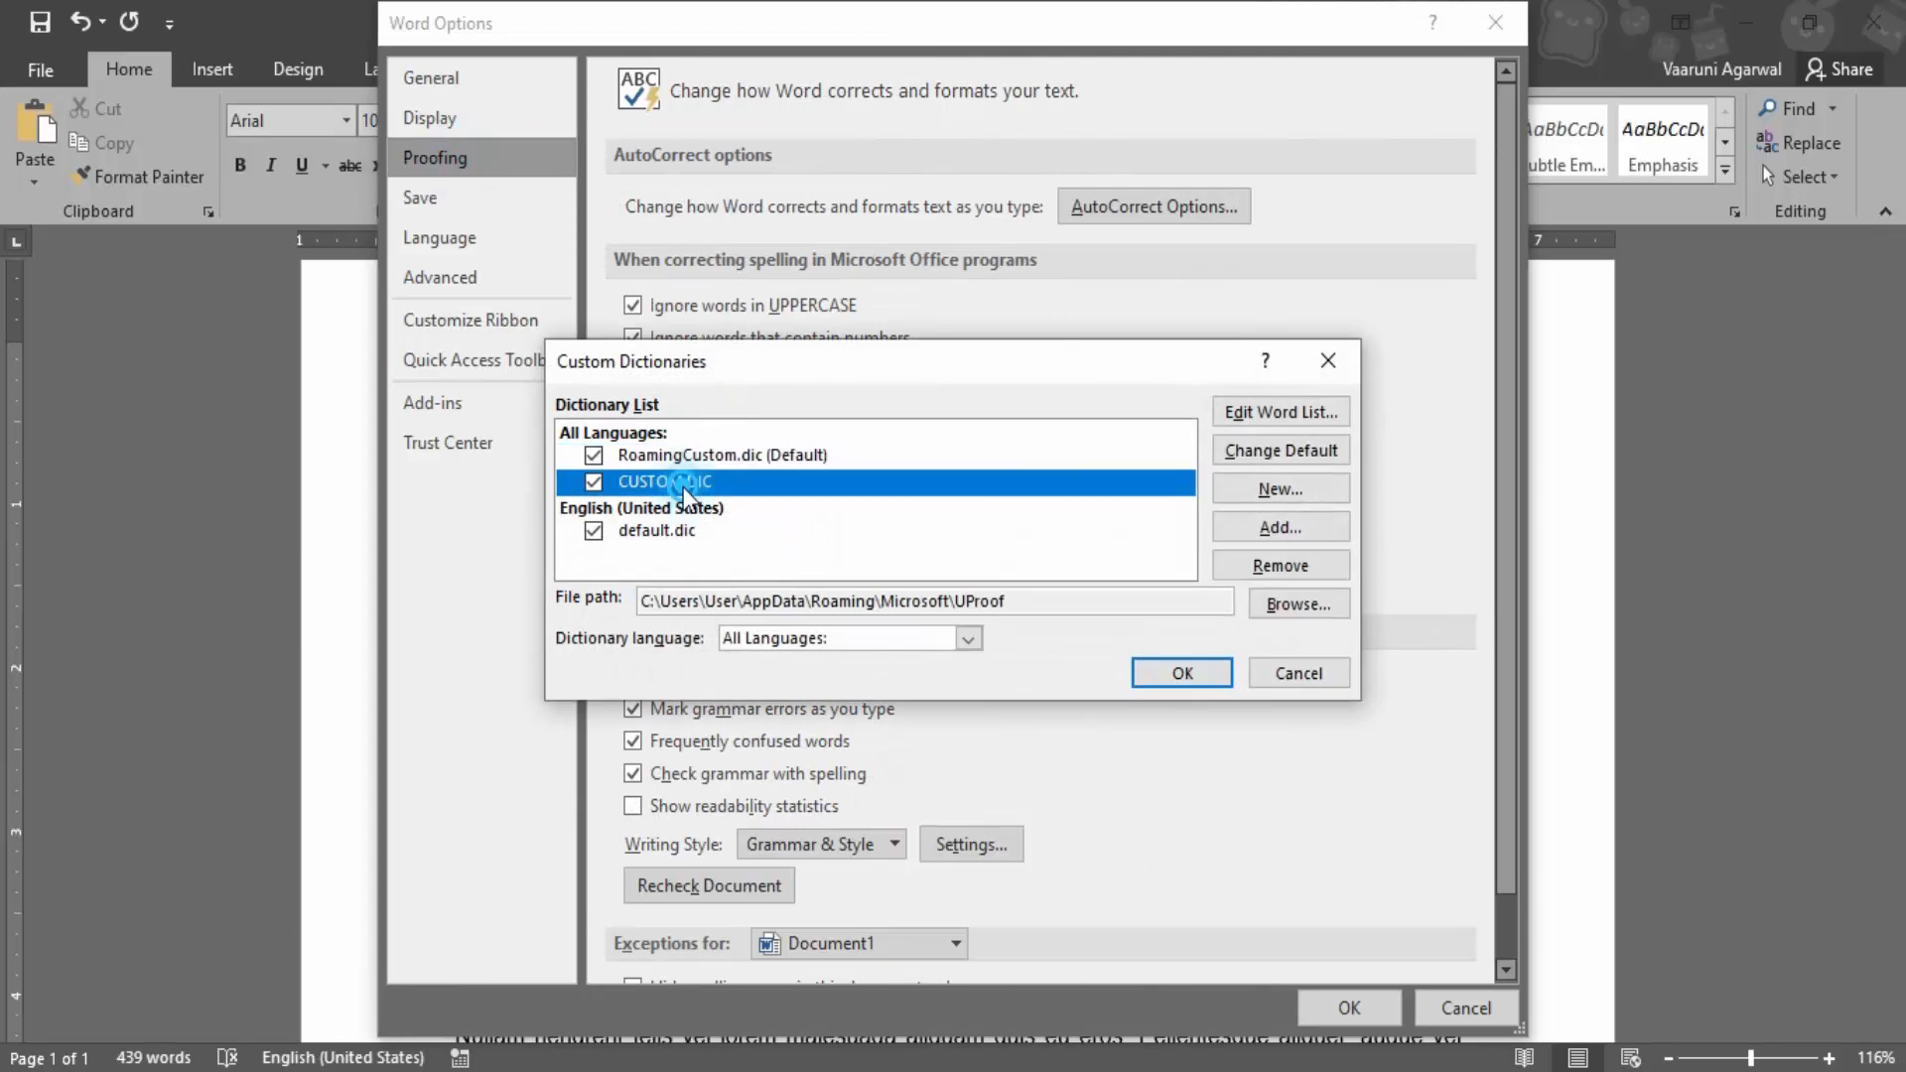
Enter 'amet' in CUSTOM.DIC's word list, delete it and confirm the list
left_click(1279, 411)
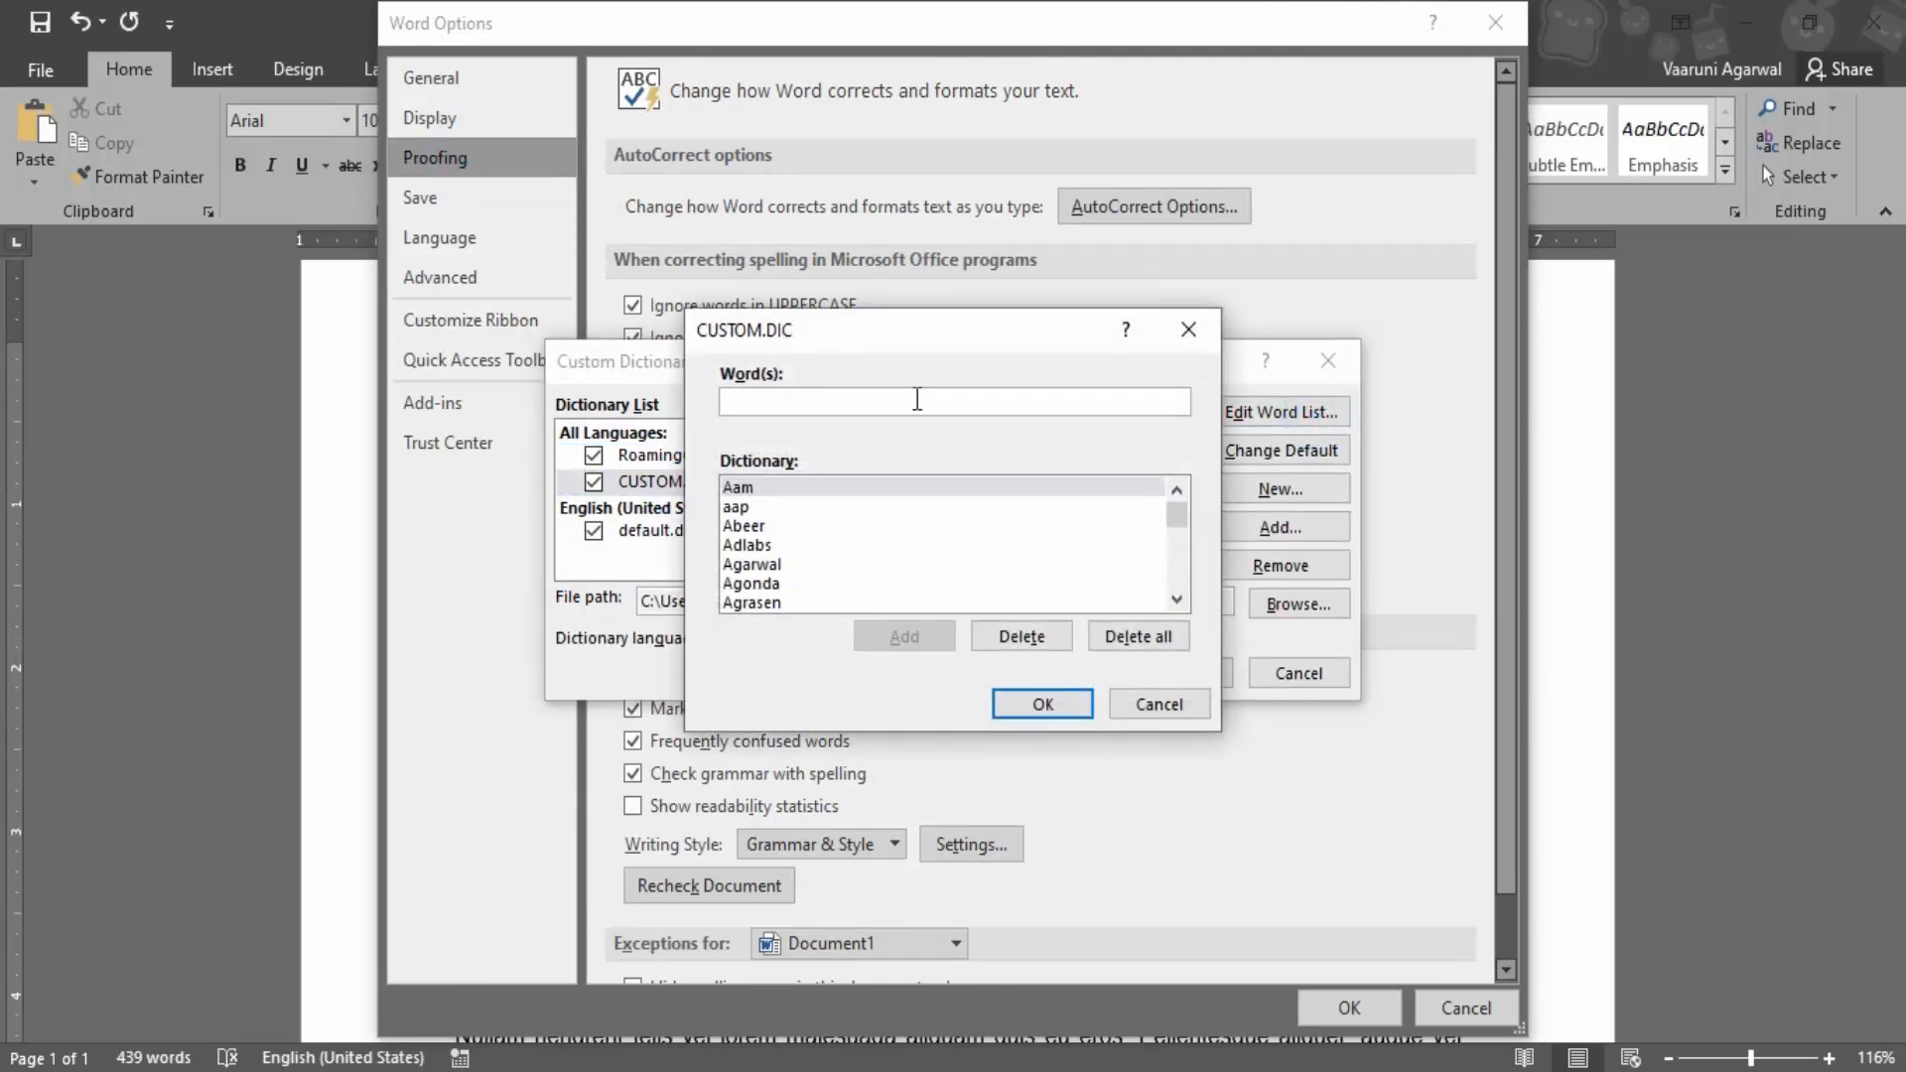
type("a")
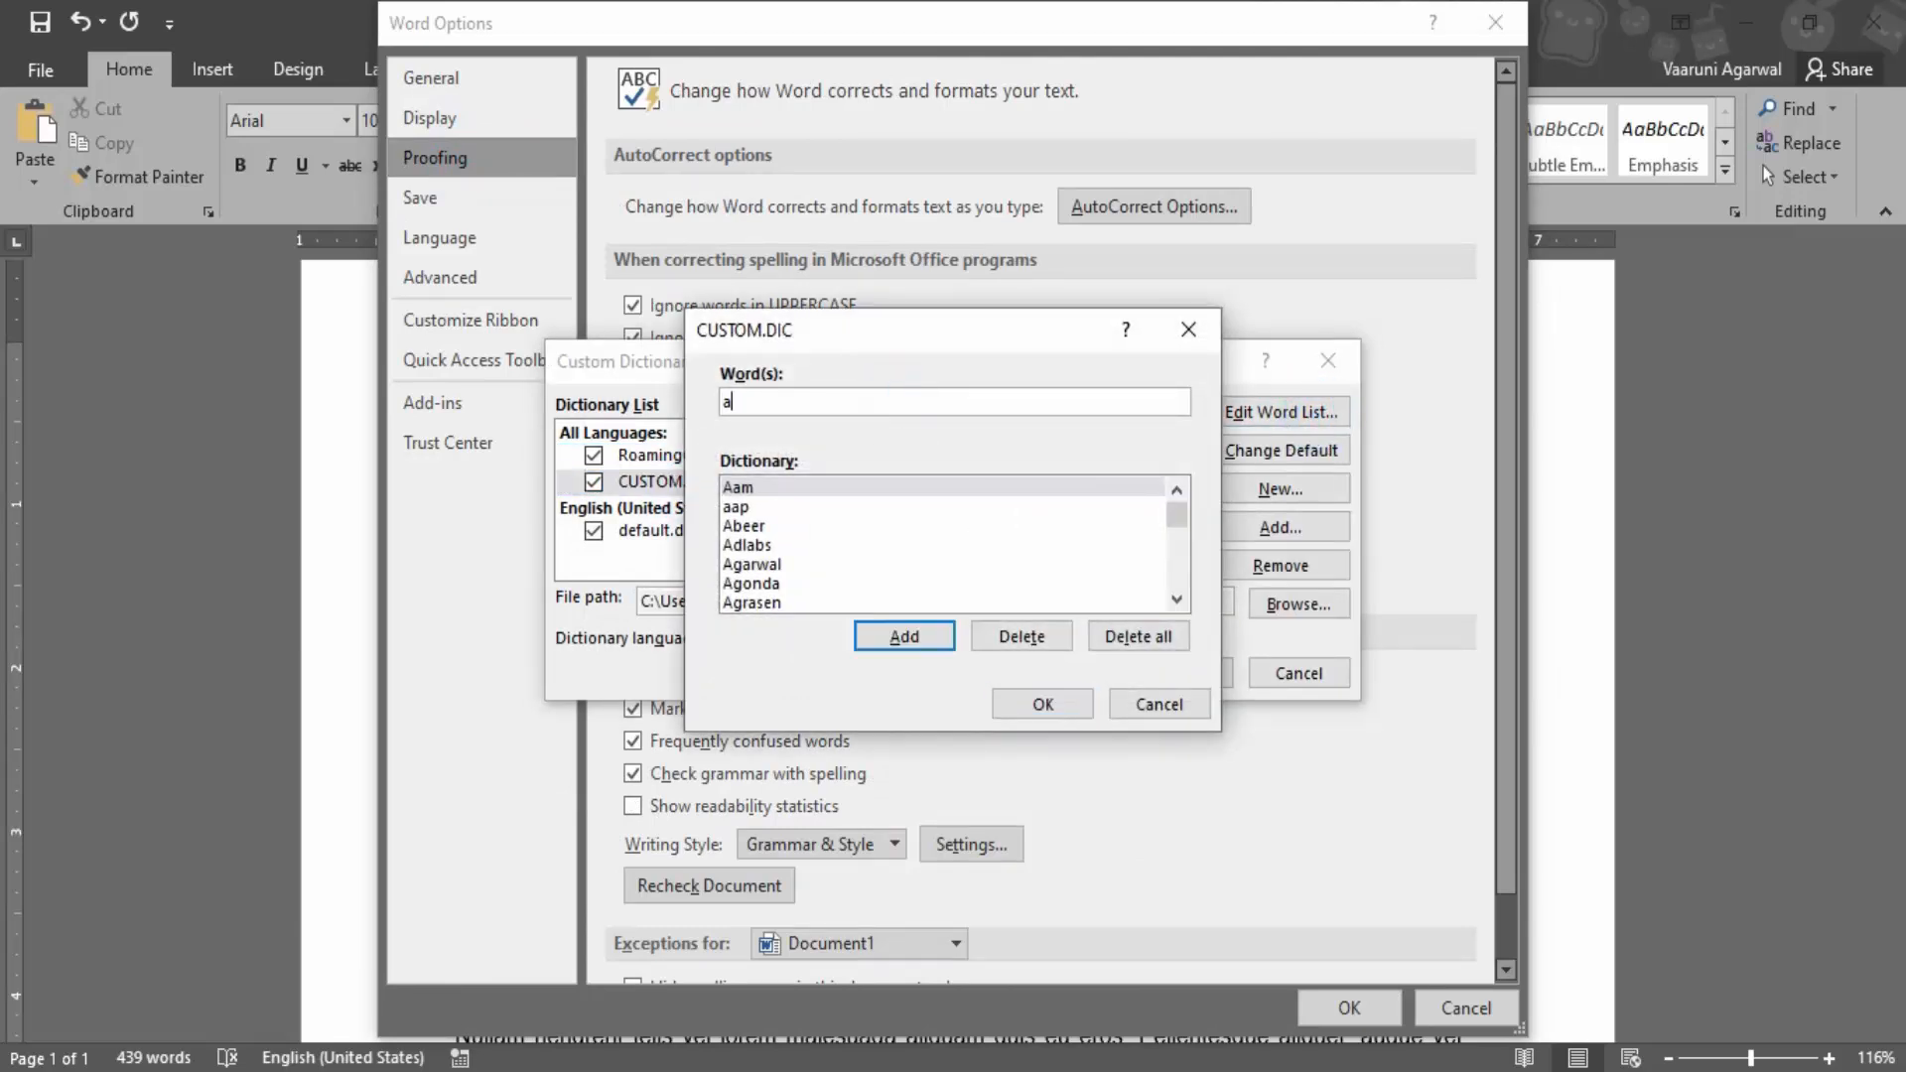
type("met")
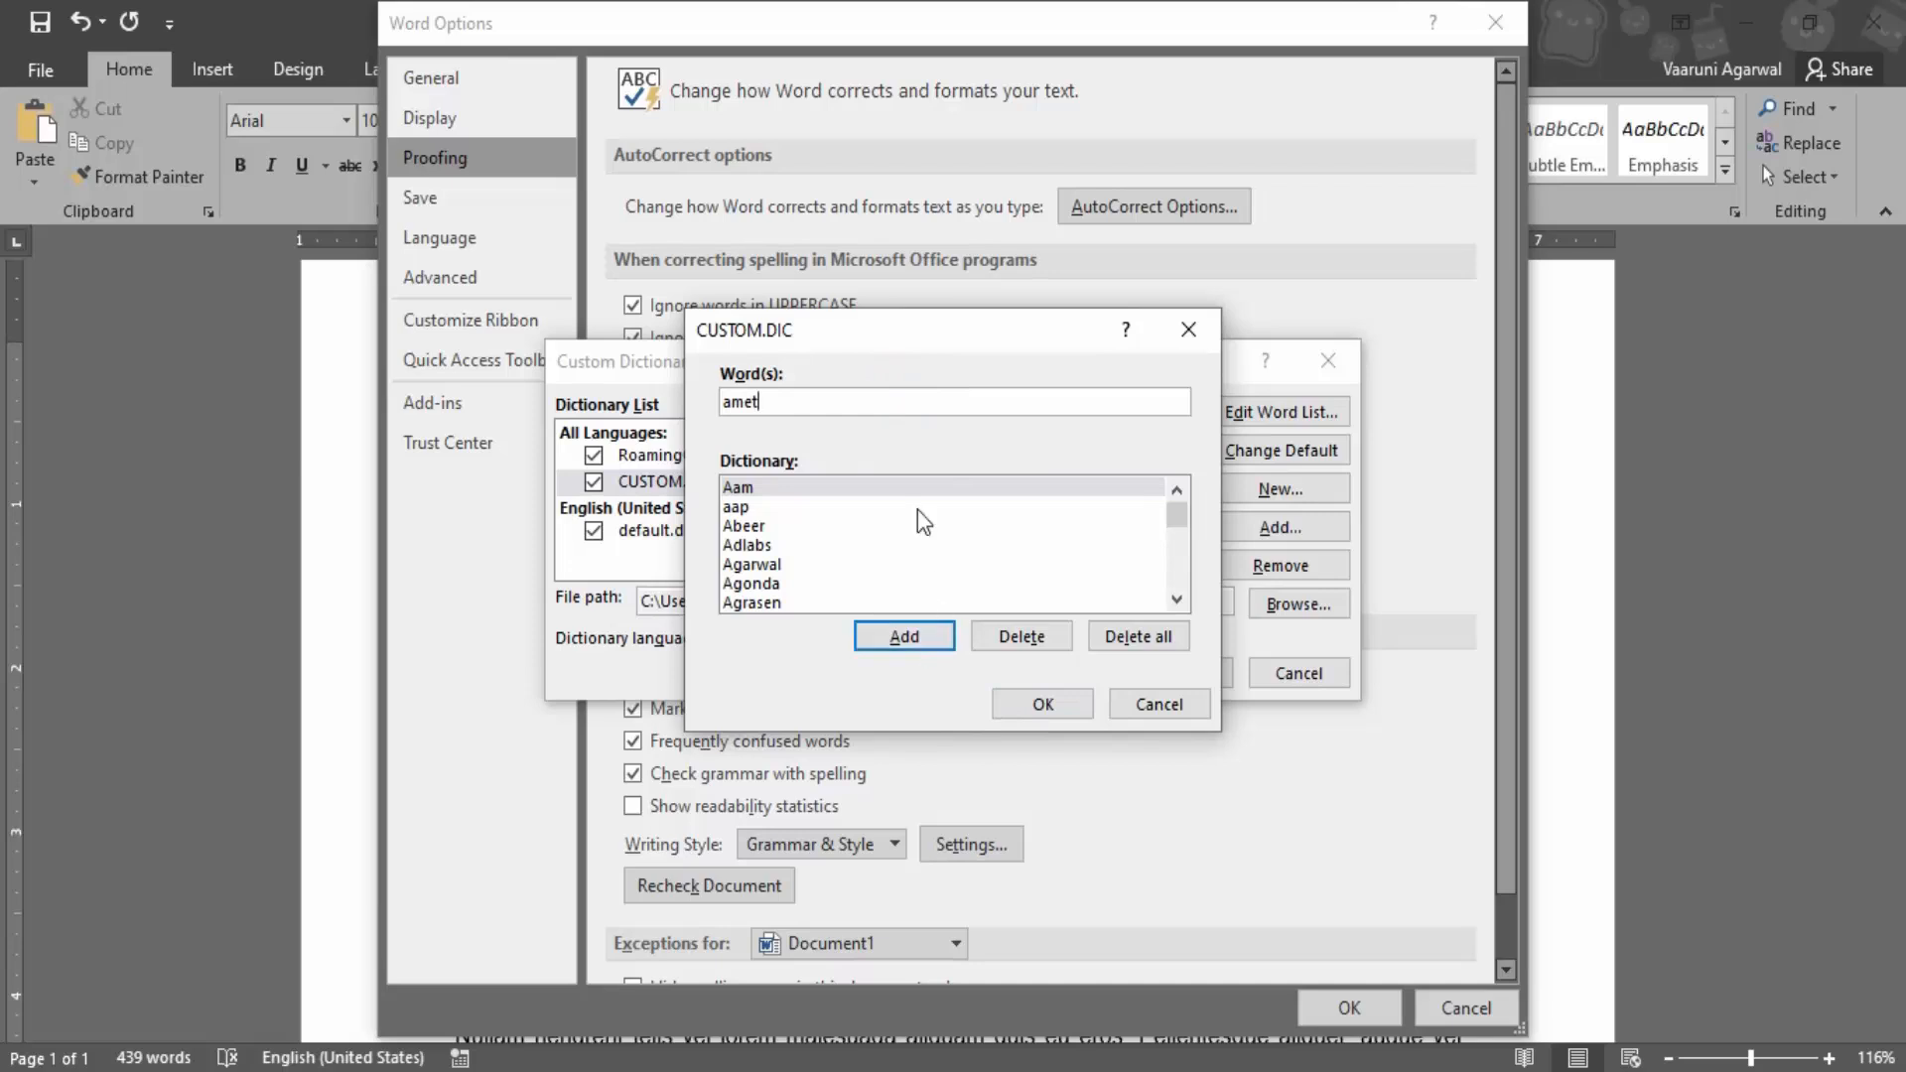
left_click(903, 636)
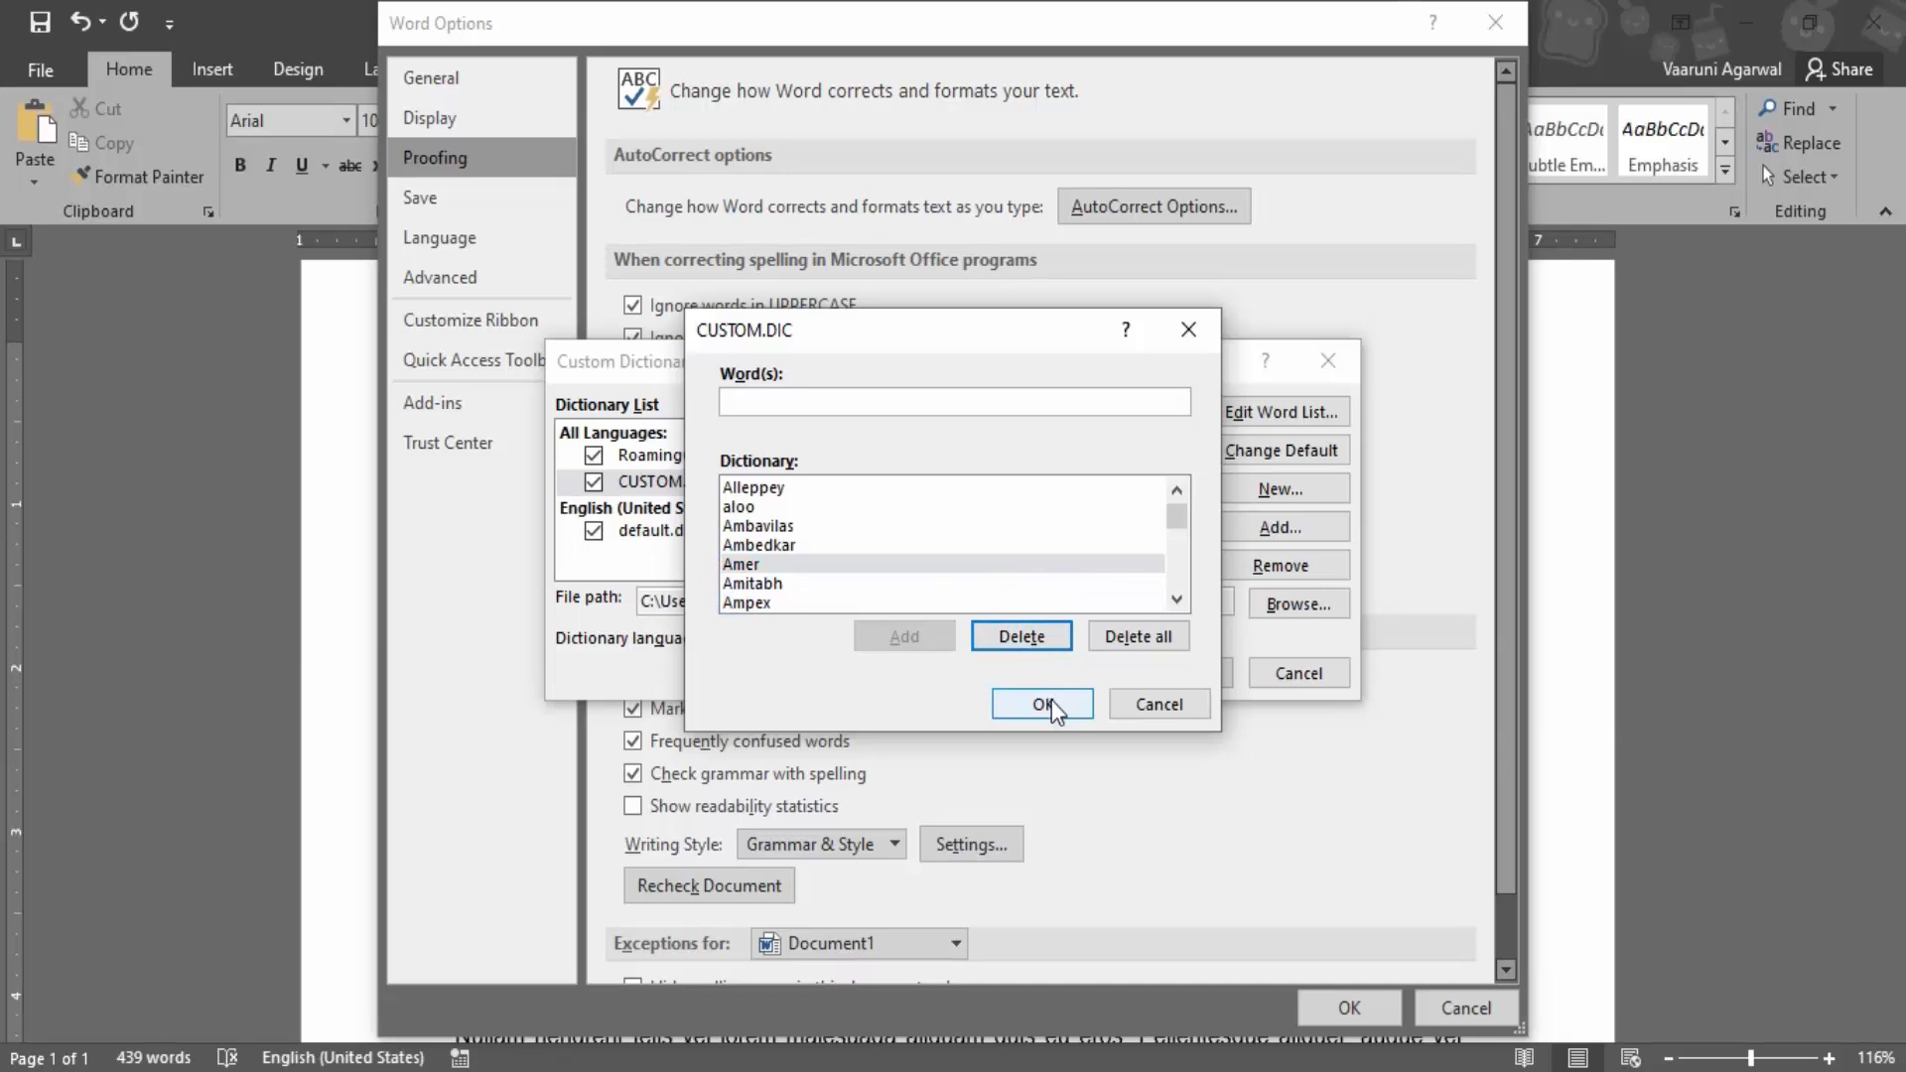
left_click(1042, 703)
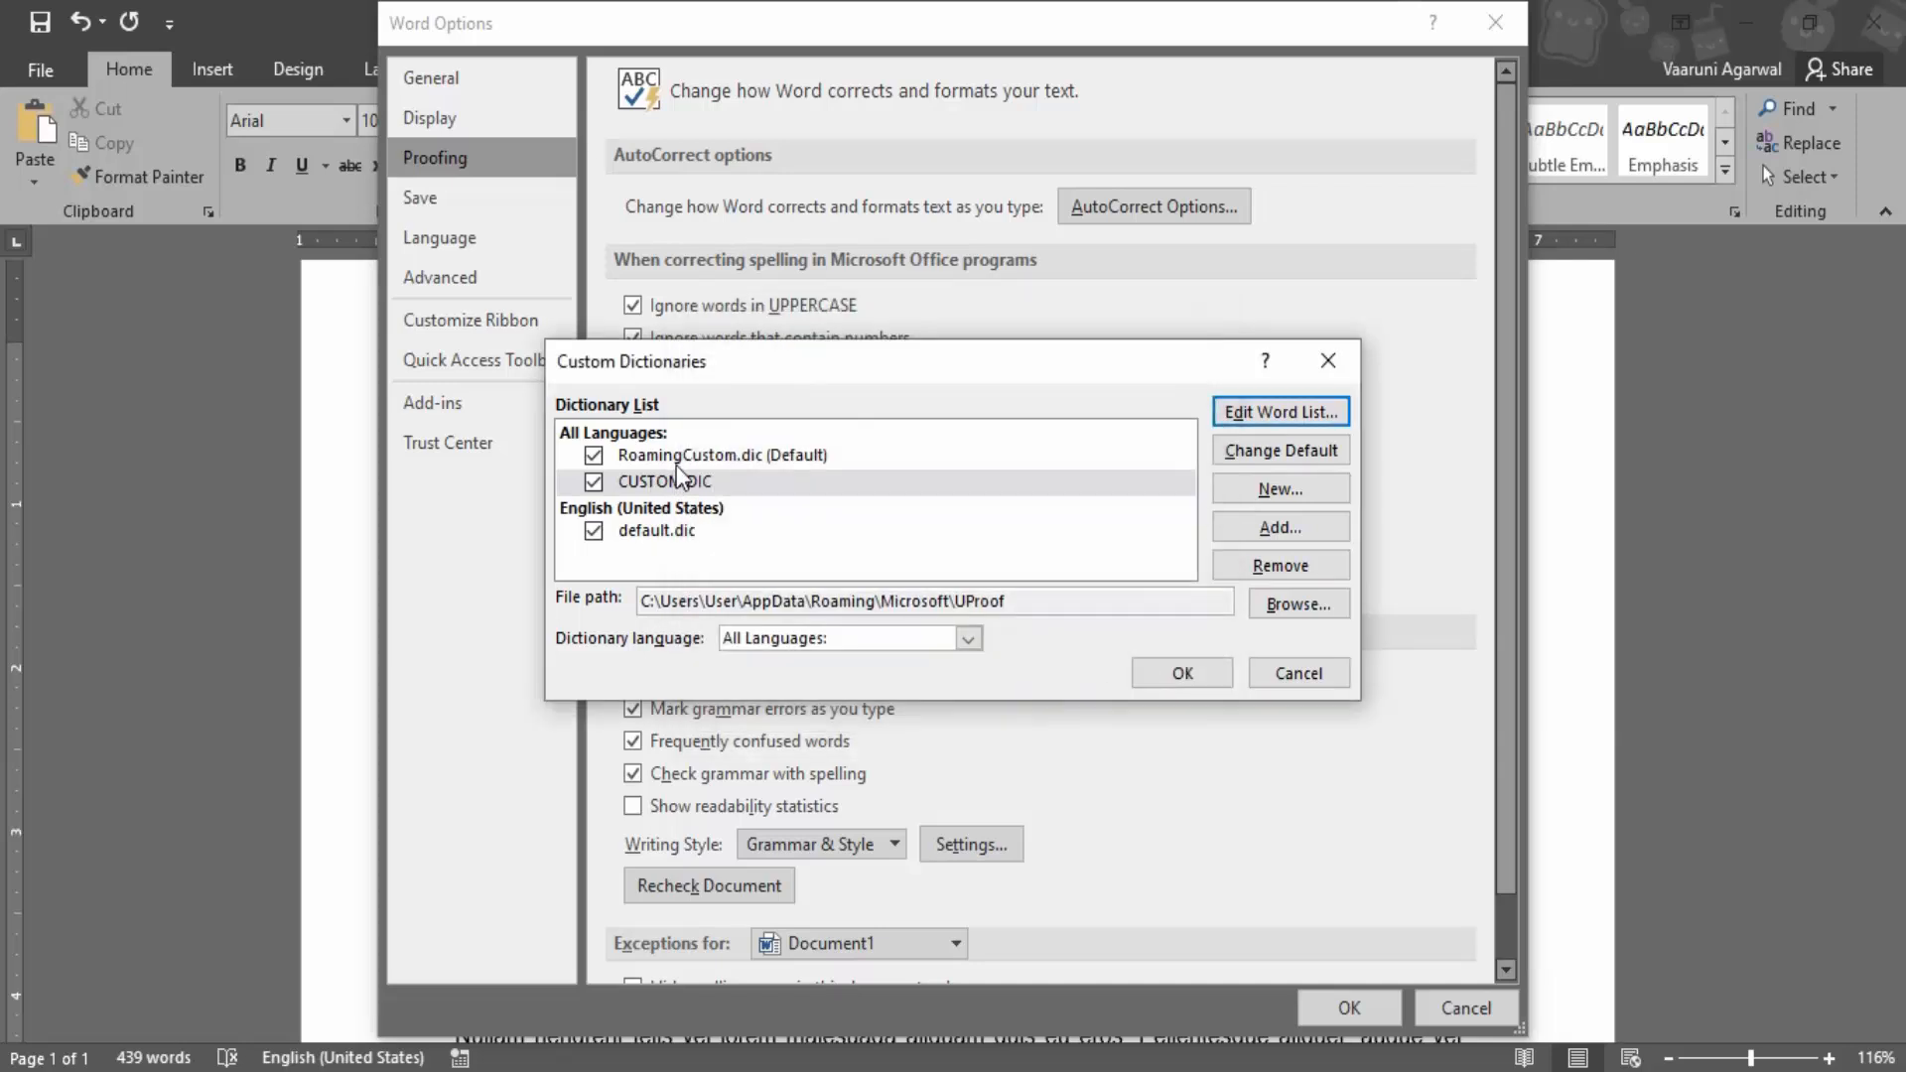
Look up 'ame' in RoamingCustom.dic's word list, apply the options and let the document recheck spelling
left_click(1279, 411)
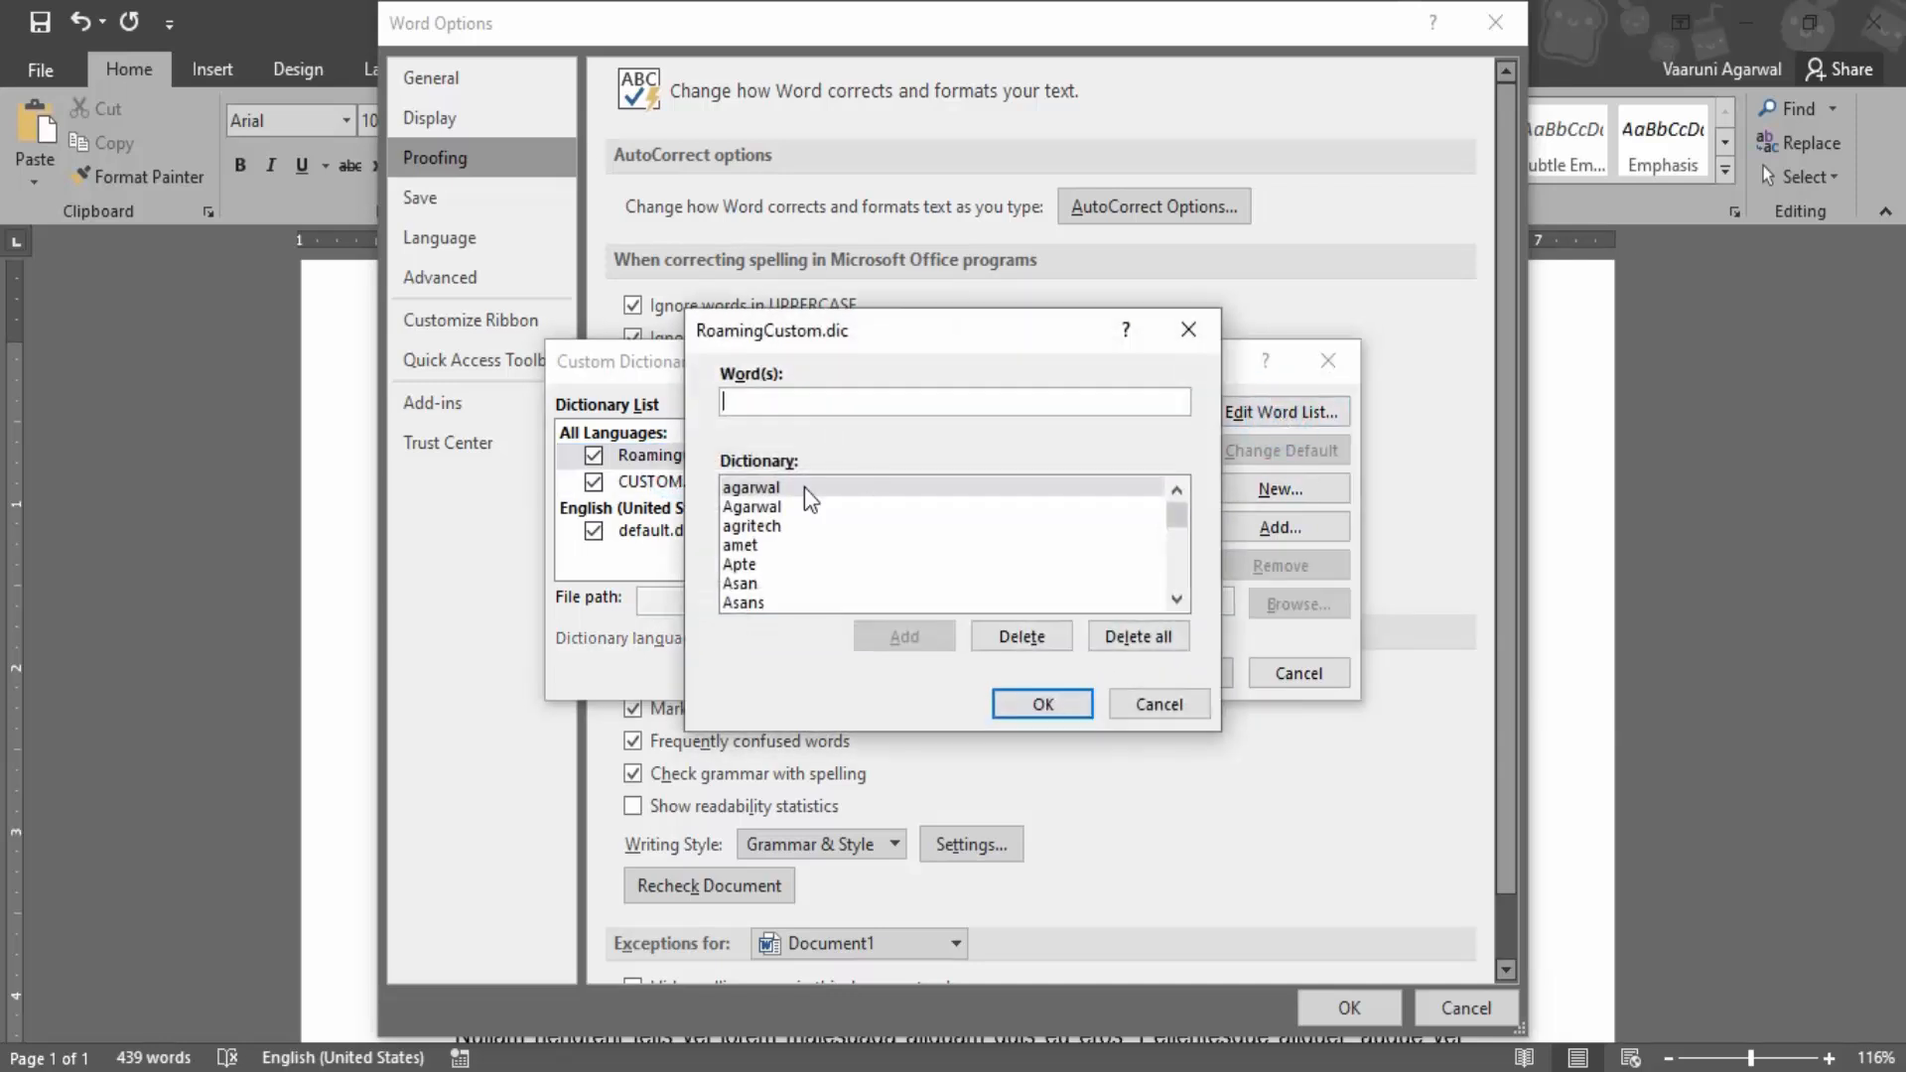
type("ame")
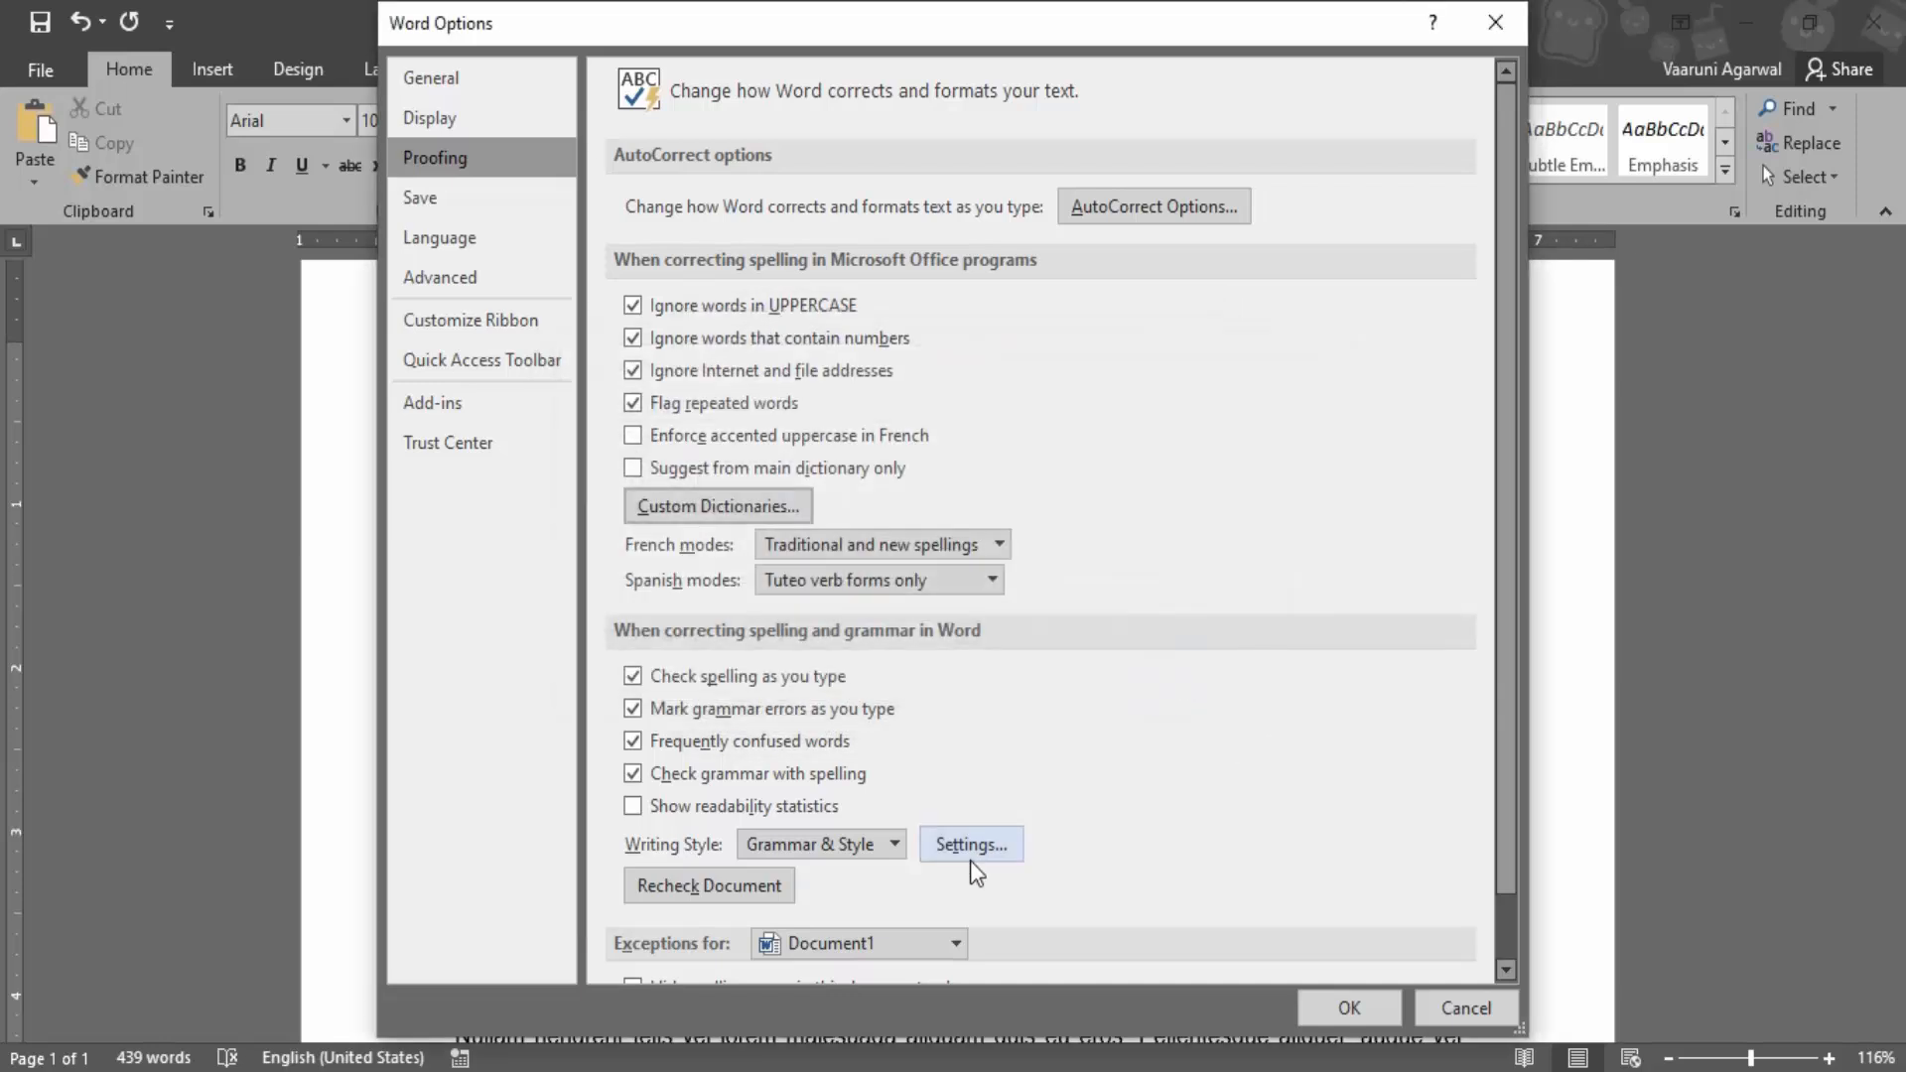
left_click(1346, 1009)
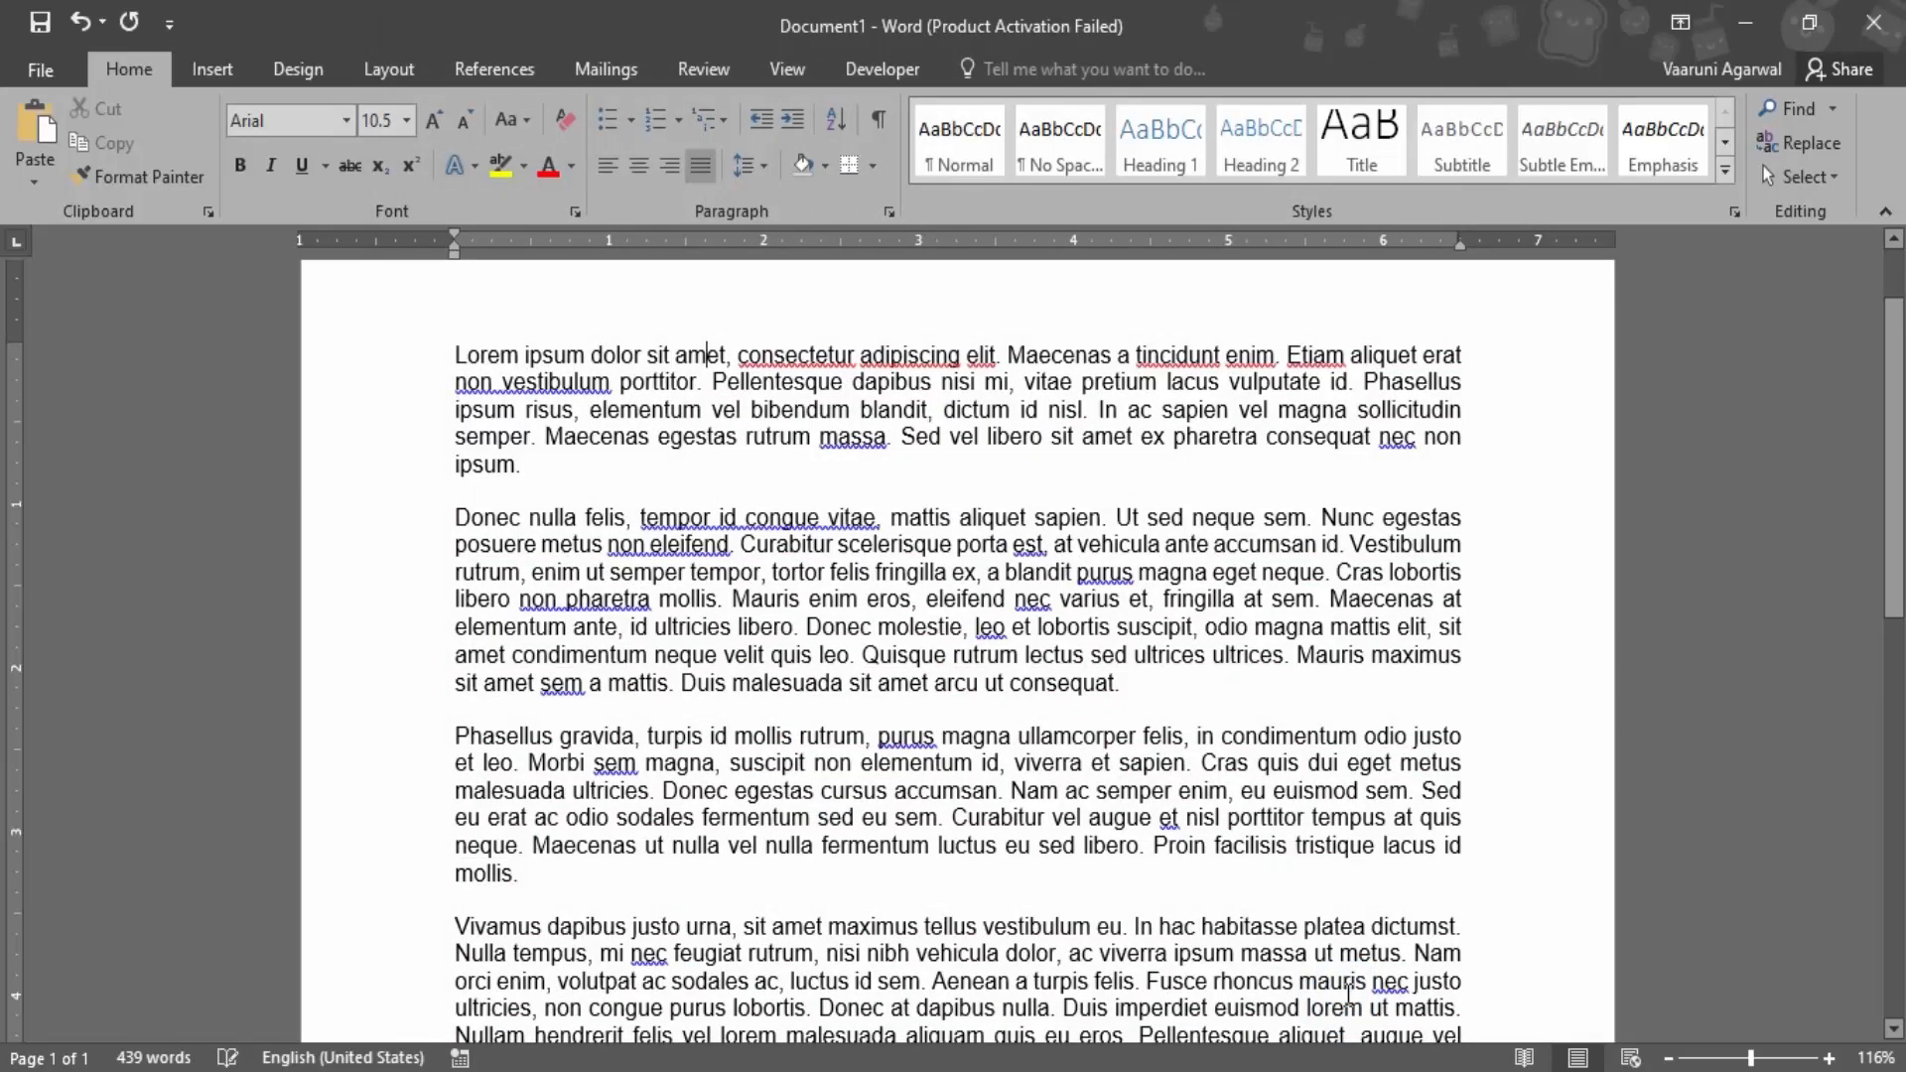
left_click(299, 165)
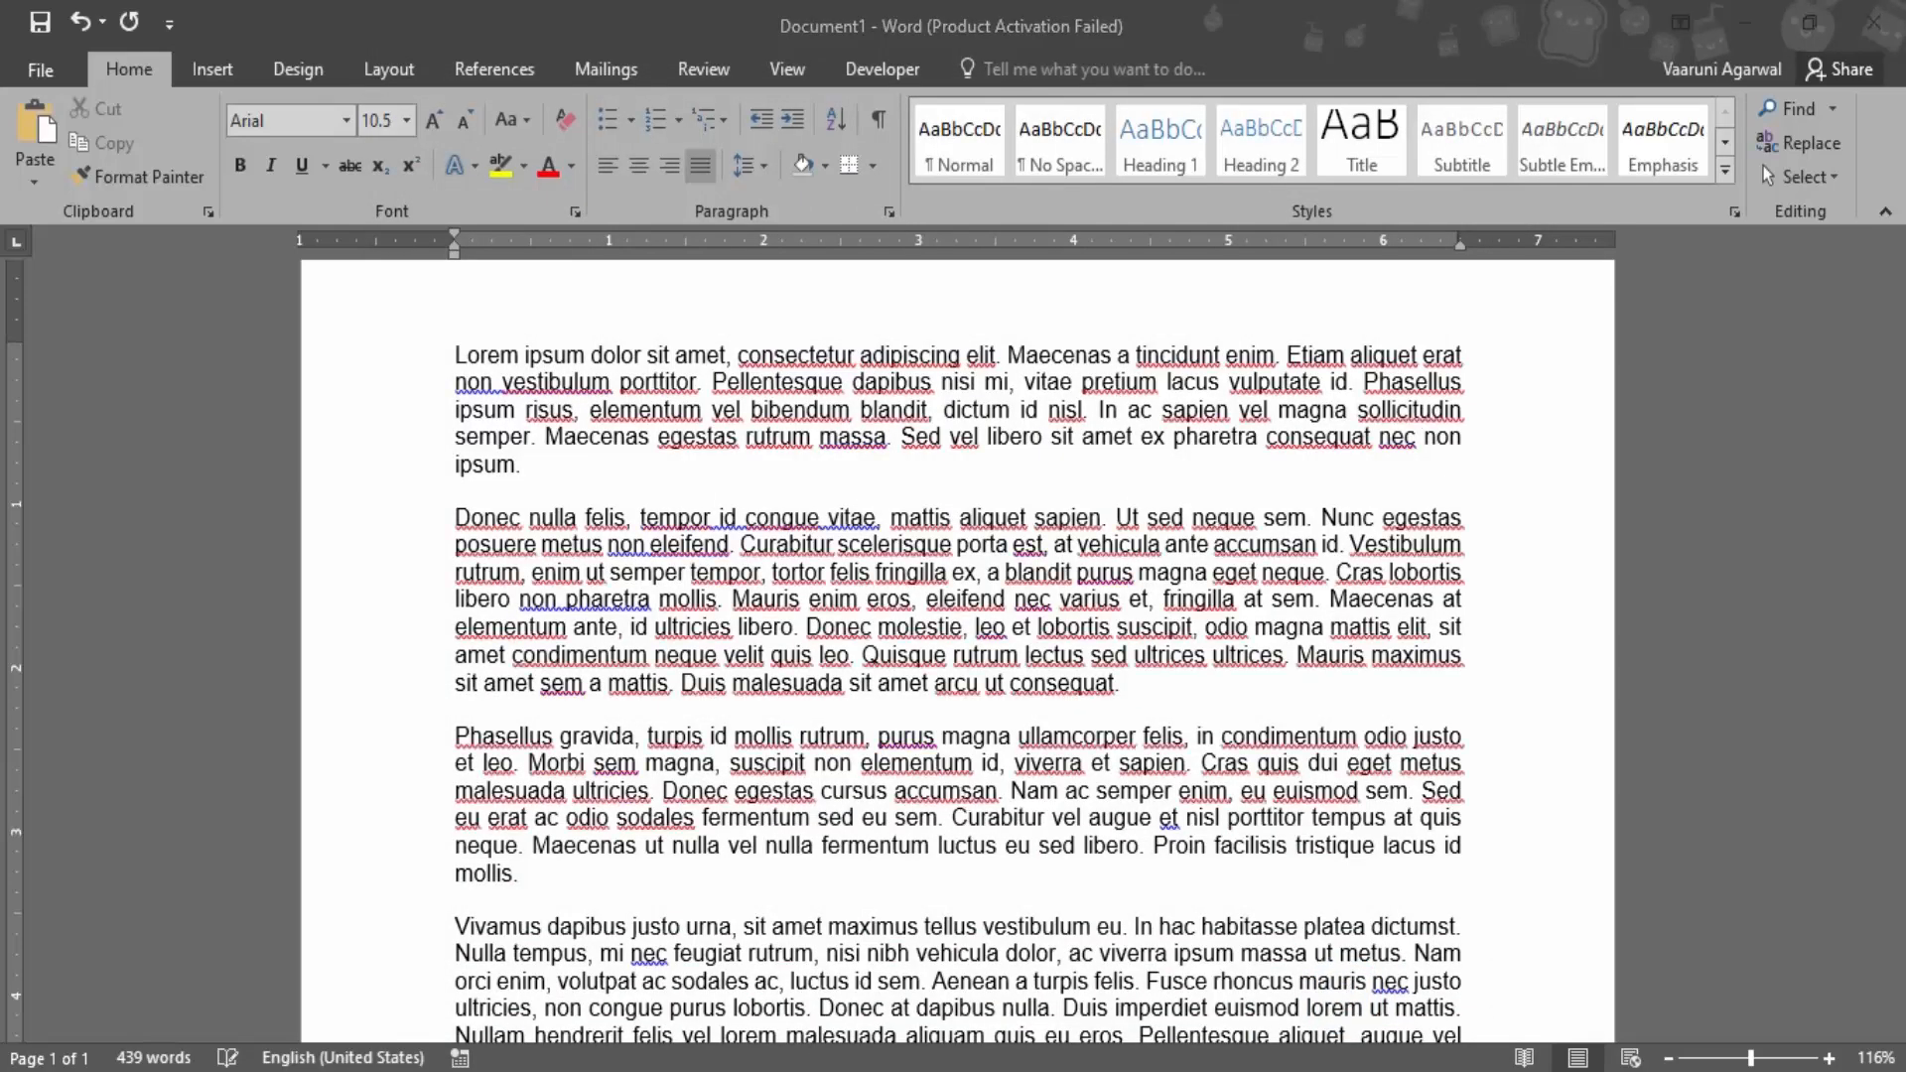